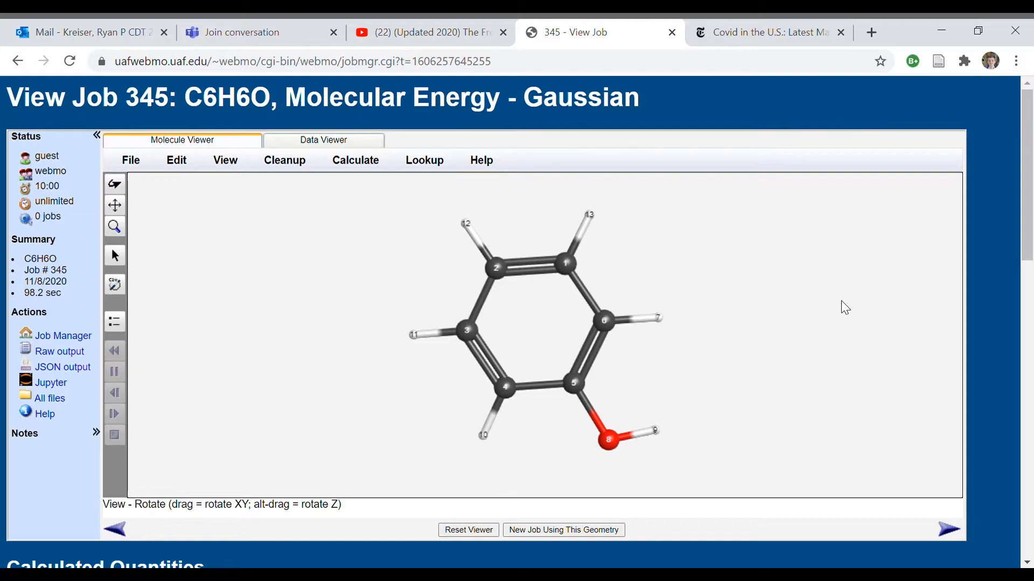
pyautogui.moveTo(772, 370)
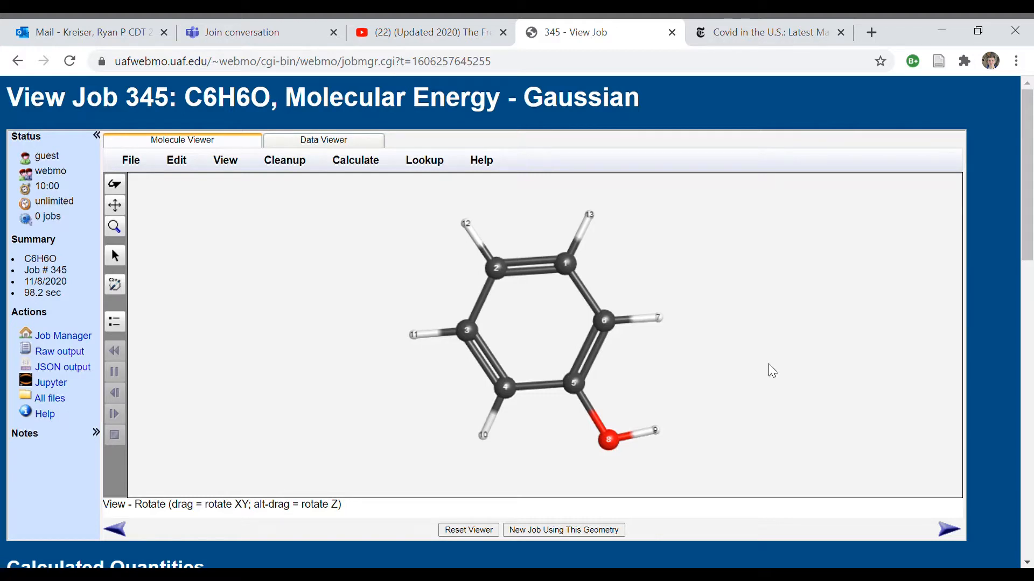
pyautogui.moveTo(757, 354)
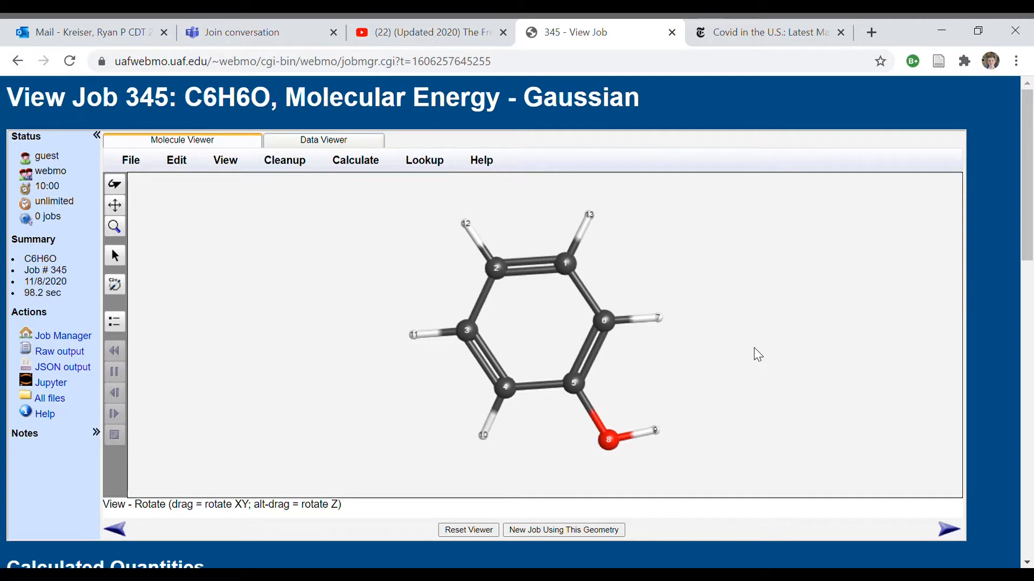
# Step: Run the Hückel Electron Density calculation on phenol and orbit the resulting isosurface
pyautogui.moveTo(606, 329); pyautogui.dragTo(534, 386)
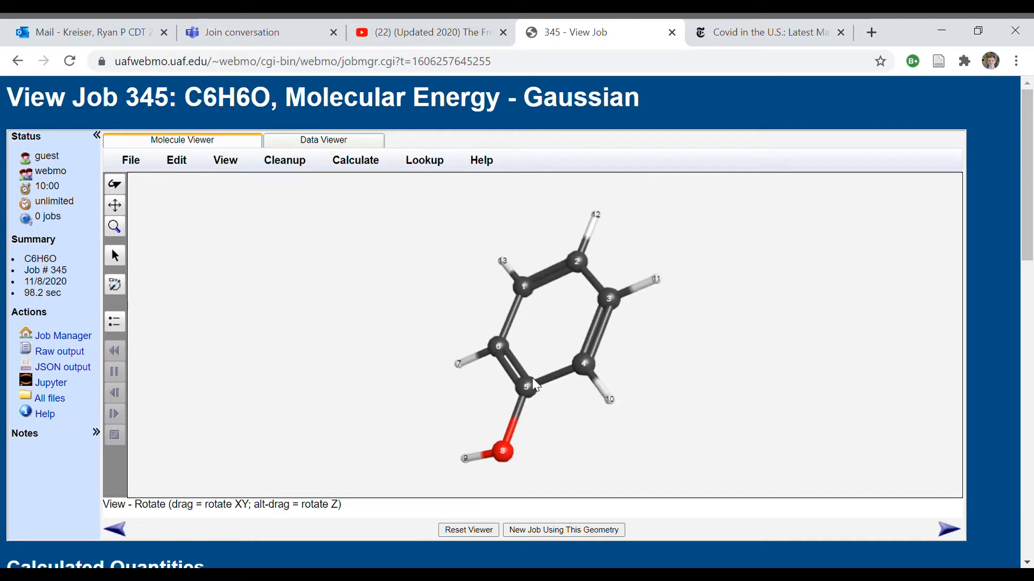
pyautogui.moveTo(531, 385); pyautogui.dragTo(550, 270)
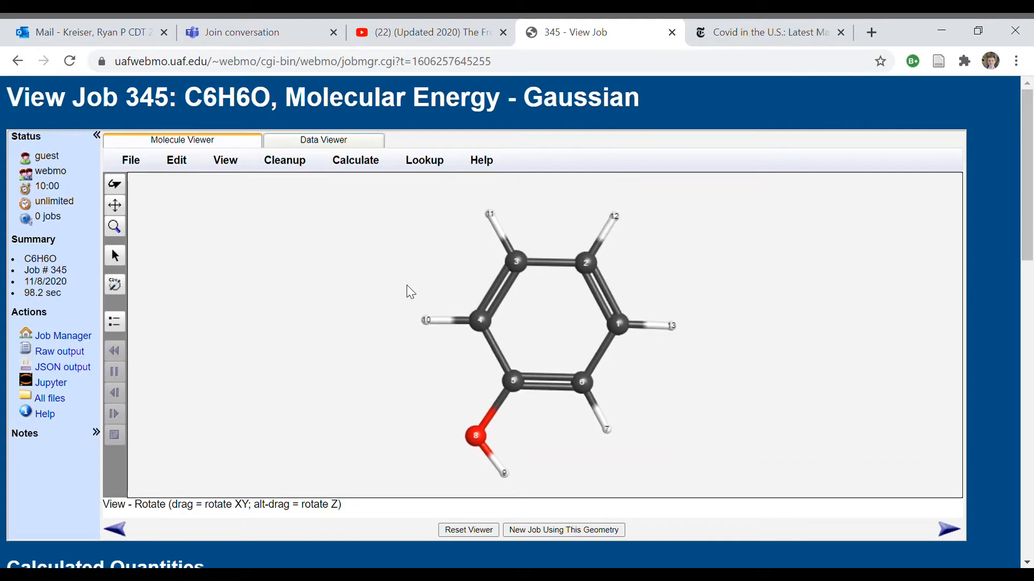
pyautogui.moveTo(273, 161)
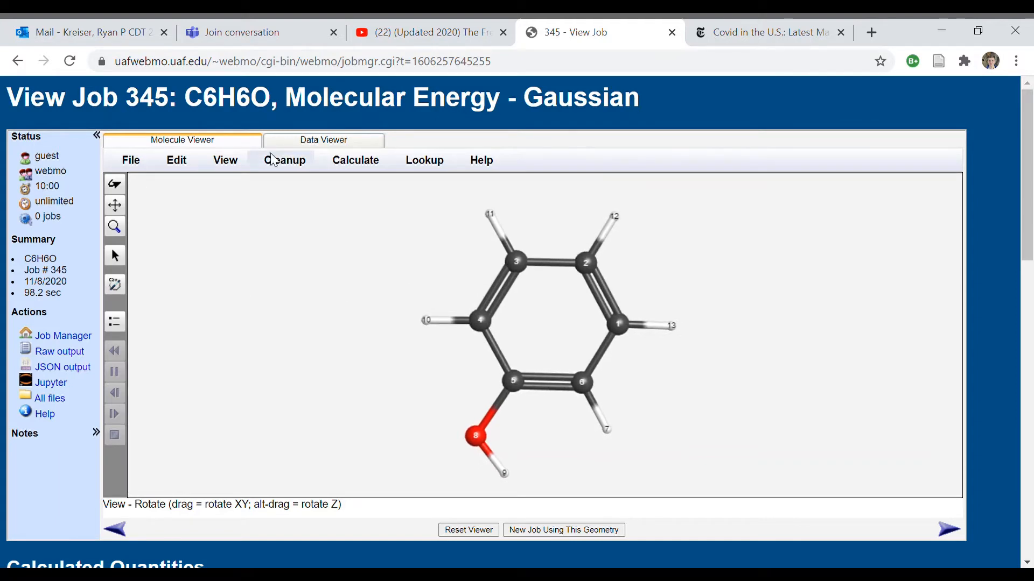
pyautogui.click(356, 159)
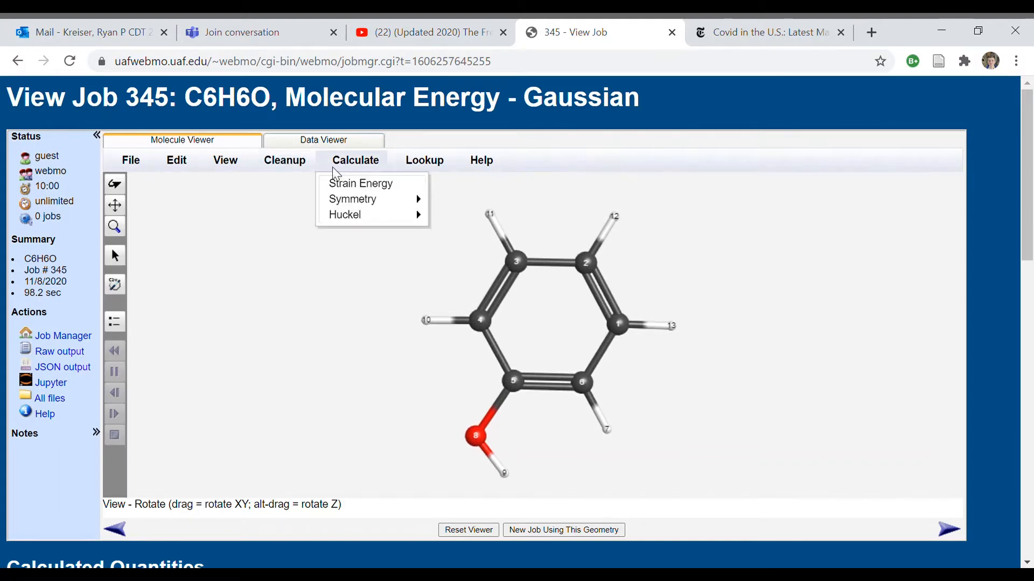
pyautogui.moveTo(344, 214)
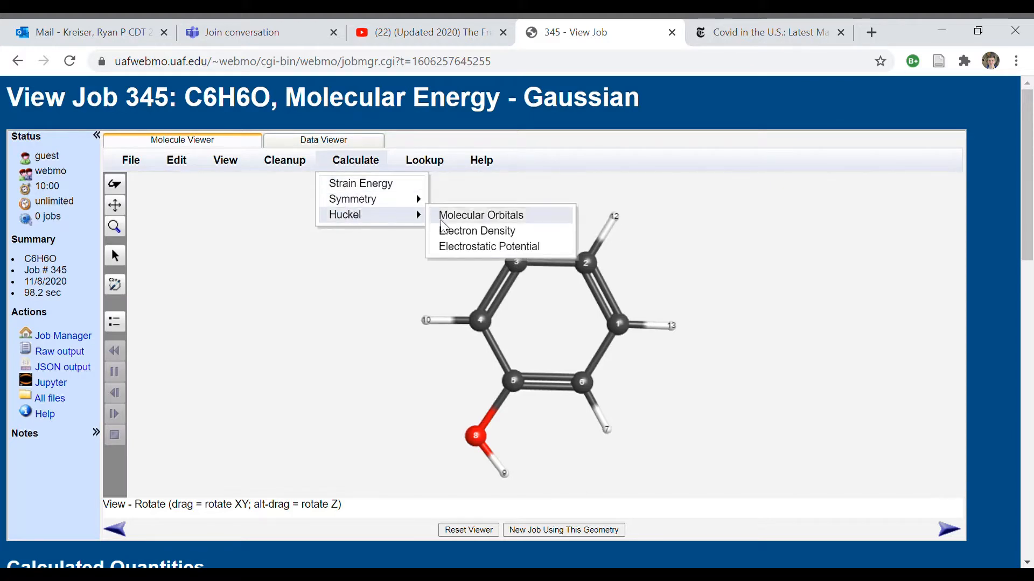
pyautogui.click(462, 235)
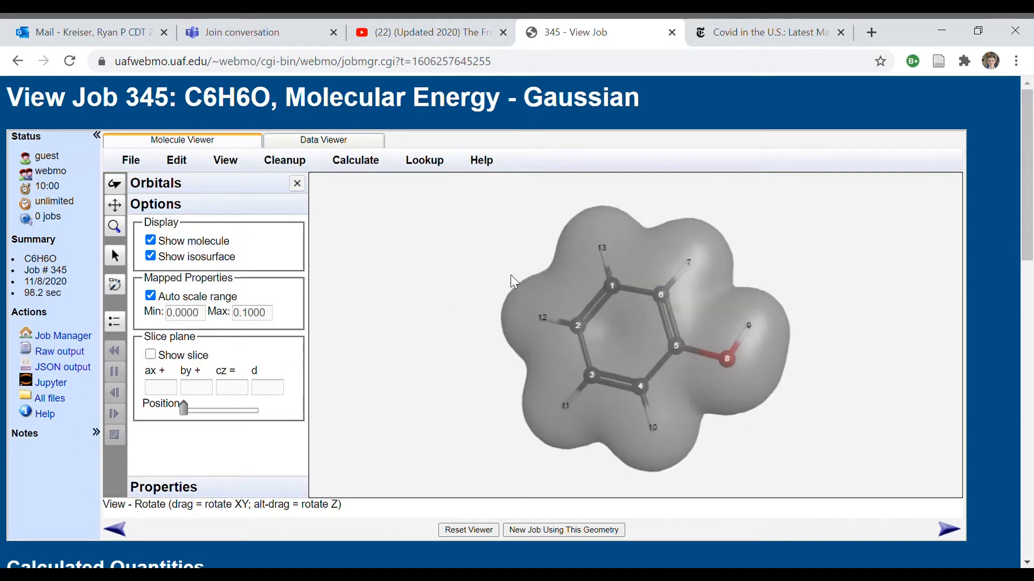
pyautogui.moveTo(514, 280); pyautogui.dragTo(547, 281)
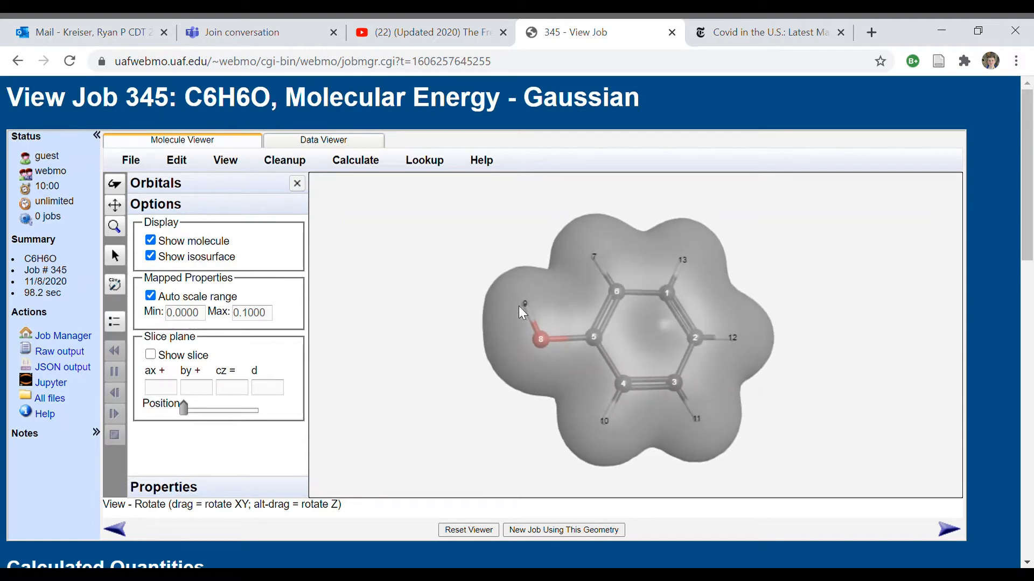
pyautogui.moveTo(521, 312); pyautogui.dragTo(539, 315)
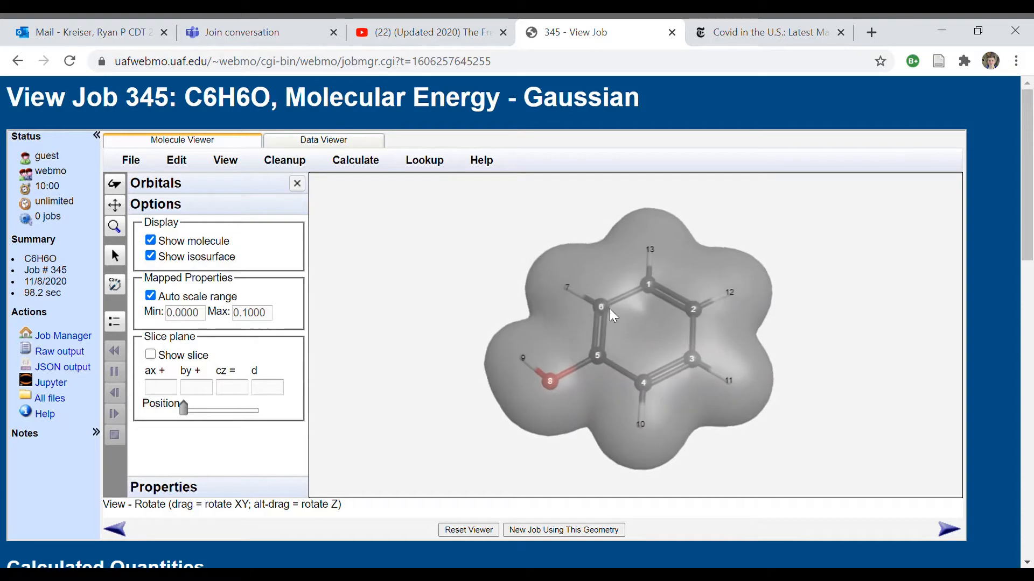
# Step: Compute the Hückel Electrostatic Potential map and orbit it to see the oxygen and hydroxyl regions
pyautogui.click(354, 160)
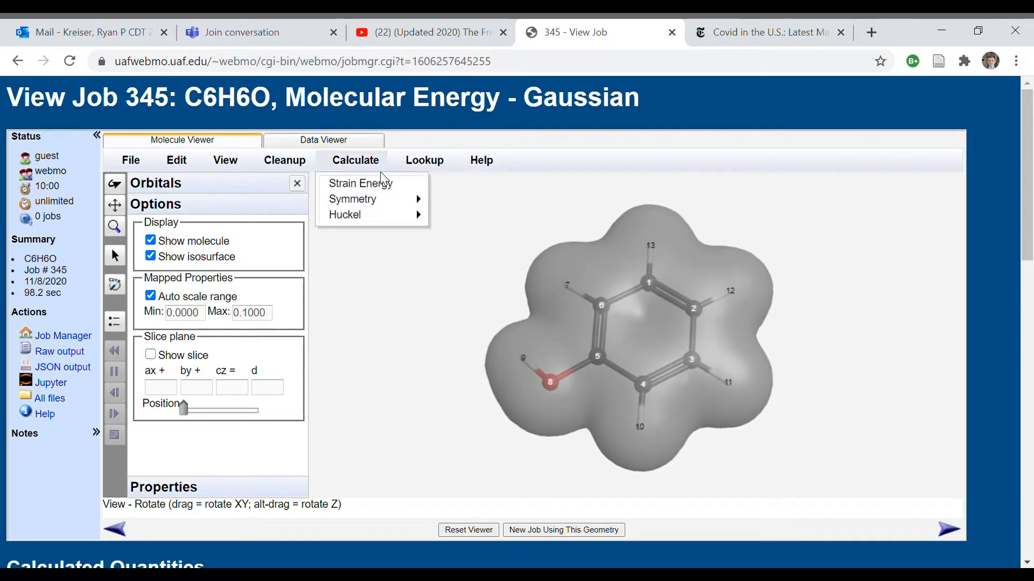
pyautogui.click(477, 254)
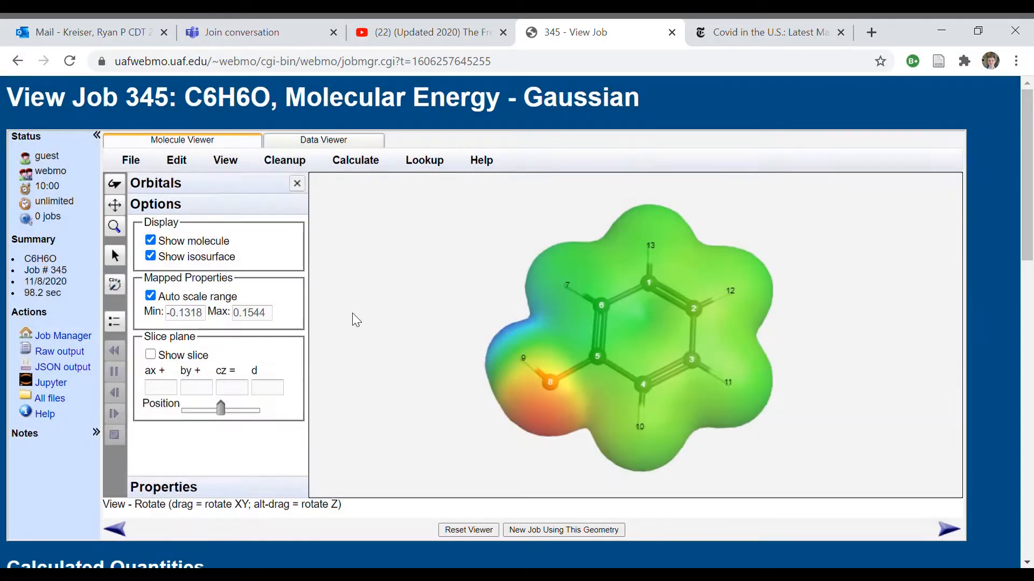
pyautogui.moveTo(357, 319); pyautogui.dragTo(484, 369)
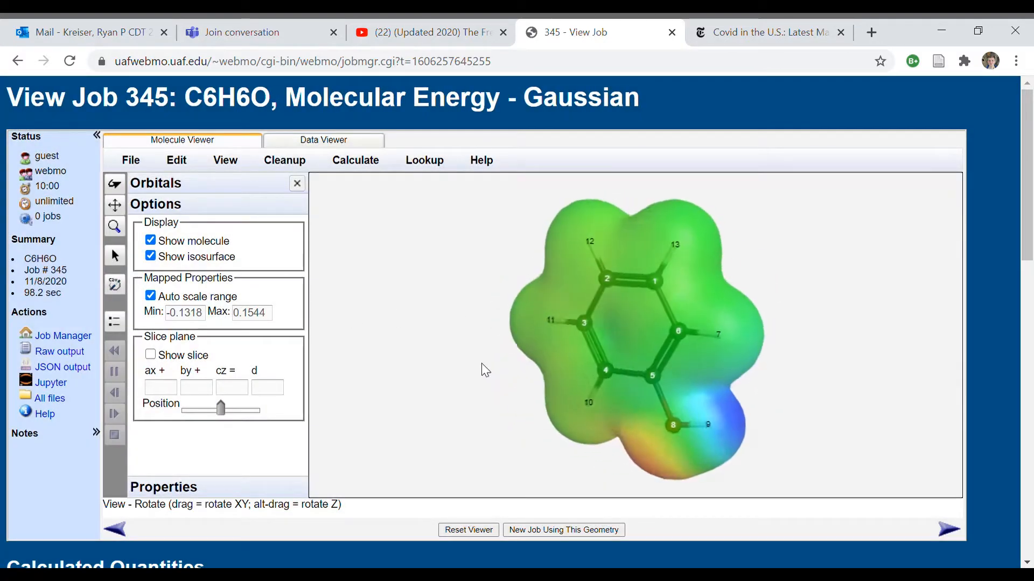
pyautogui.moveTo(484, 369); pyautogui.dragTo(513, 346)
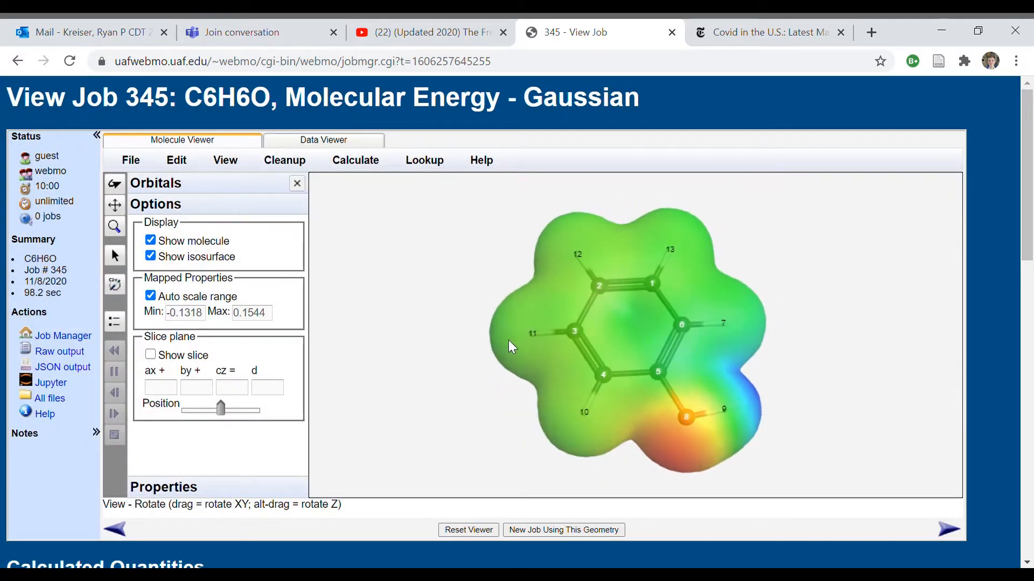
pyautogui.moveTo(515, 345); pyautogui.dragTo(472, 339)
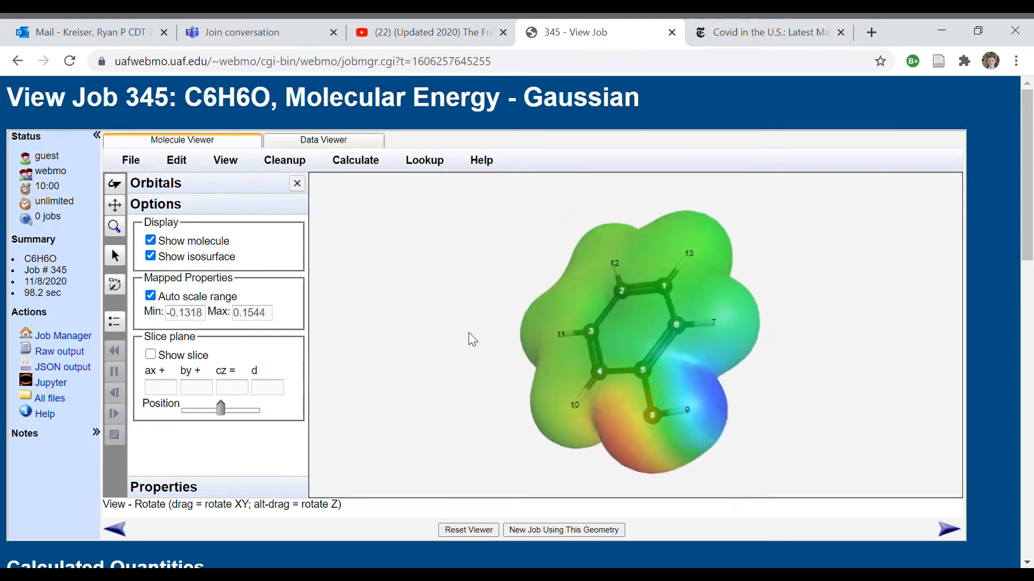
pyautogui.moveTo(472, 339); pyautogui.dragTo(373, 297)
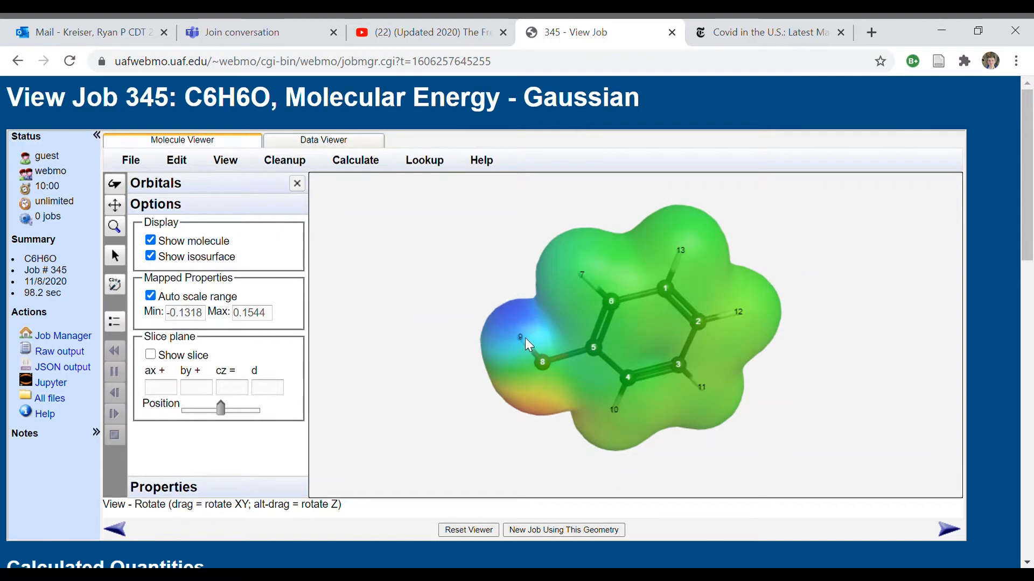
pyautogui.moveTo(528, 345); pyautogui.dragTo(510, 356)
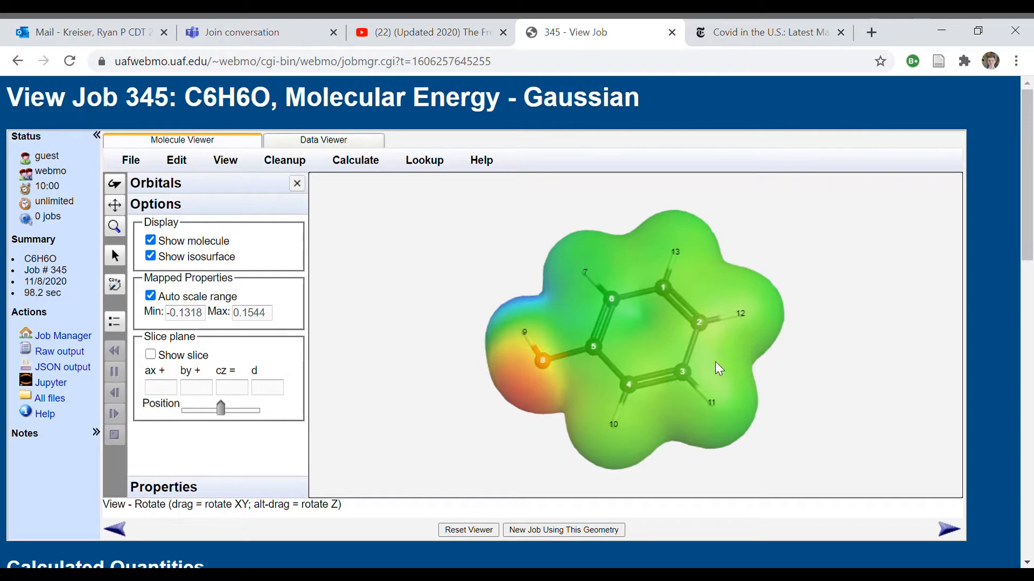
pyautogui.moveTo(694, 384)
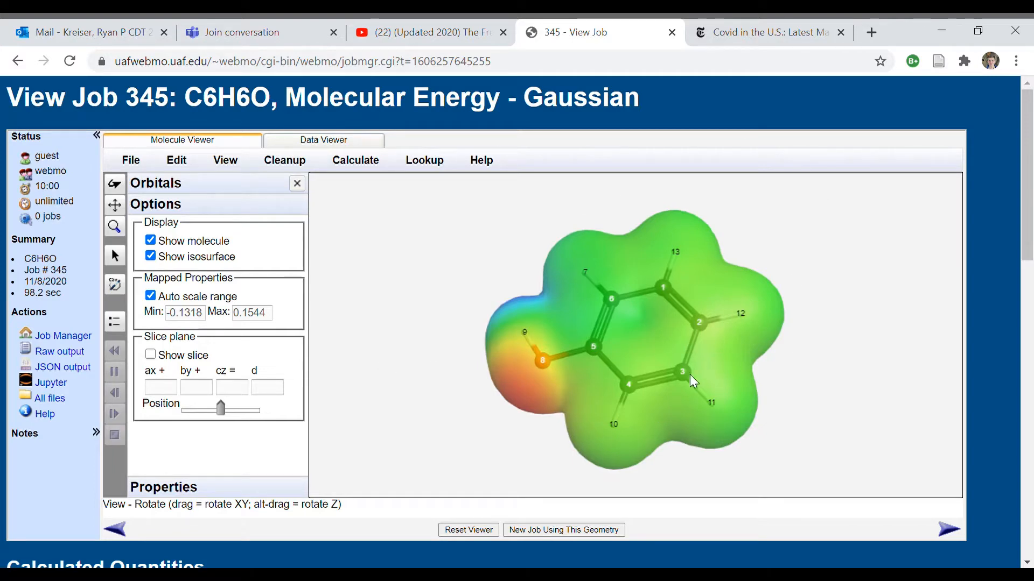
pyautogui.moveTo(721, 356)
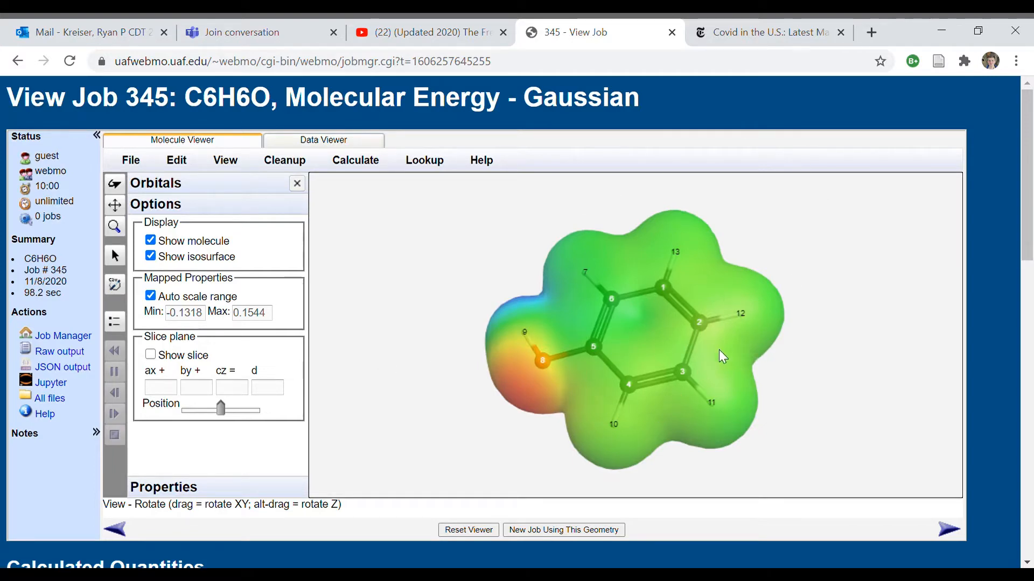
pyautogui.moveTo(771, 304)
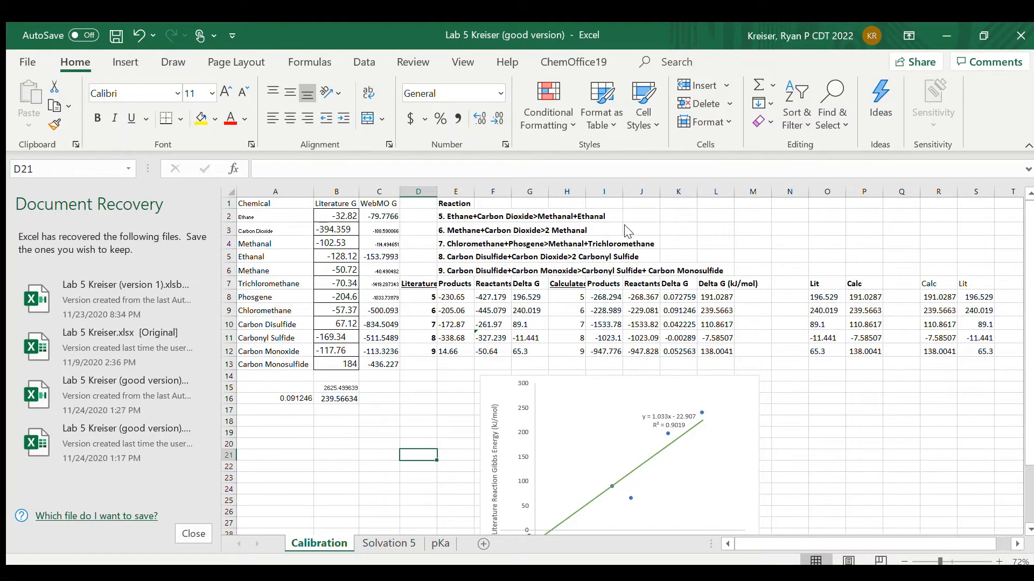
pyautogui.moveTo(480, 285)
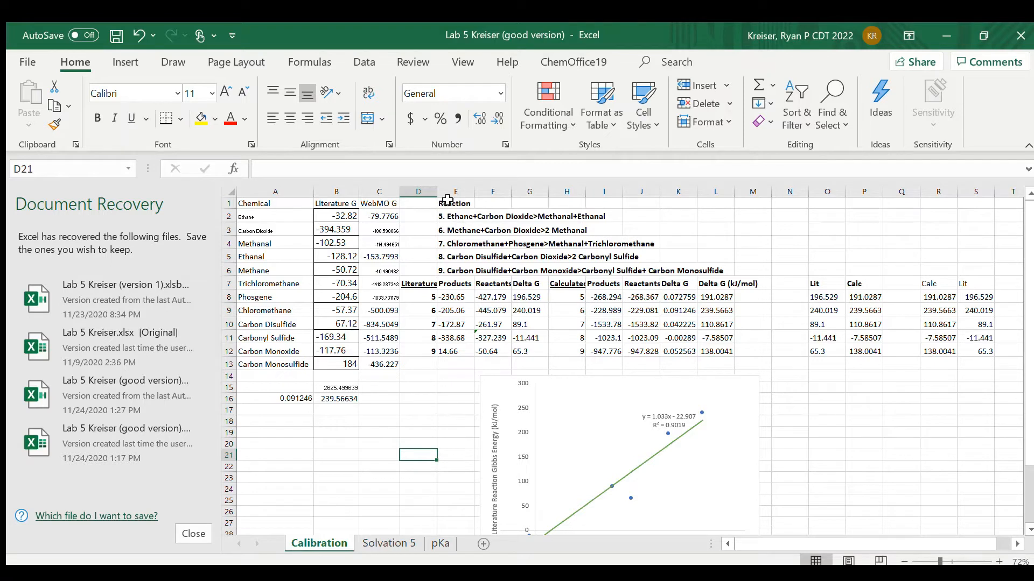
pyautogui.click(454, 217)
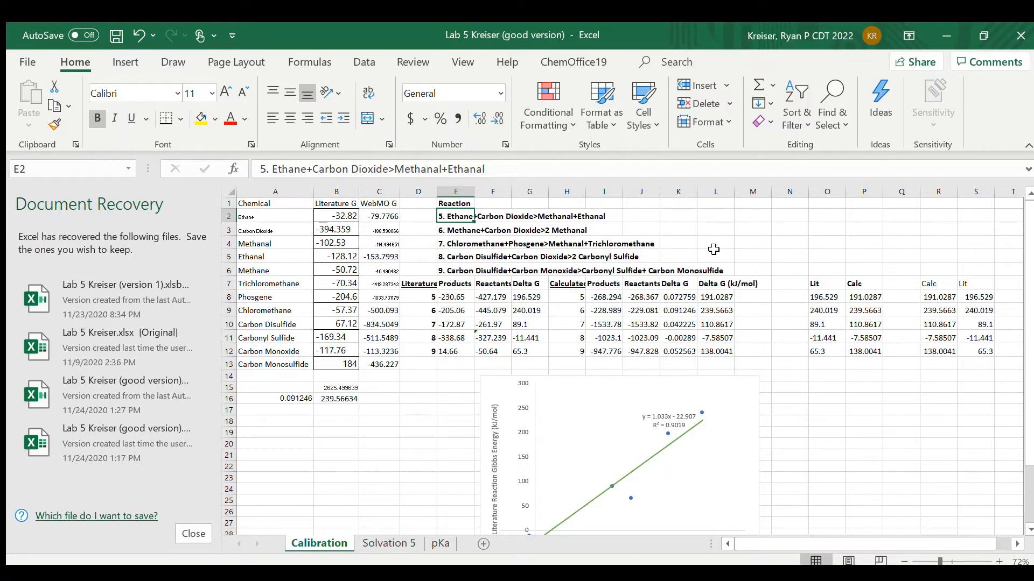
pyautogui.click(378, 215)
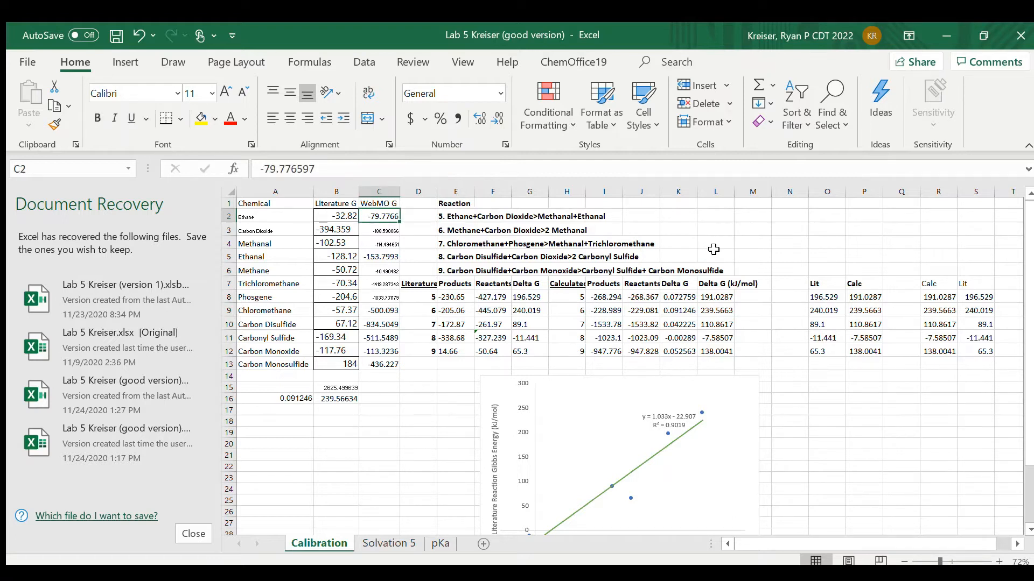
pyautogui.click(379, 324)
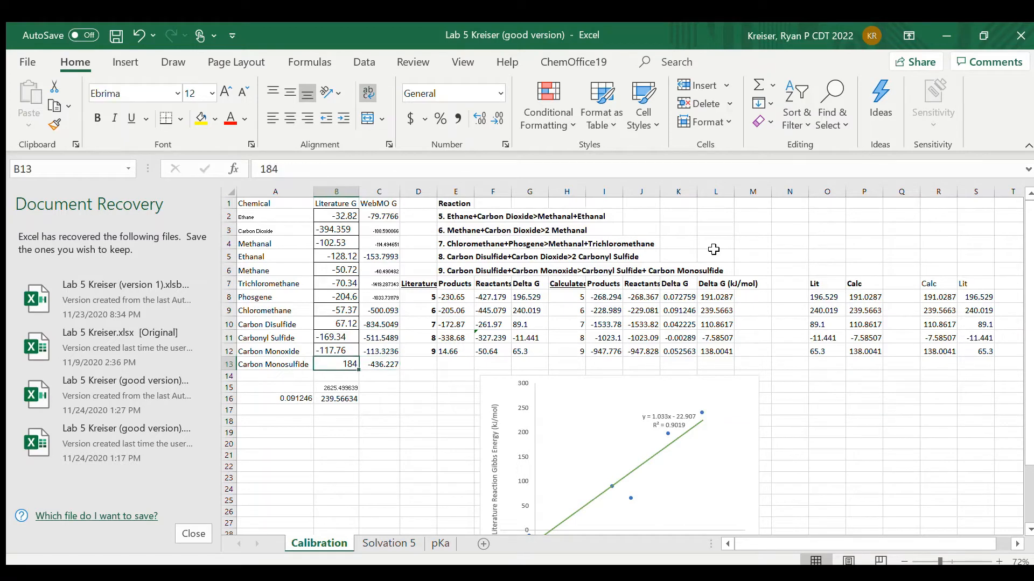
pyautogui.click(336, 256)
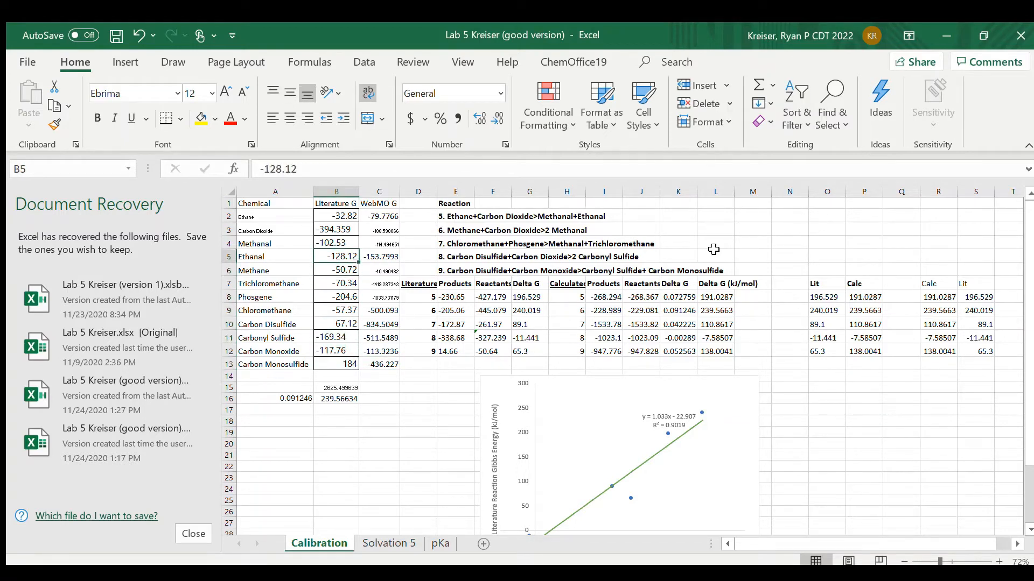
pyautogui.click(336, 216)
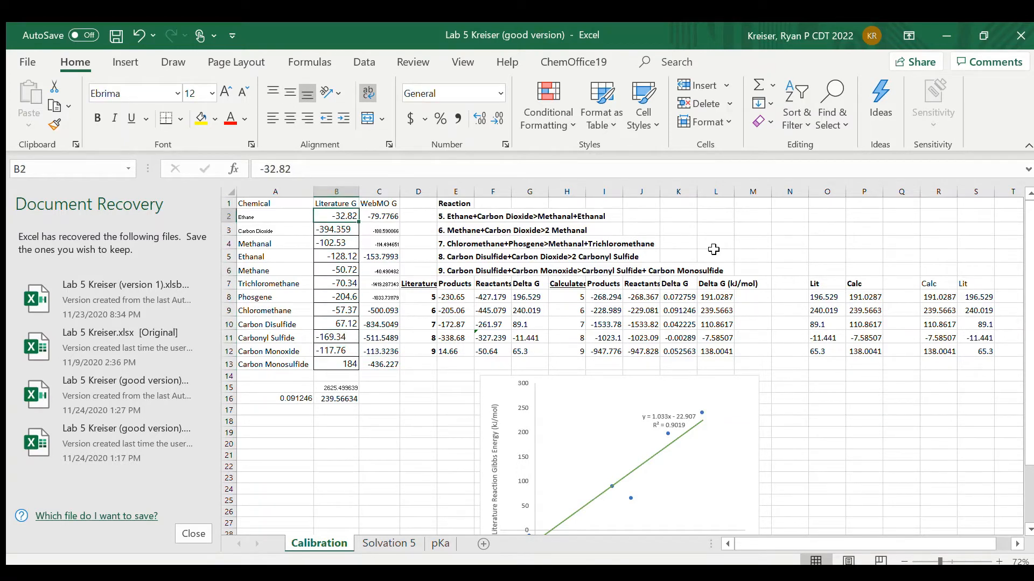
pyautogui.click(336, 203)
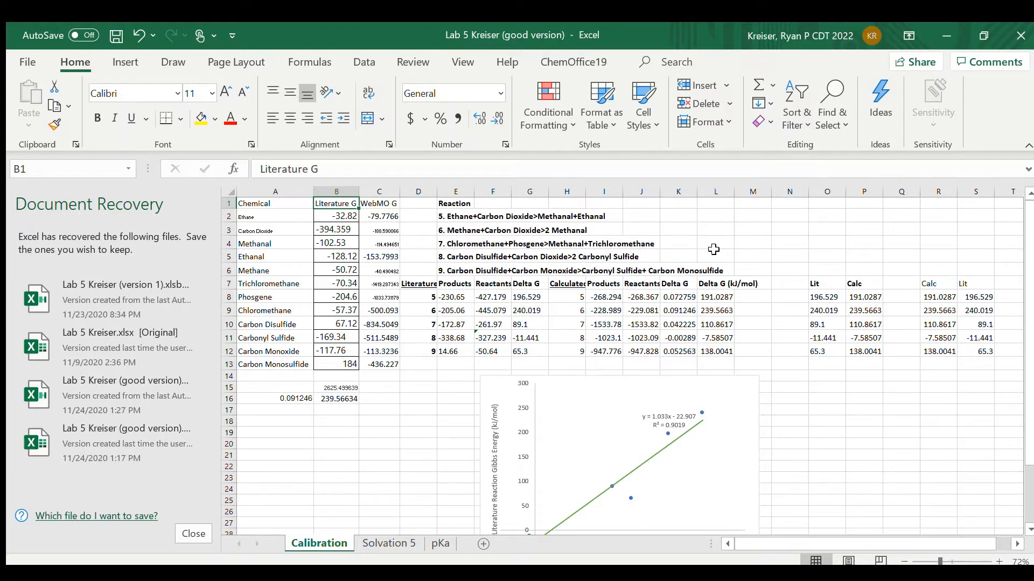
pyautogui.click(379, 215)
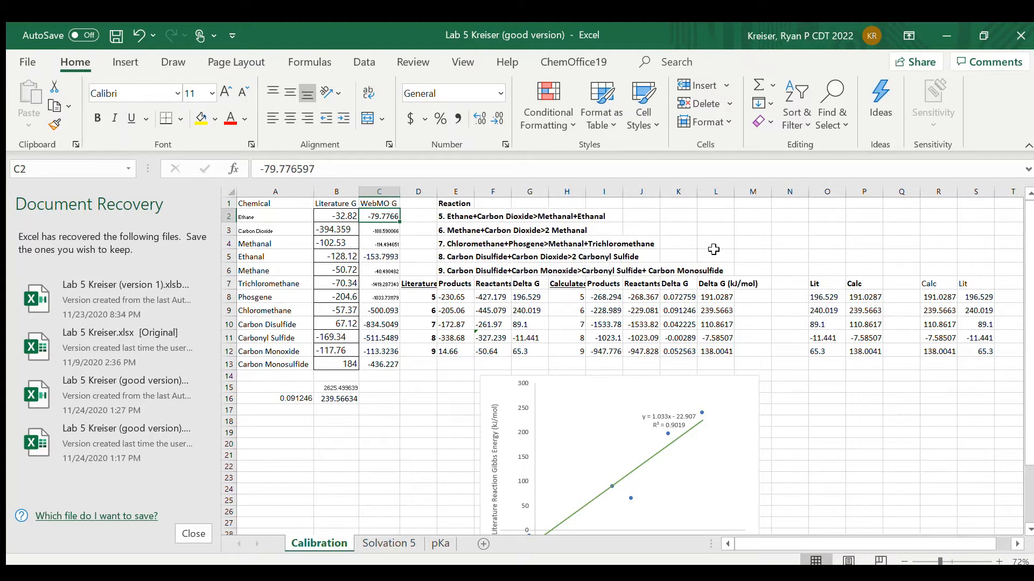
pyautogui.click(379, 376)
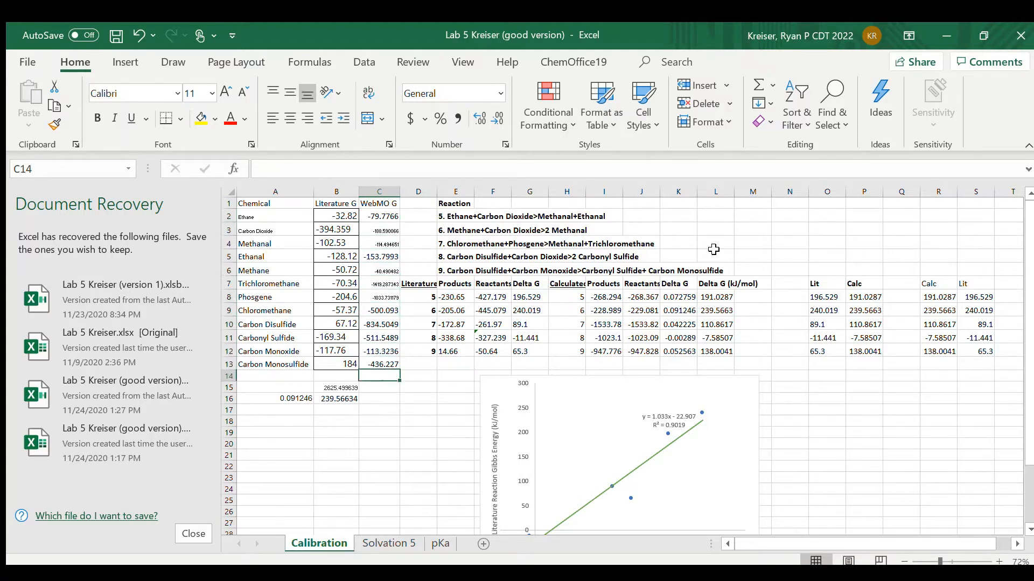
pyautogui.click(336, 386)
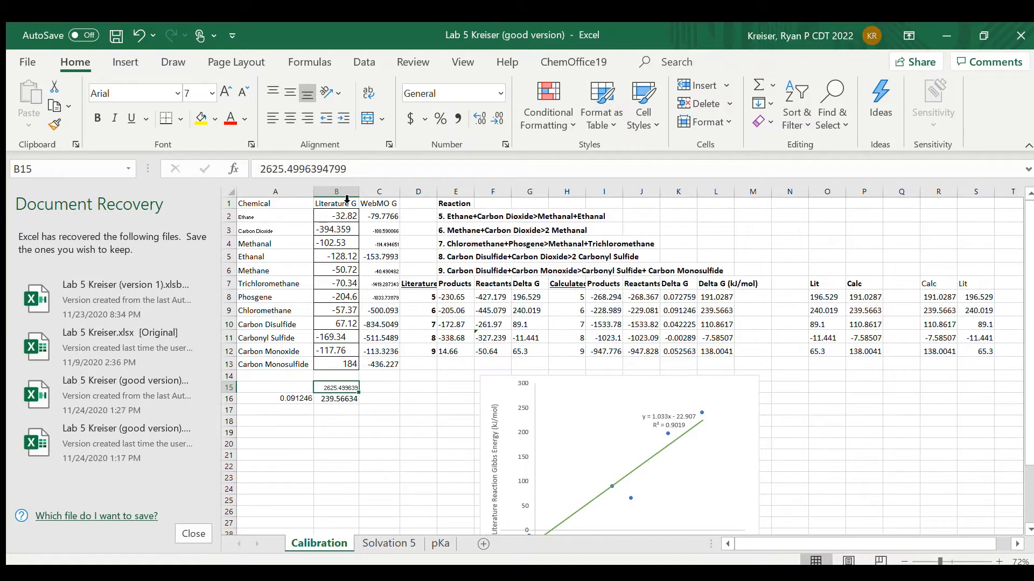
pyautogui.click(378, 217)
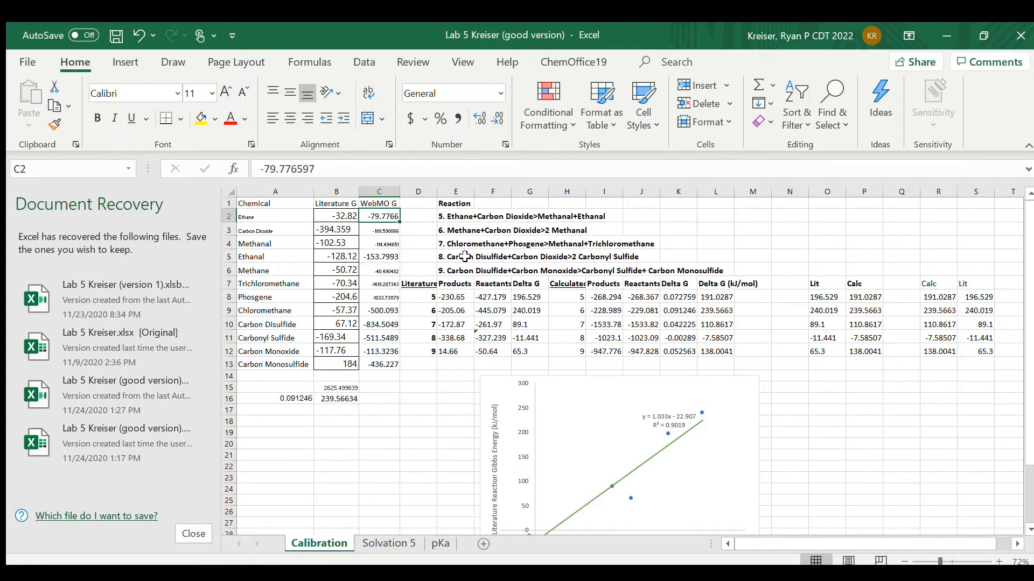
pyautogui.click(336, 216)
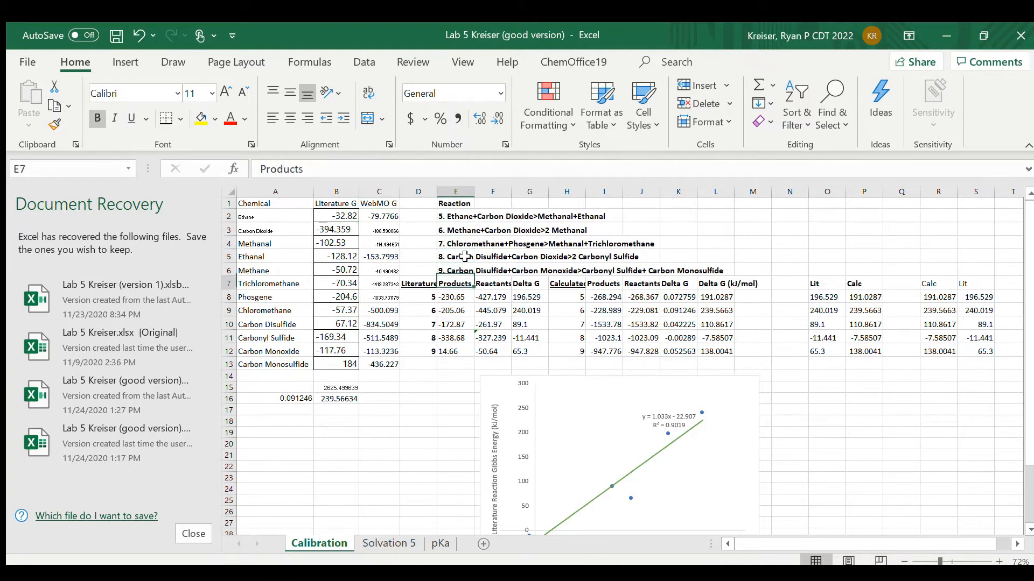
pyautogui.click(528, 297)
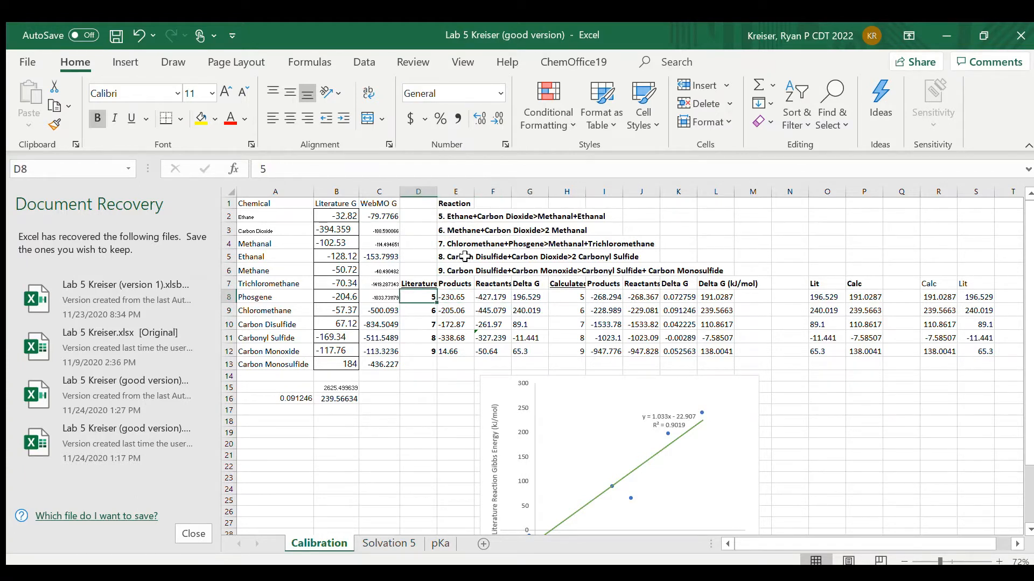
pyautogui.click(528, 297)
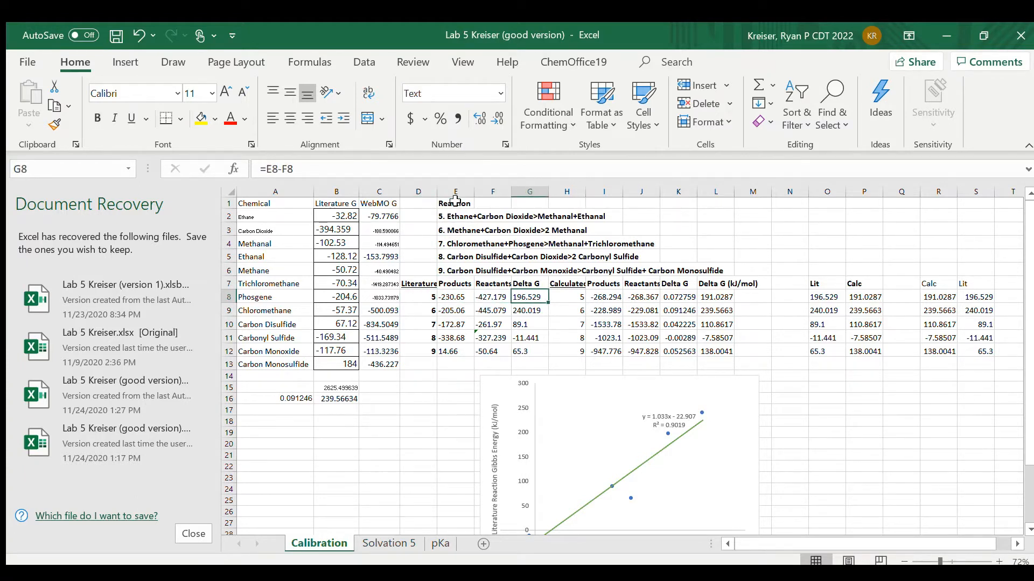
pyautogui.click(677, 297)
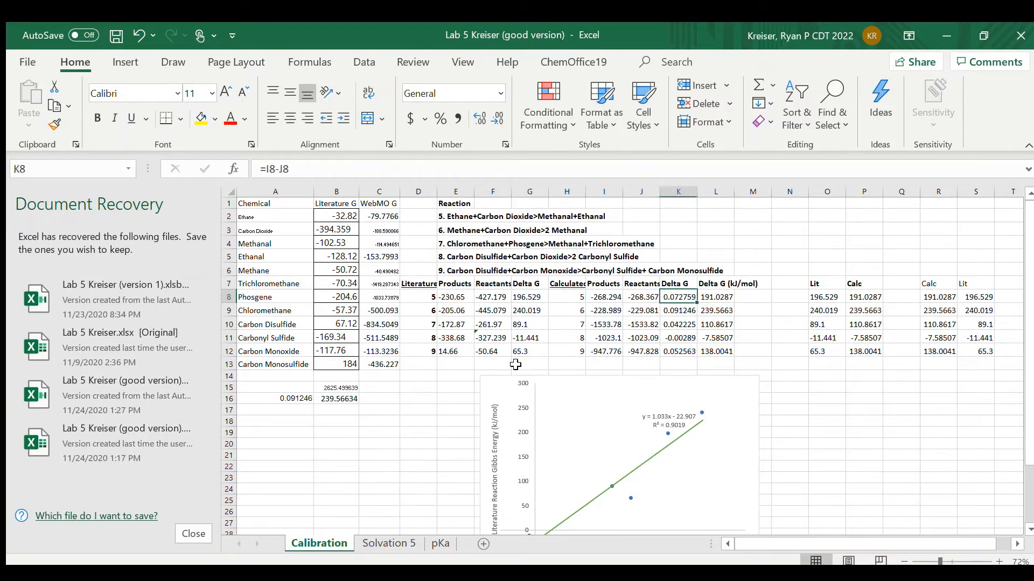
pyautogui.click(715, 297)
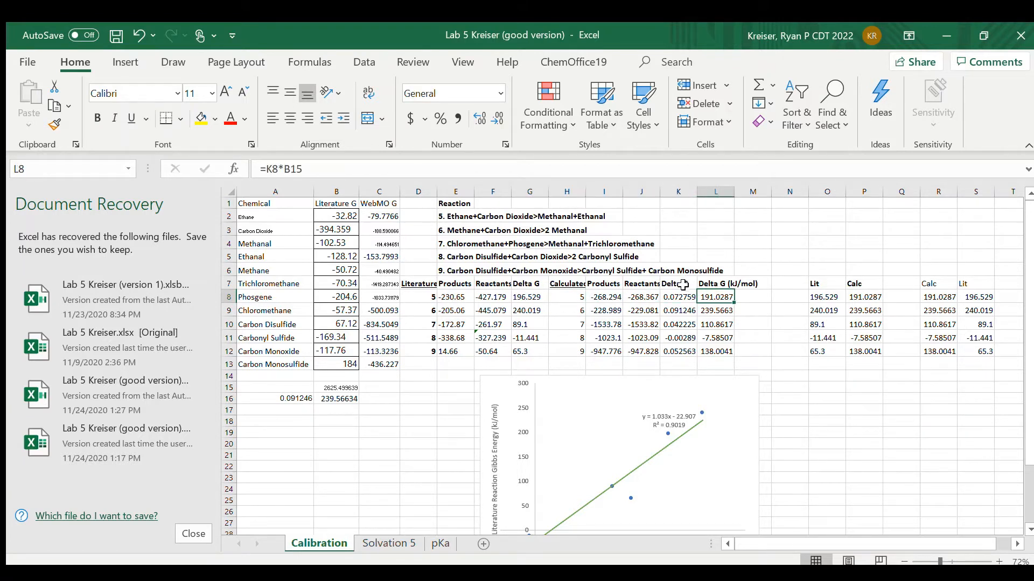
pyautogui.click(678, 297)
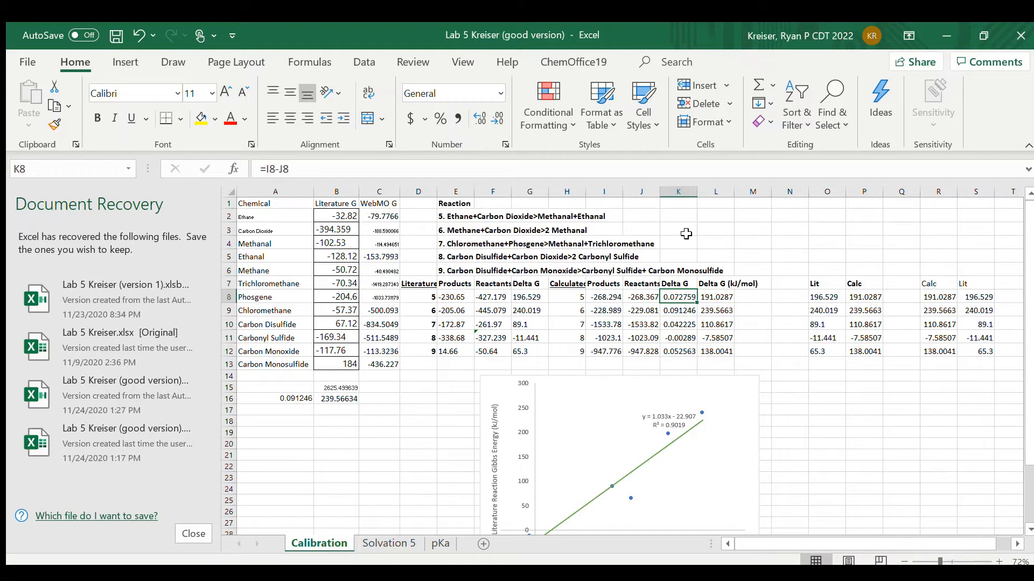
pyautogui.click(715, 324)
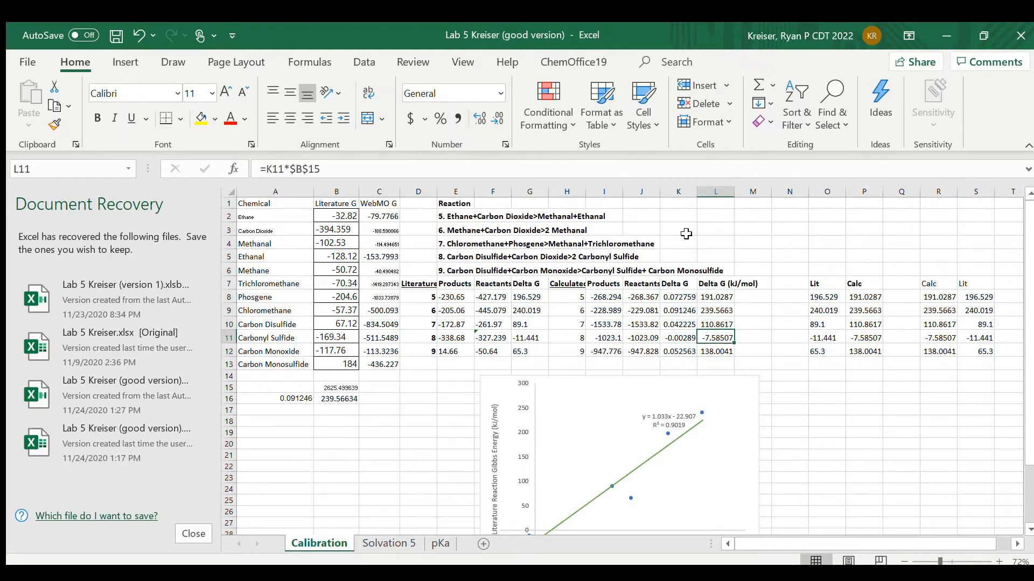
pyautogui.scroll(-3)
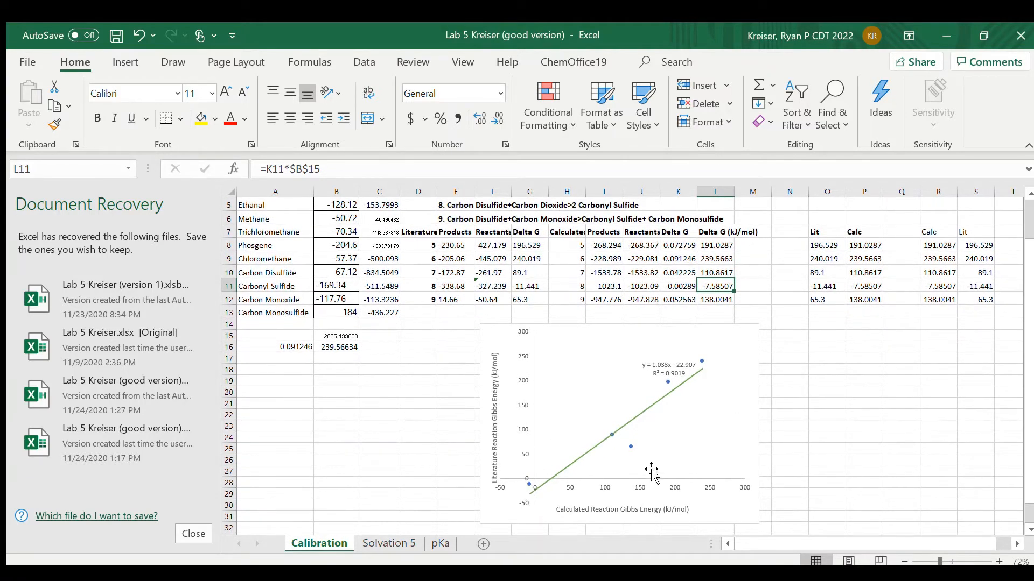
pyautogui.moveTo(689, 400)
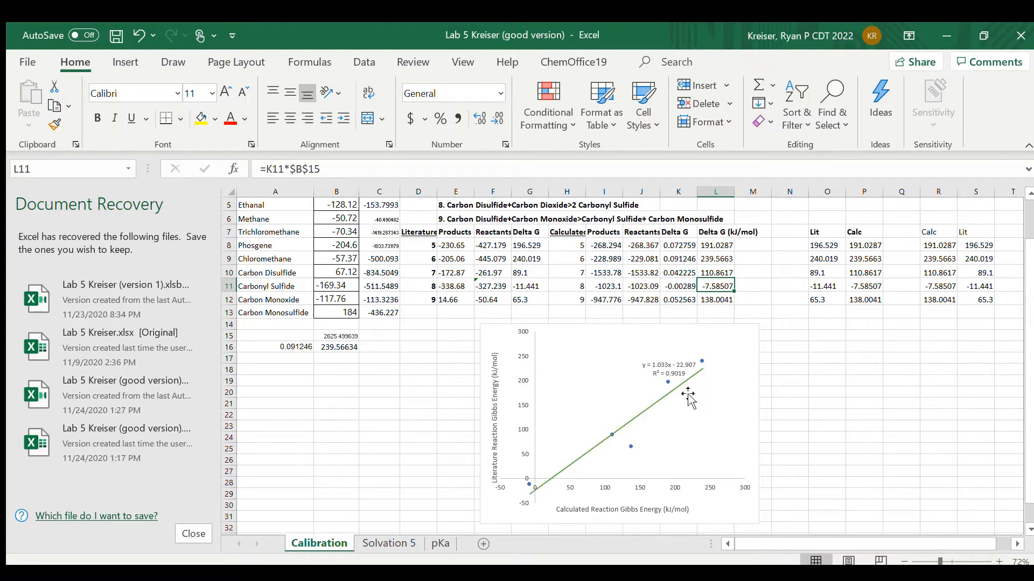
pyautogui.moveTo(659, 382)
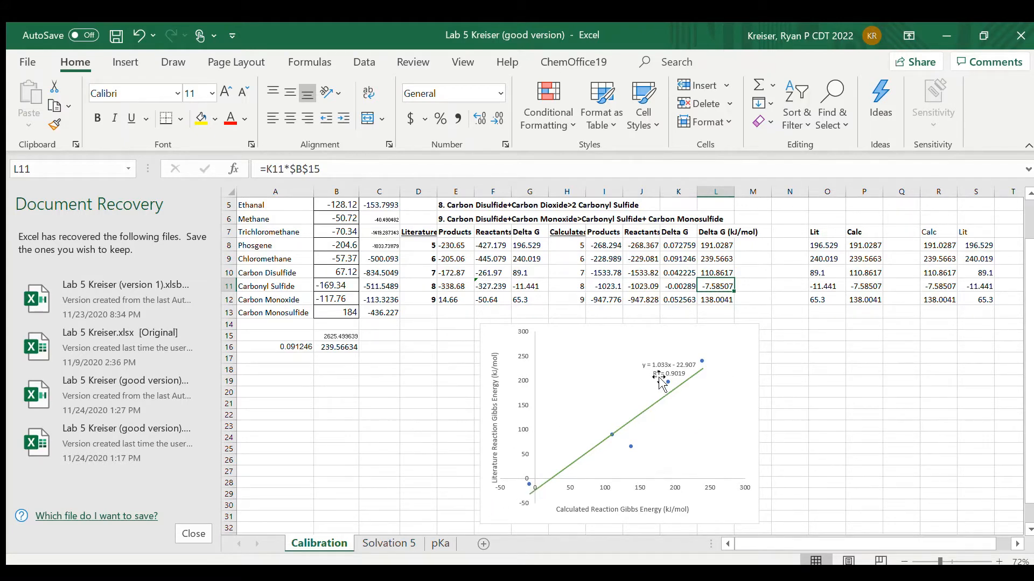
pyautogui.click(668, 369)
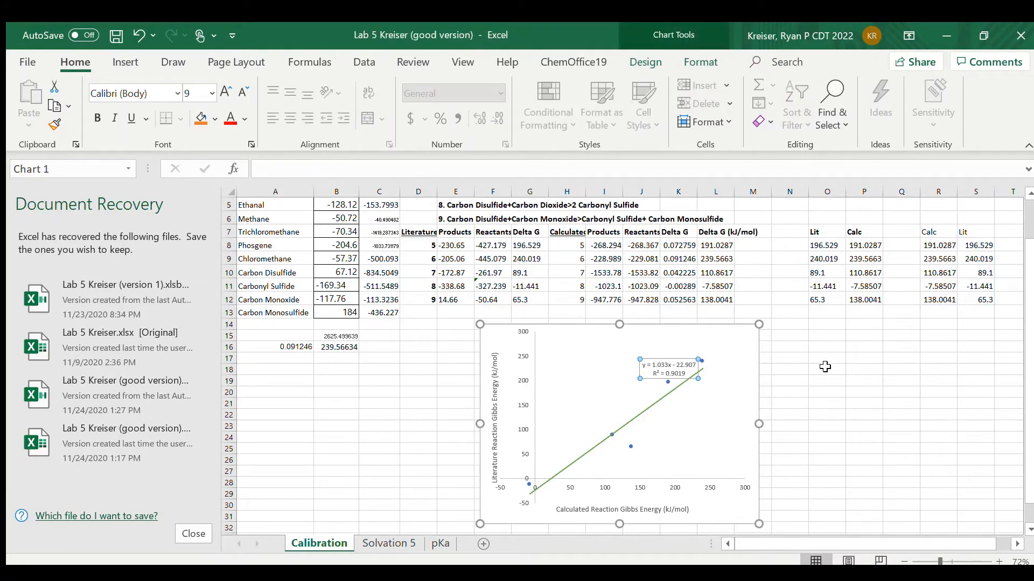
pyautogui.moveTo(868, 404)
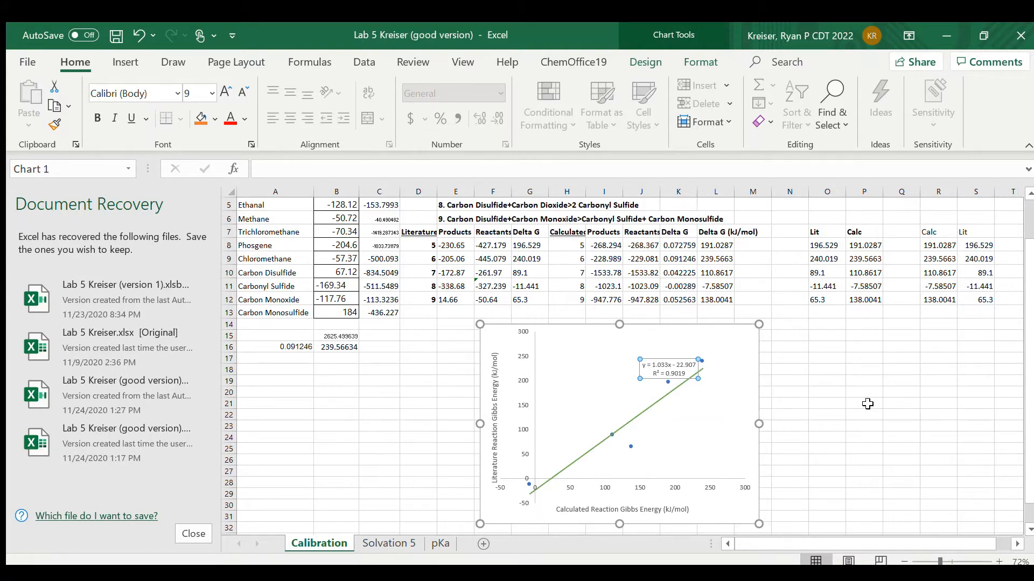
pyautogui.moveTo(411, 392)
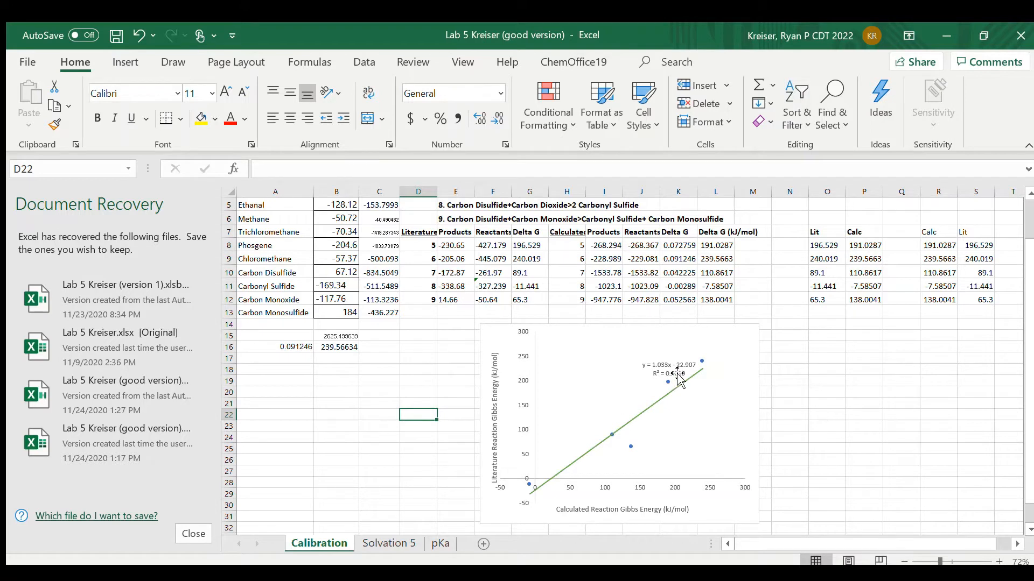
pyautogui.moveTo(808, 383)
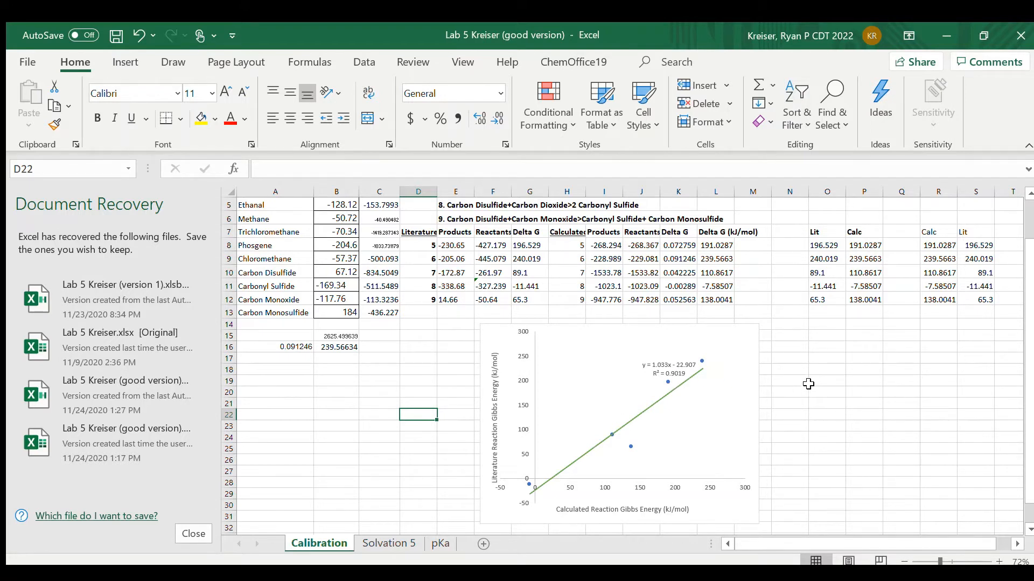
pyautogui.moveTo(806, 390)
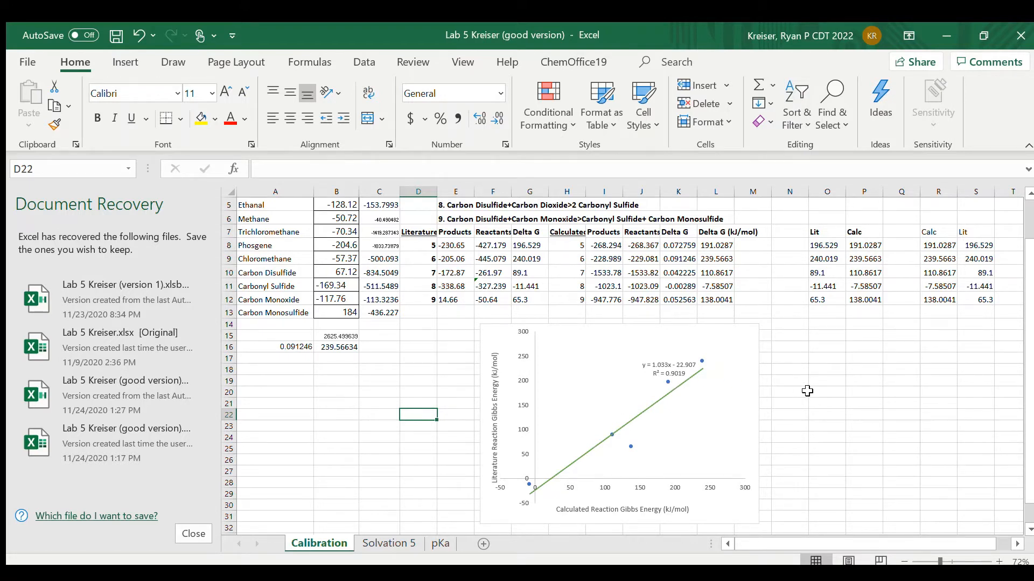
pyautogui.moveTo(380, 221)
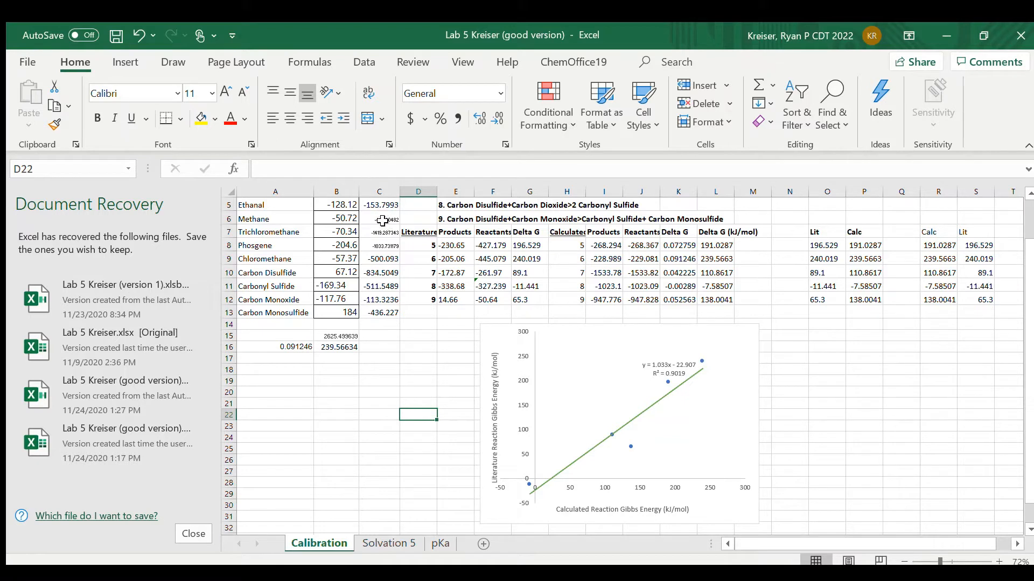
pyautogui.moveTo(339, 398)
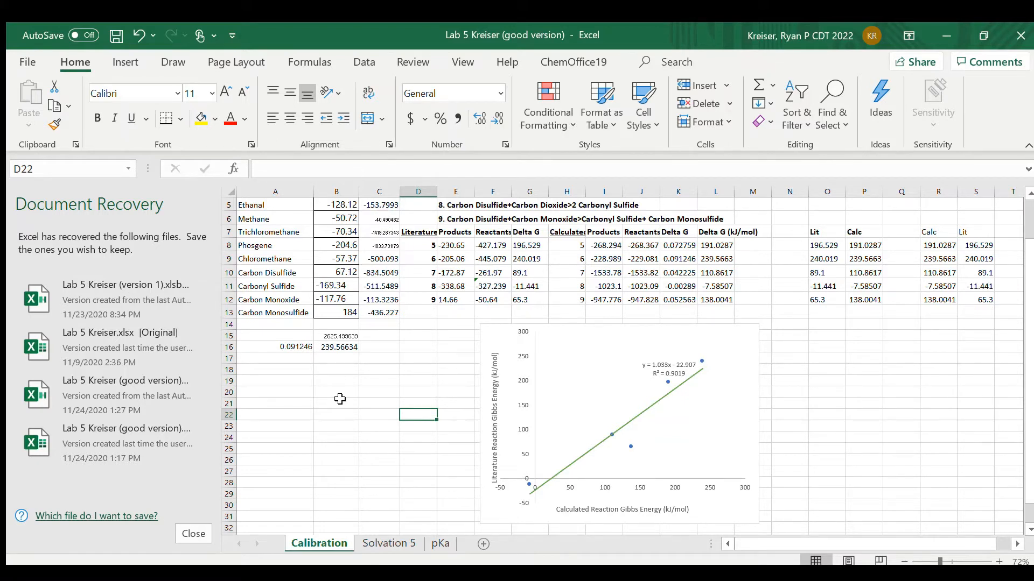
pyautogui.moveTo(602, 336)
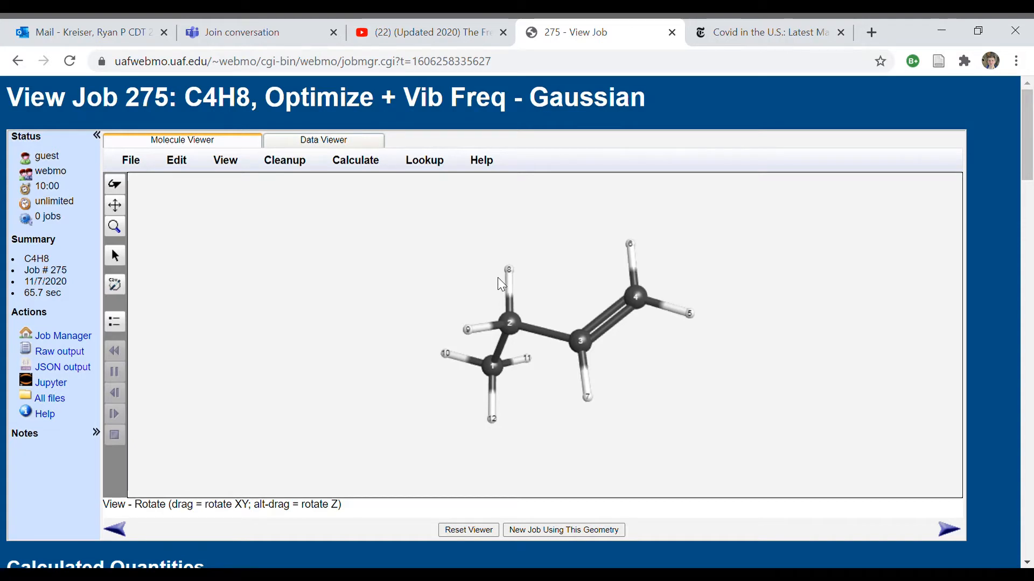
pyautogui.moveTo(521, 258)
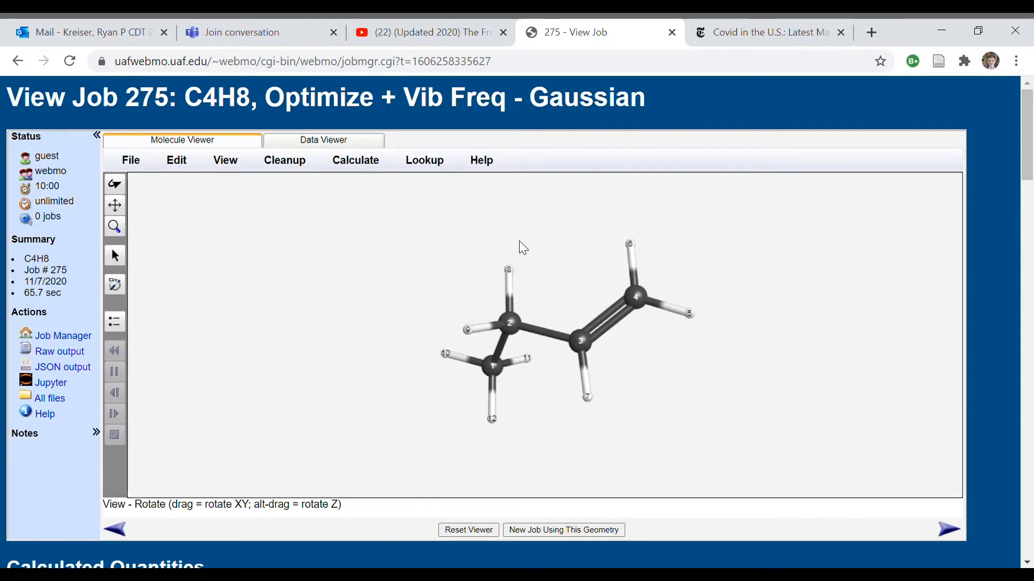
pyautogui.moveTo(488, 431)
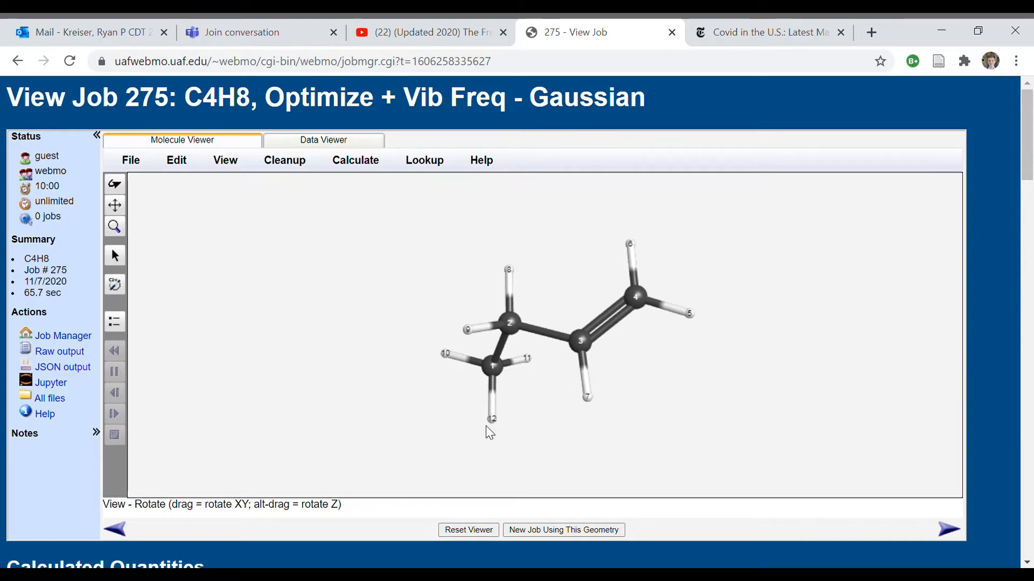
# Step: Rotate the optimized C4H8 butene structure of job 275 to view it from several sides
pyautogui.moveTo(487, 432); pyautogui.dragTo(504, 392)
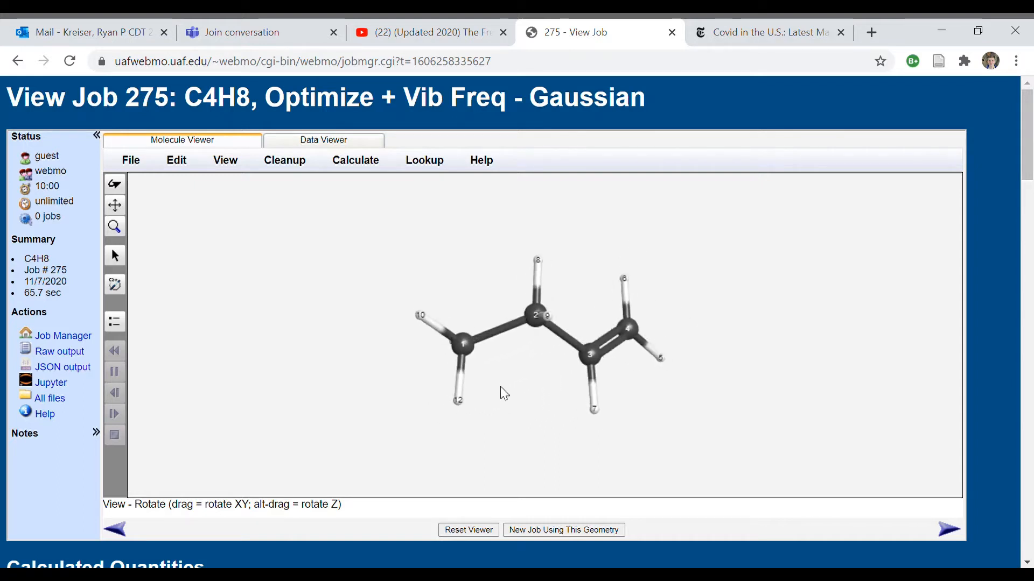
pyautogui.moveTo(504, 394); pyautogui.dragTo(423, 421)
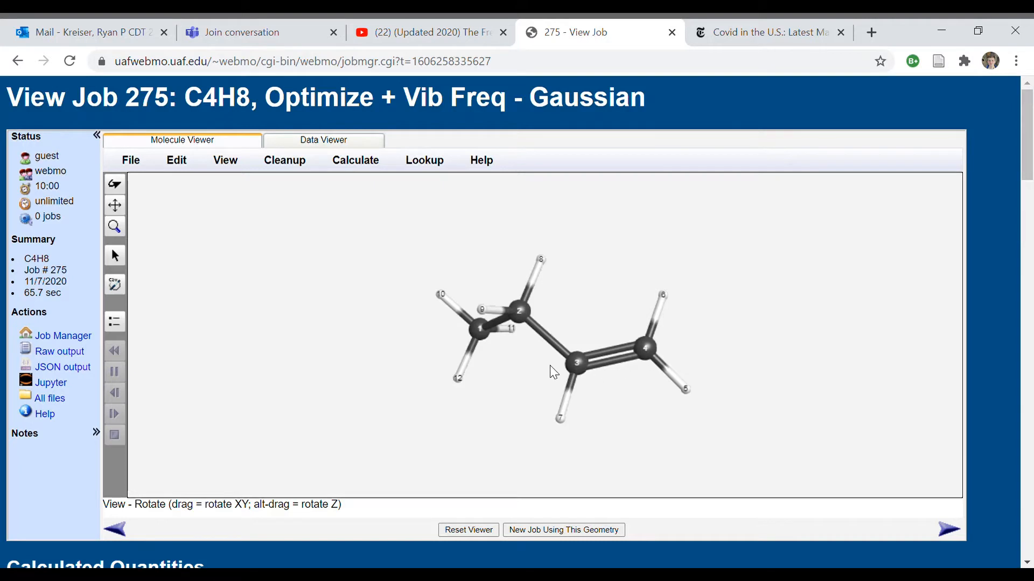
pyautogui.moveTo(560, 422)
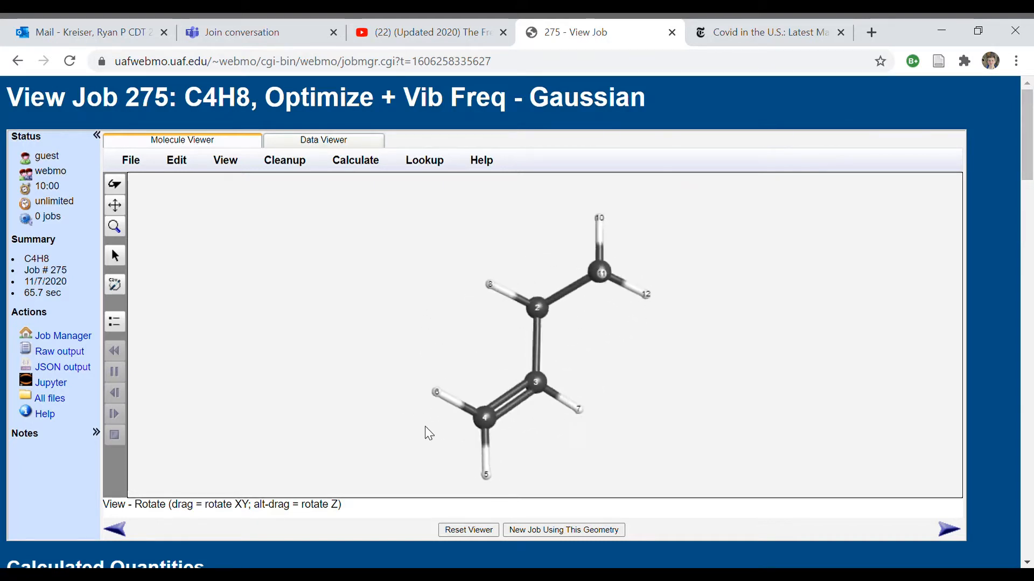
pyautogui.moveTo(429, 433); pyautogui.dragTo(353, 329)
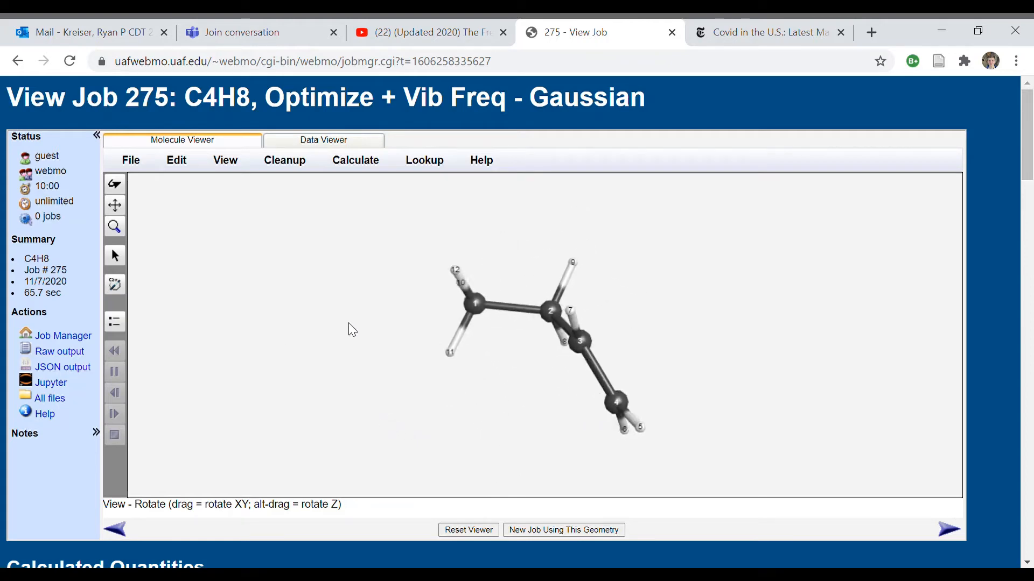
pyautogui.moveTo(353, 329); pyautogui.dragTo(448, 386)
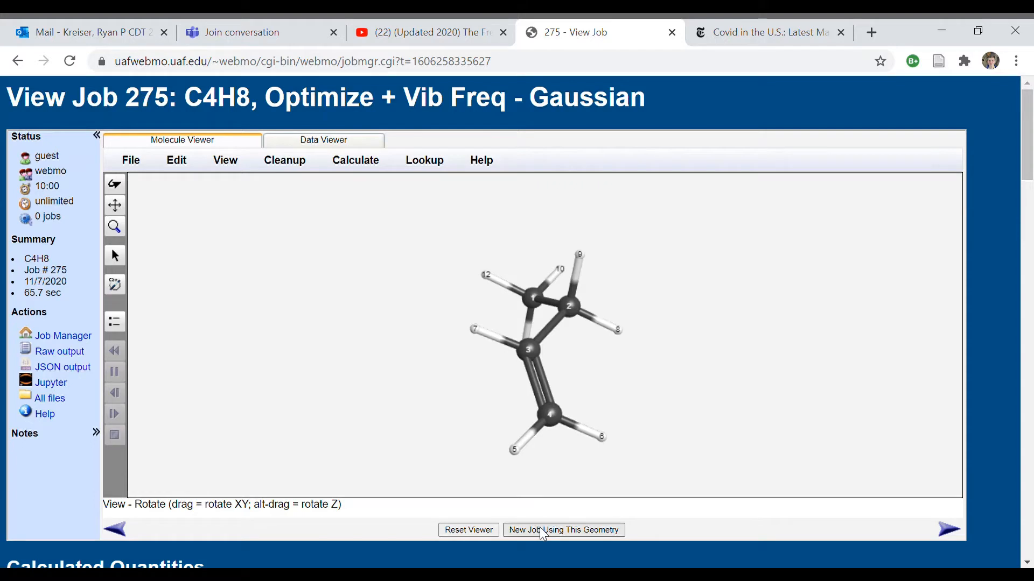
pyautogui.moveTo(516, 519)
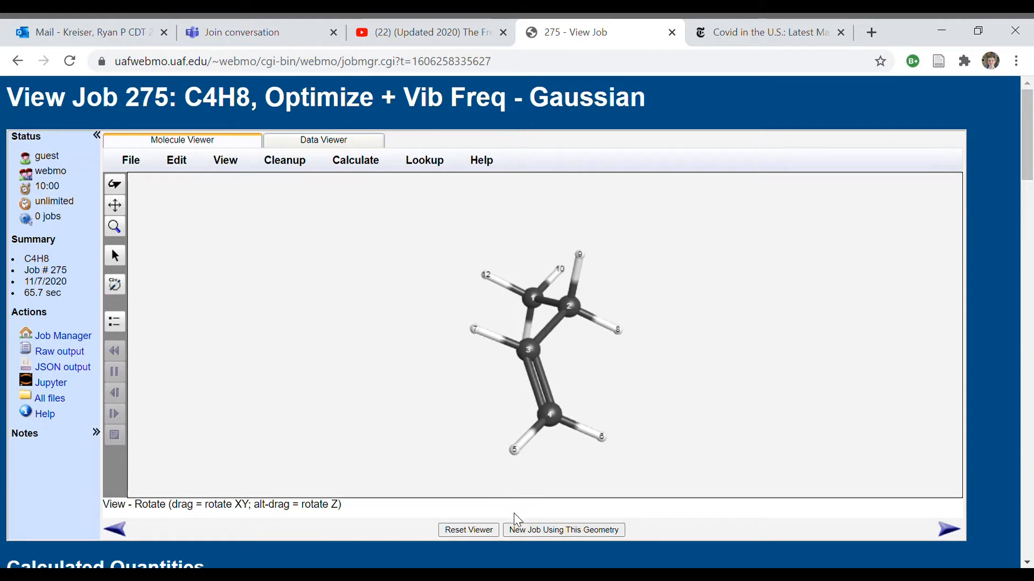
pyautogui.moveTo(541, 536)
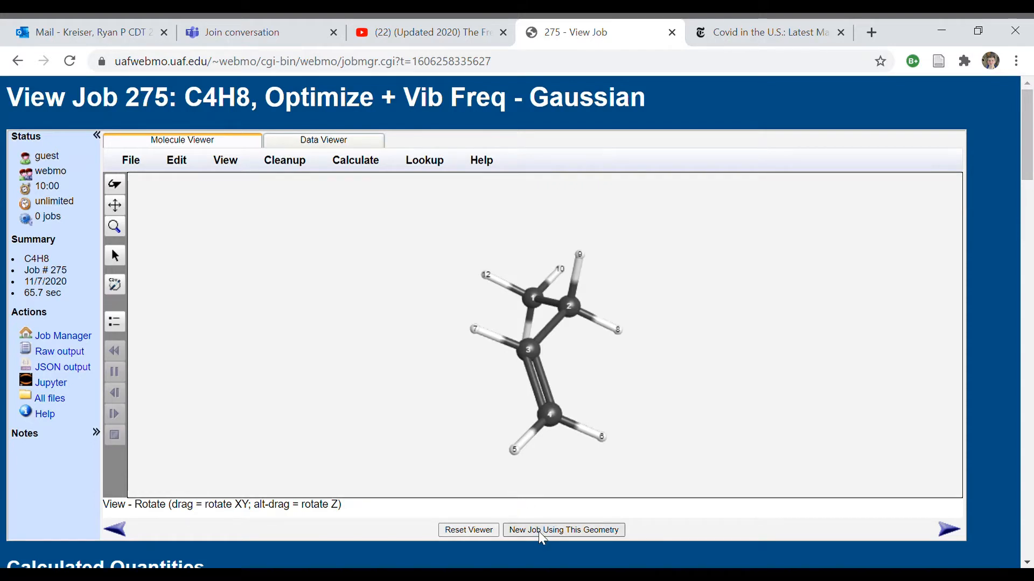
# Step: Start a new Gaussian Molecular Energy job from the C4H8 geometry with solvent Water in Advanced settings
pyautogui.click(563, 529)
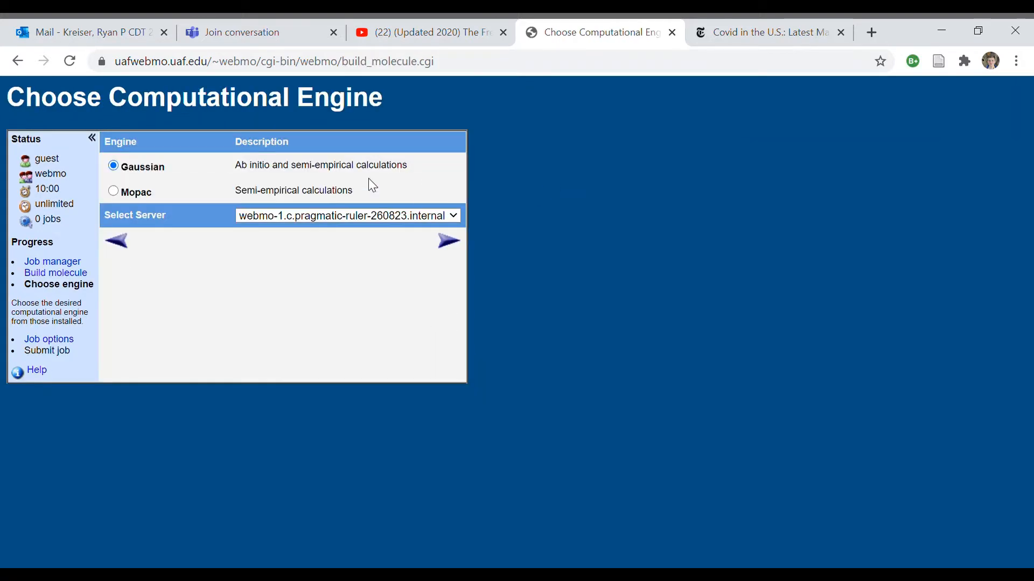
pyautogui.click(449, 240)
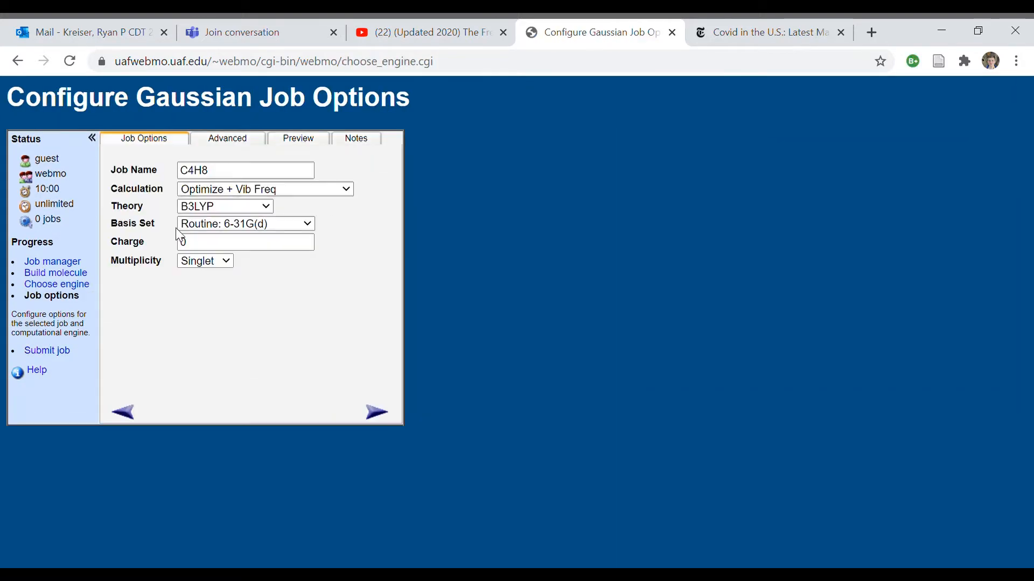
pyautogui.click(264, 190)
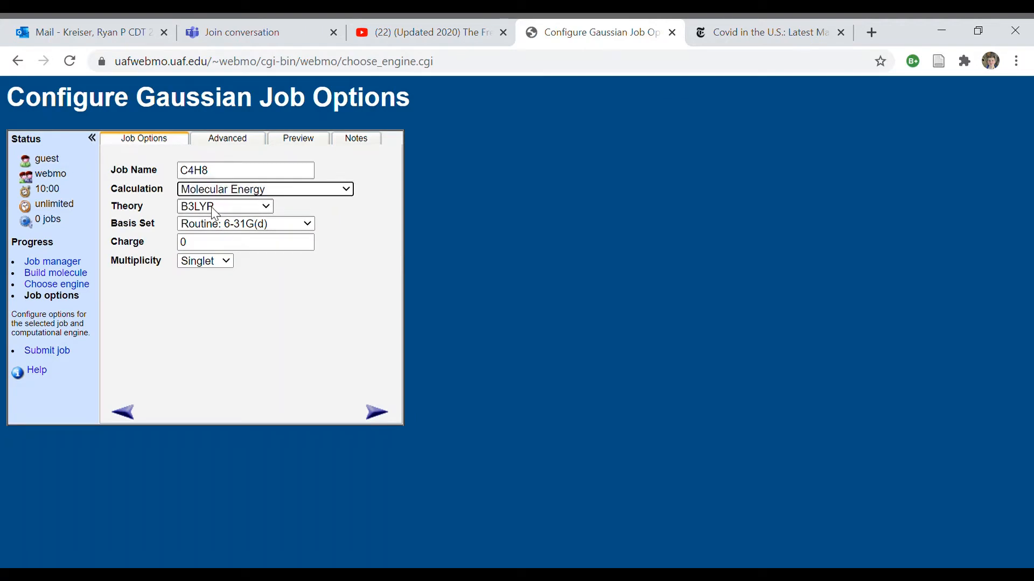
pyautogui.moveTo(211, 263)
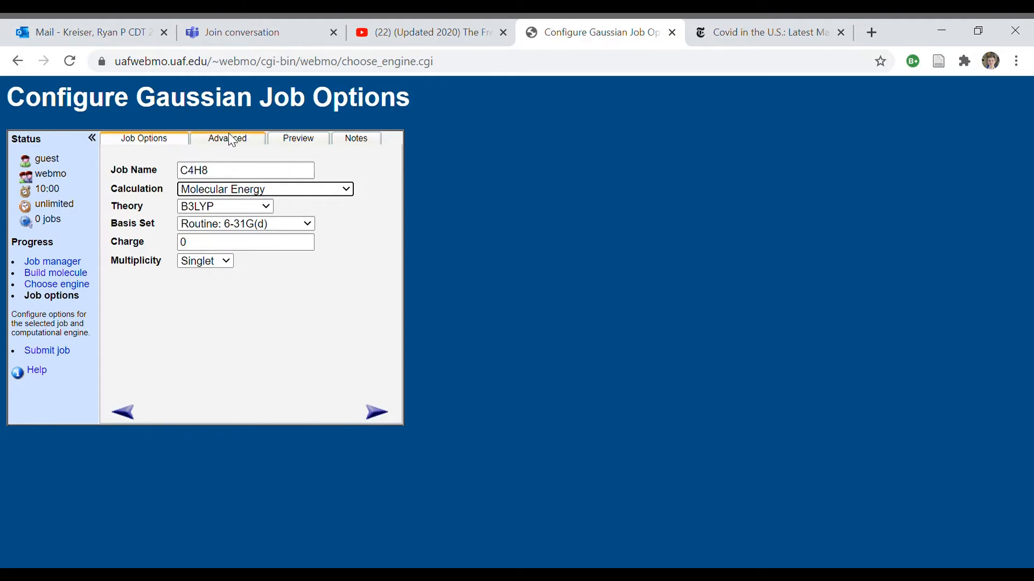
pyautogui.click(227, 139)
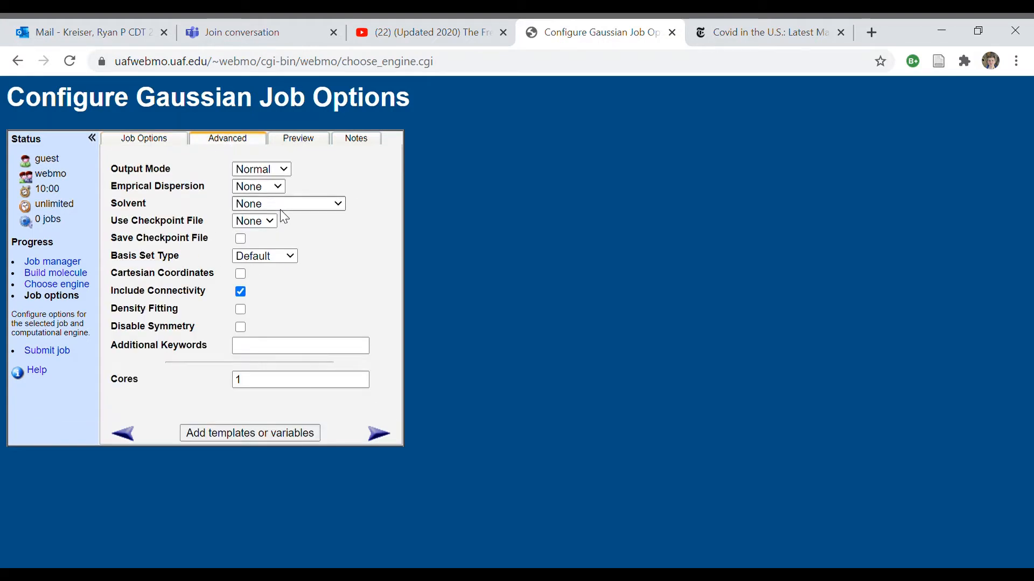
pyautogui.click(287, 203)
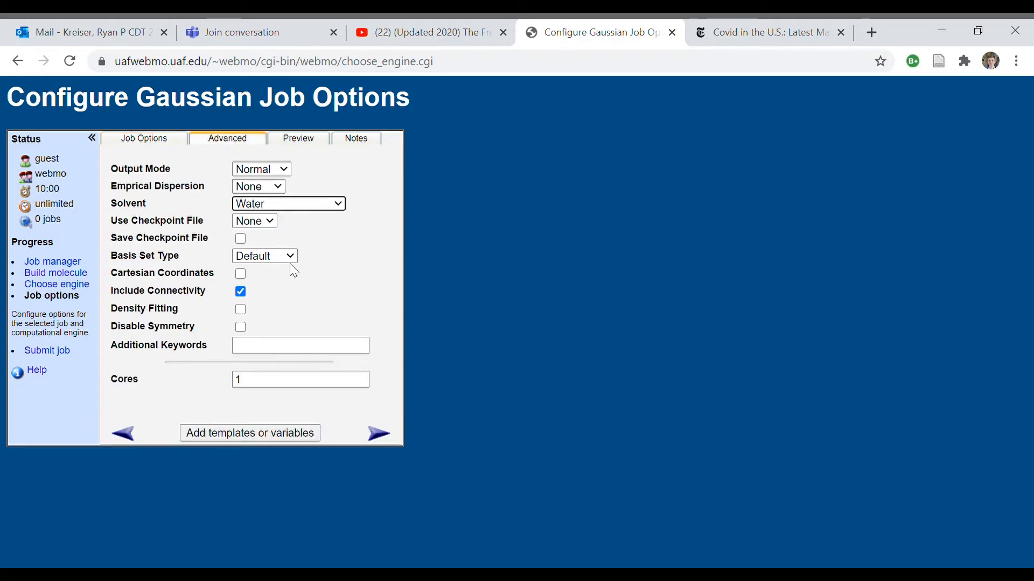
# Step: Generate the Gaussian input preview and replace the solvent keyword with Acetonitrile in the route line
pyautogui.click(298, 138)
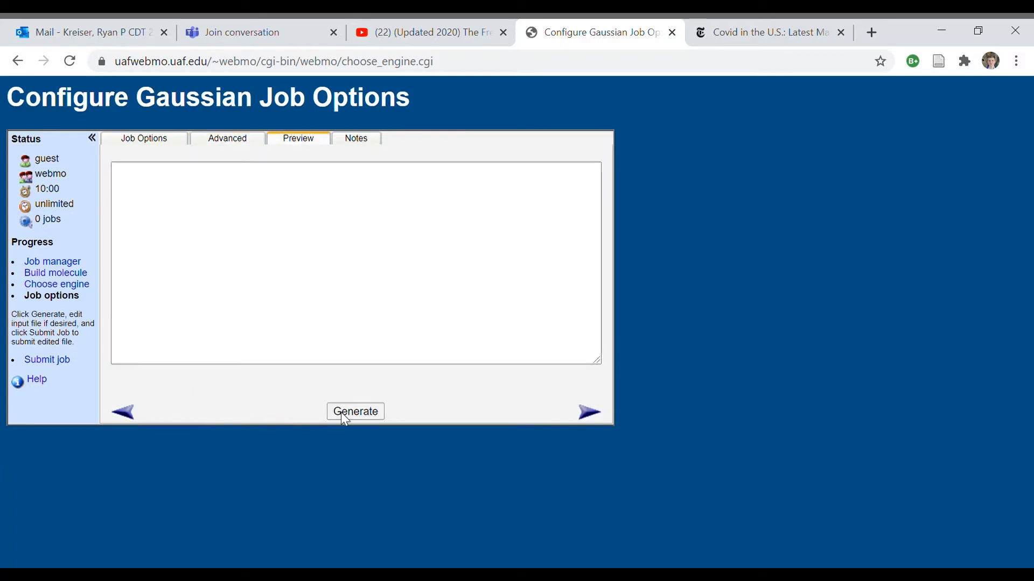
pyautogui.click(354, 411)
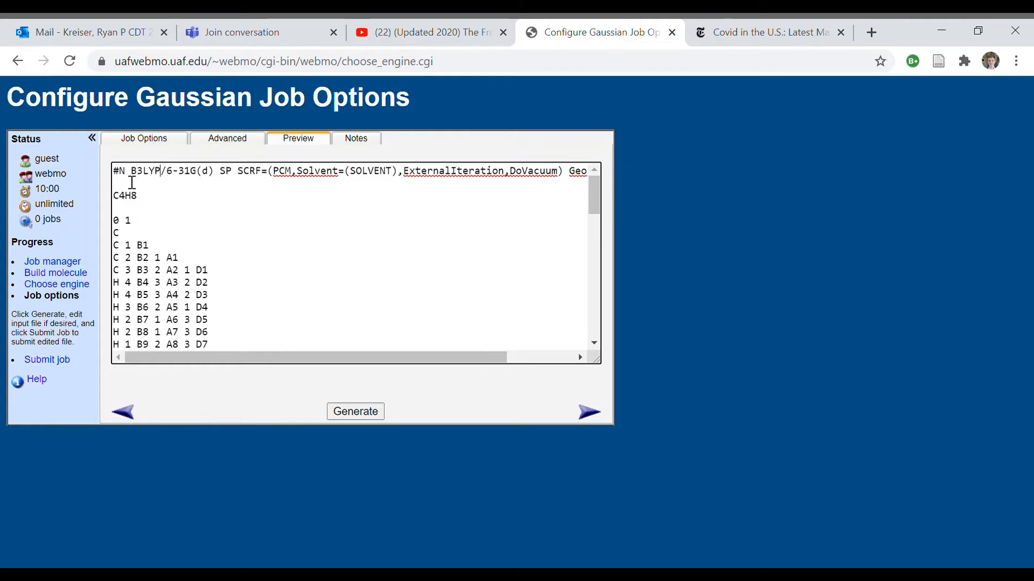
pyautogui.click(233, 171)
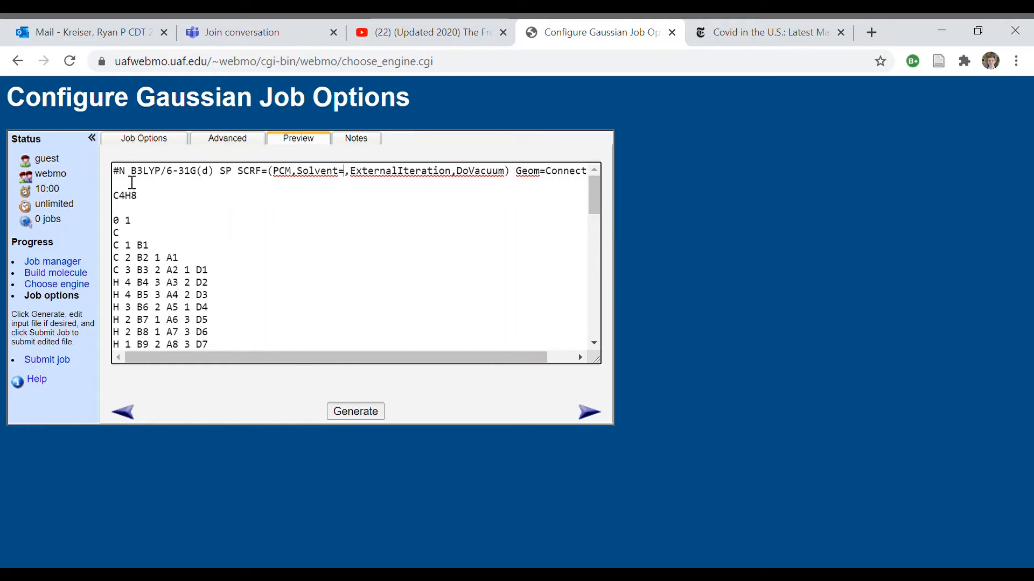
pyautogui.write('Acetonitr')
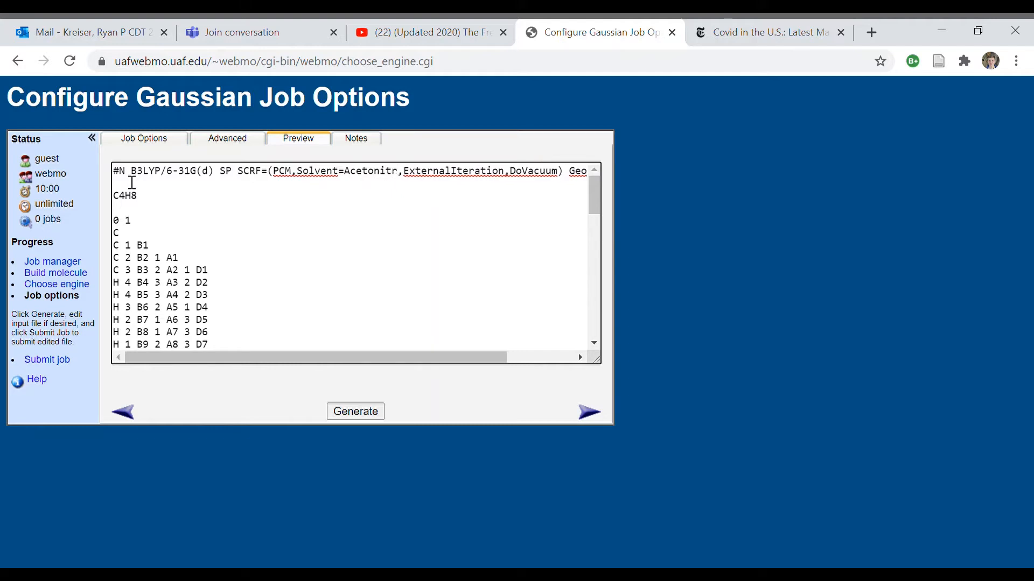
pyautogui.write('ile')
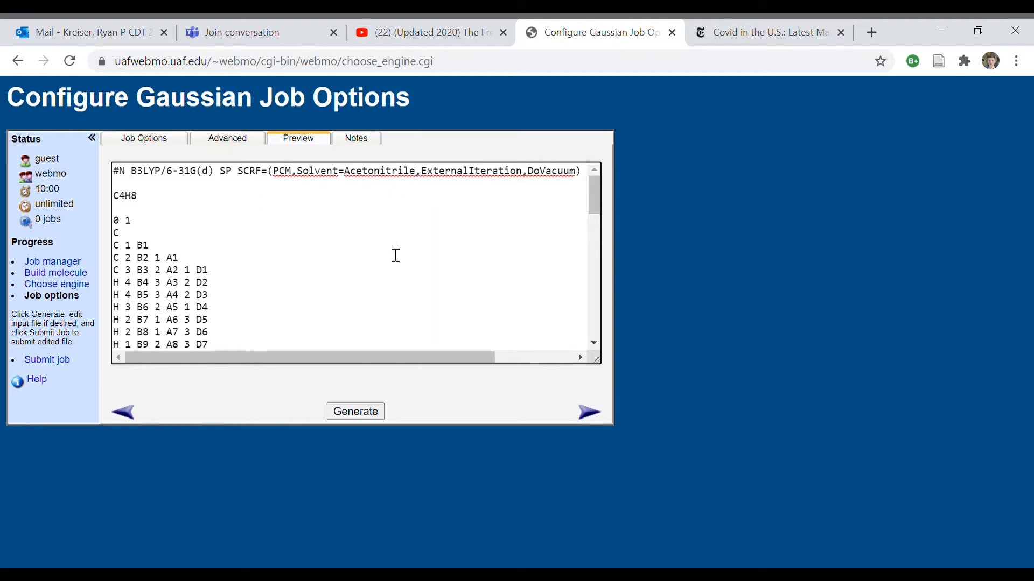
pyautogui.moveTo(355, 411)
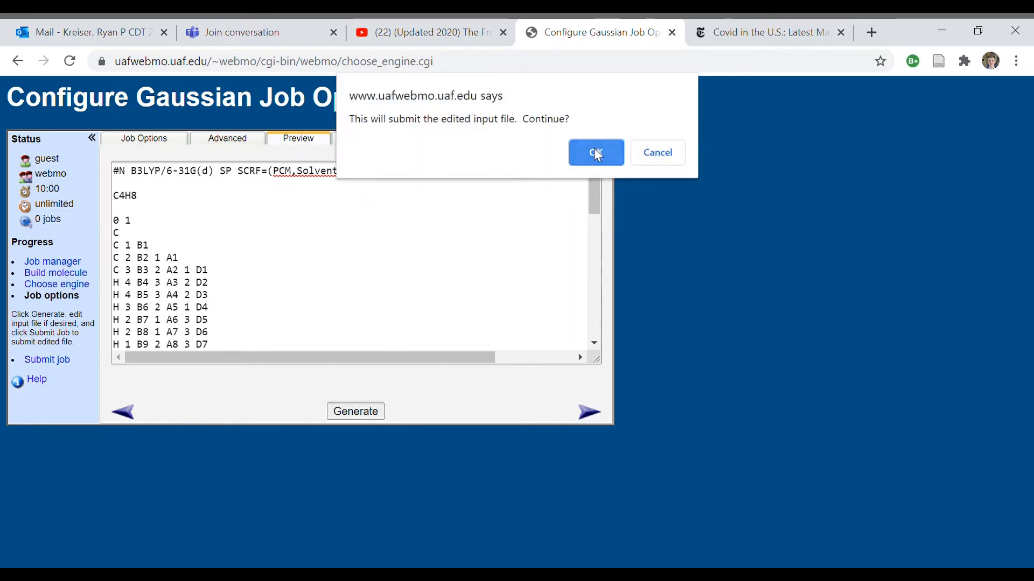
# Step: Submit the edited input file and go to the C4H8 job's results
pyautogui.click(595, 152)
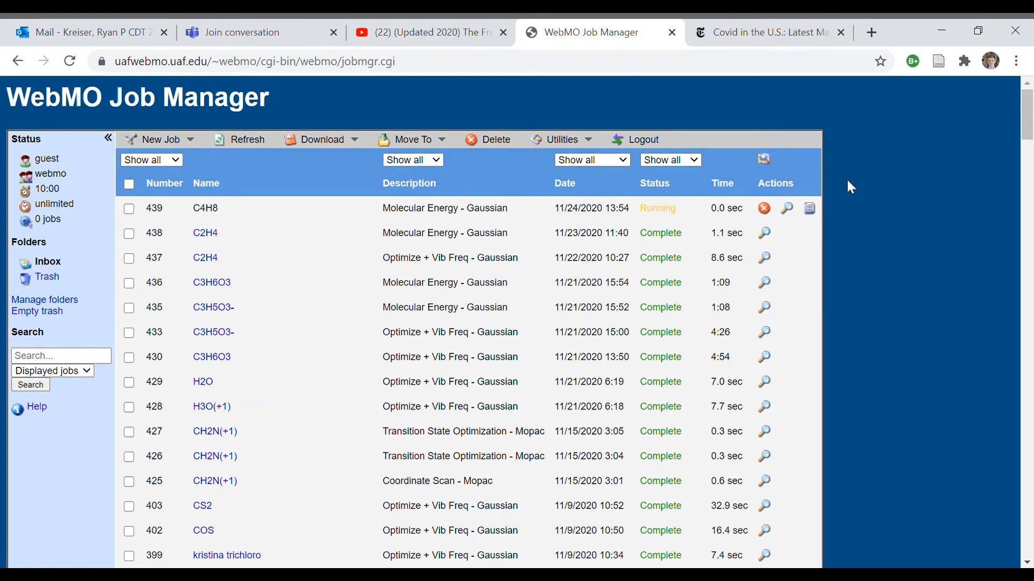
pyautogui.click(786, 207)
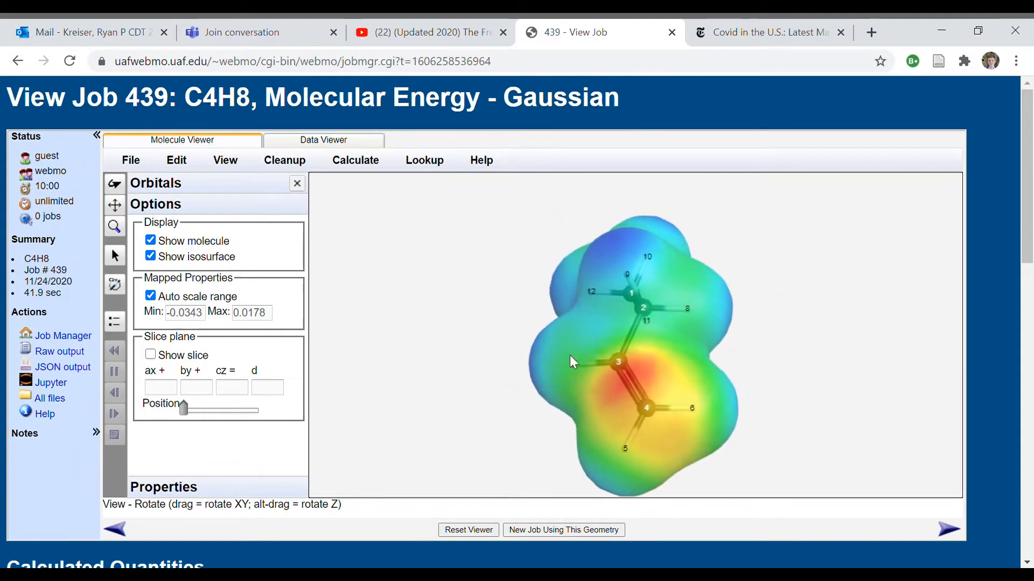
# Step: Rotate job 439's potential surface from several sides, then bring up its raw Gaussian output
pyautogui.moveTo(571, 362); pyautogui.dragTo(645, 341)
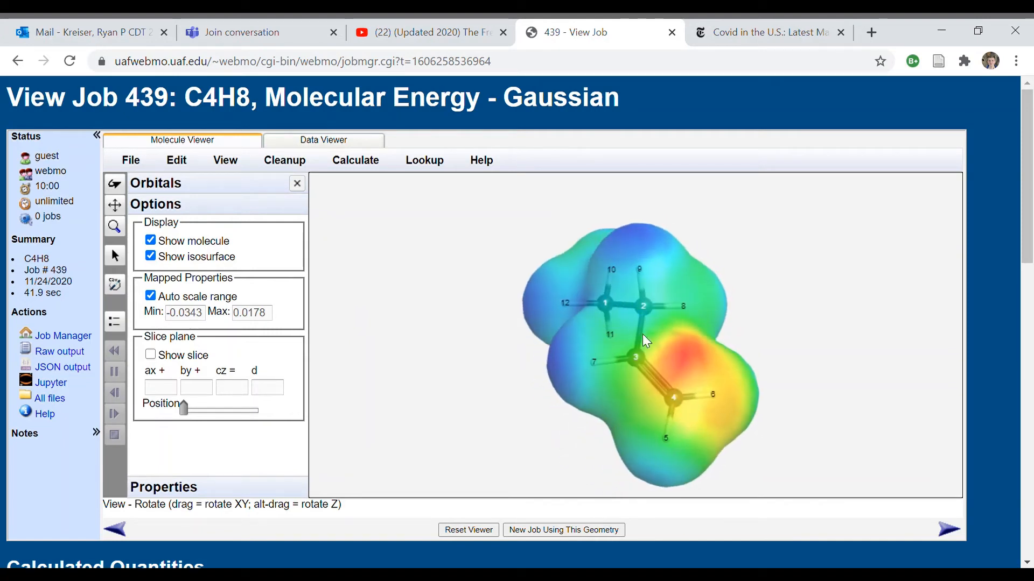
pyautogui.moveTo(645, 340); pyautogui.dragTo(662, 295)
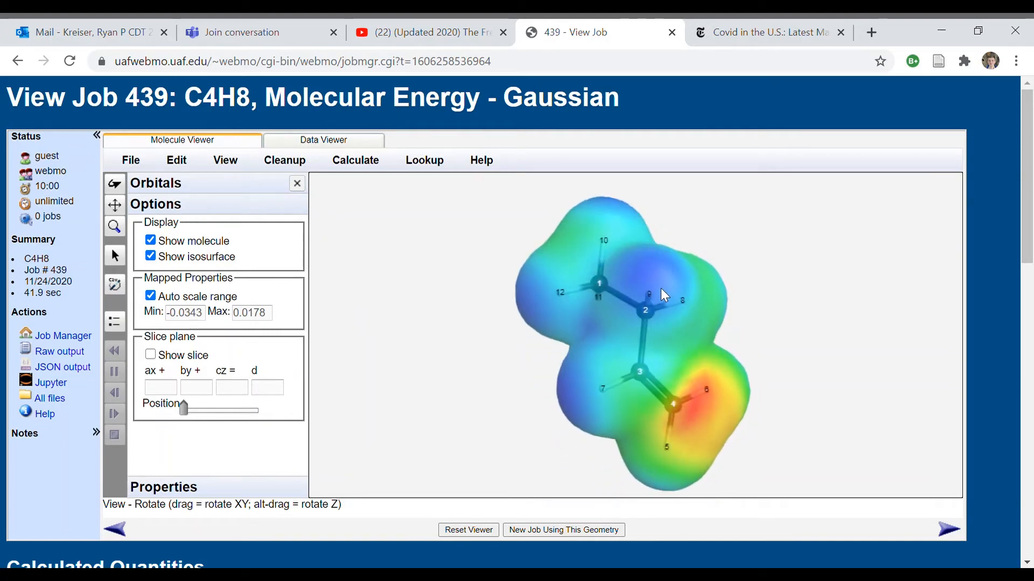
pyautogui.moveTo(662, 295); pyautogui.dragTo(620, 301)
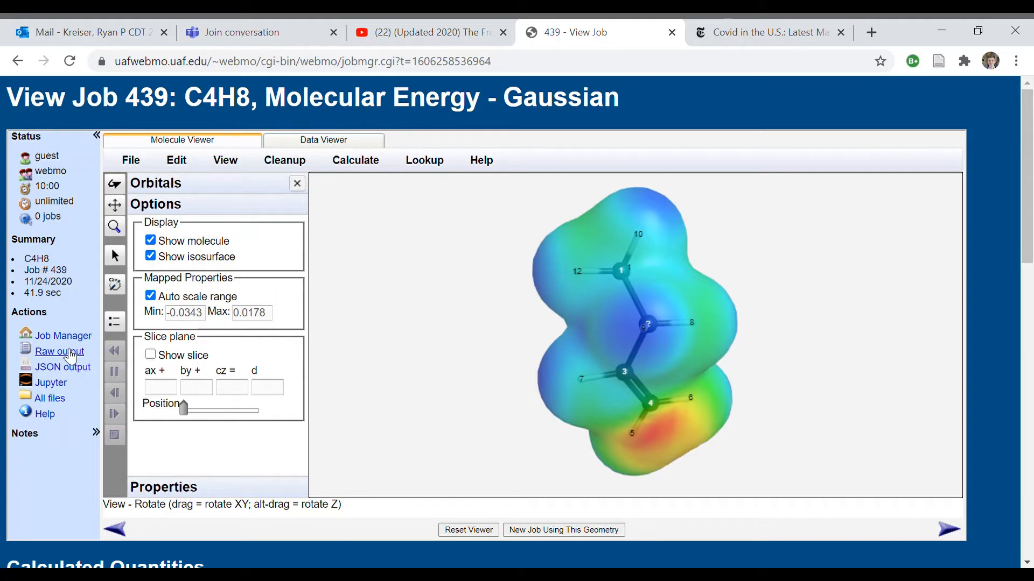
pyautogui.click(58, 351)
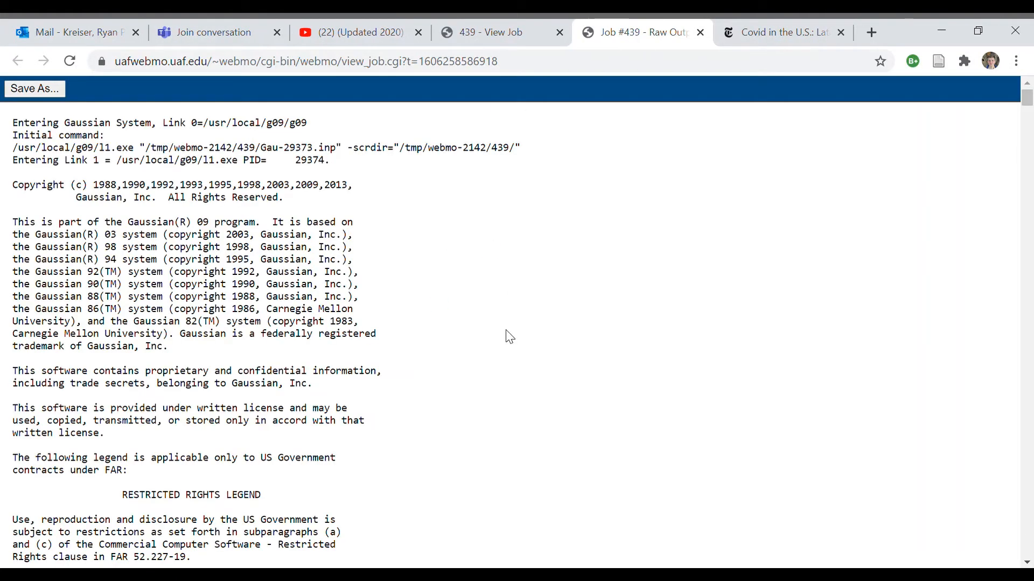
# Step: Search the raw output for 'delta' to find the DeltaG (solv) line of -0.70 kcal/mol
pyautogui.press('ctrl+f')
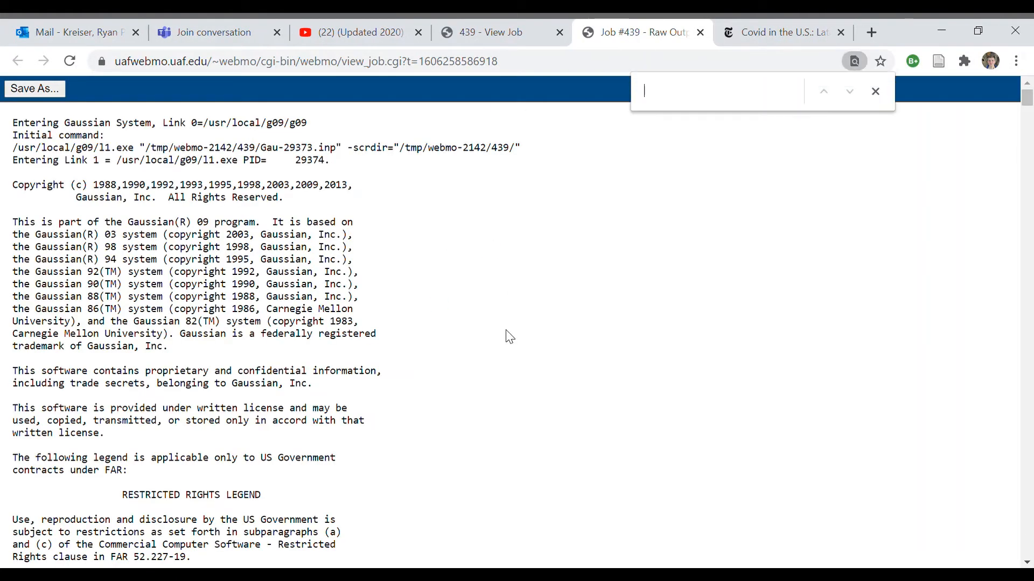
pyautogui.write('delta')
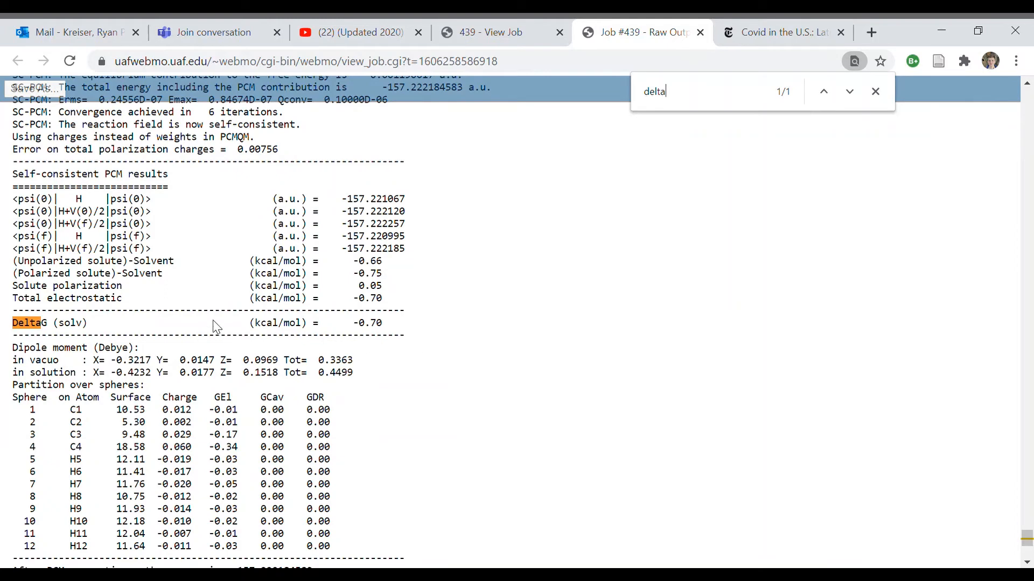
pyautogui.moveTo(206, 304)
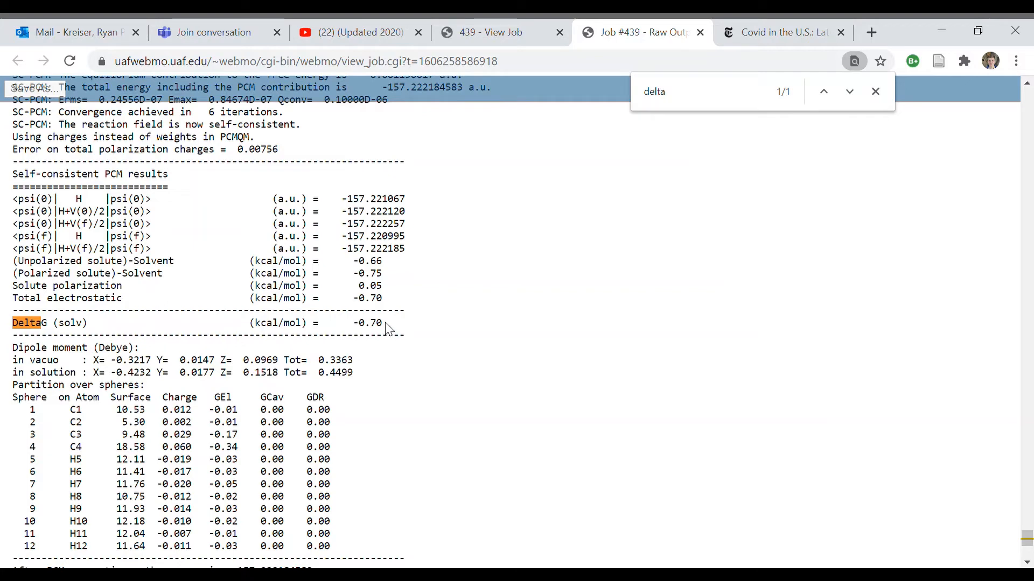
pyautogui.moveTo(397, 336)
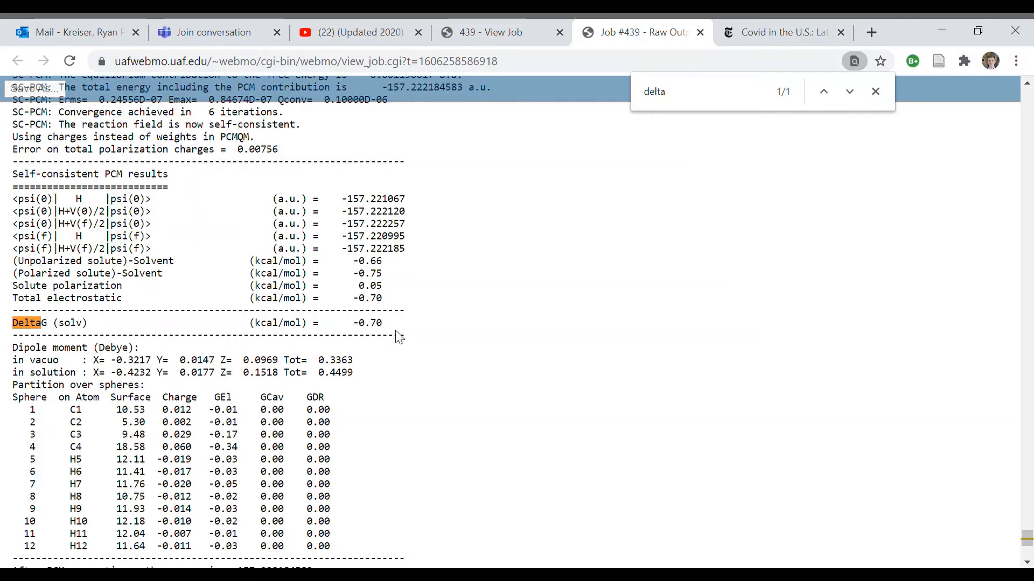
pyautogui.moveTo(390, 330)
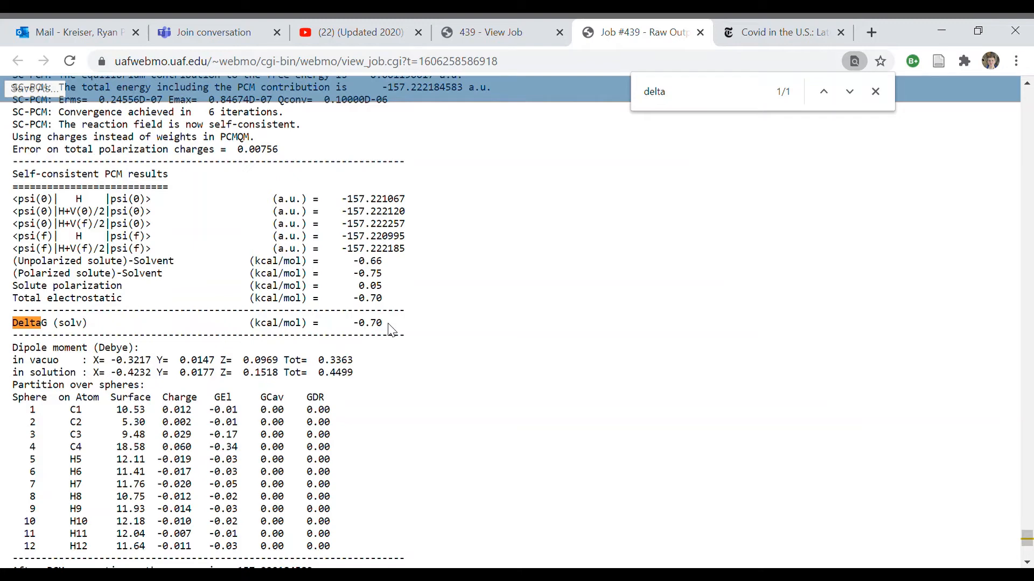
pyautogui.moveTo(572, 264)
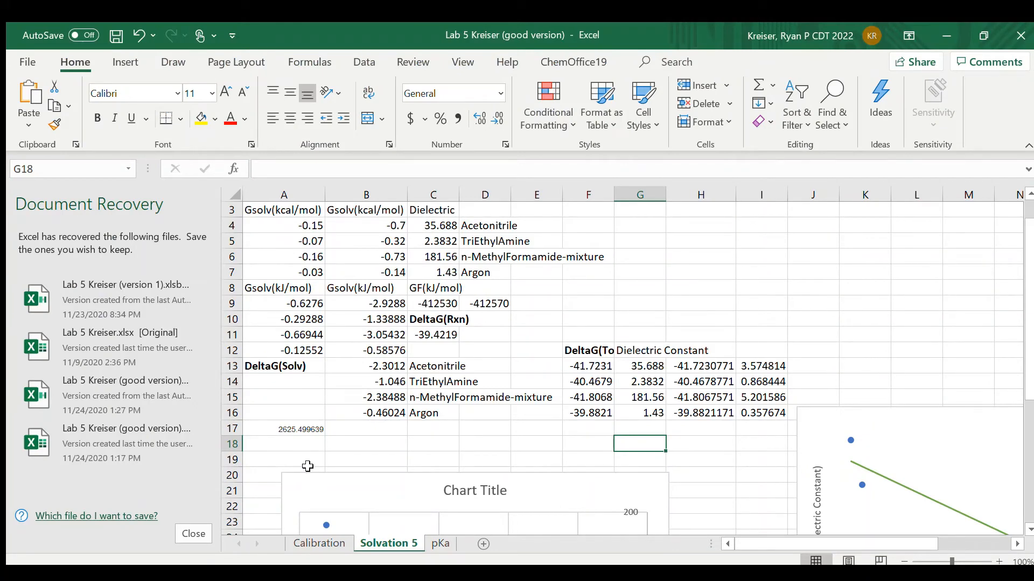
pyautogui.moveTo(427, 291)
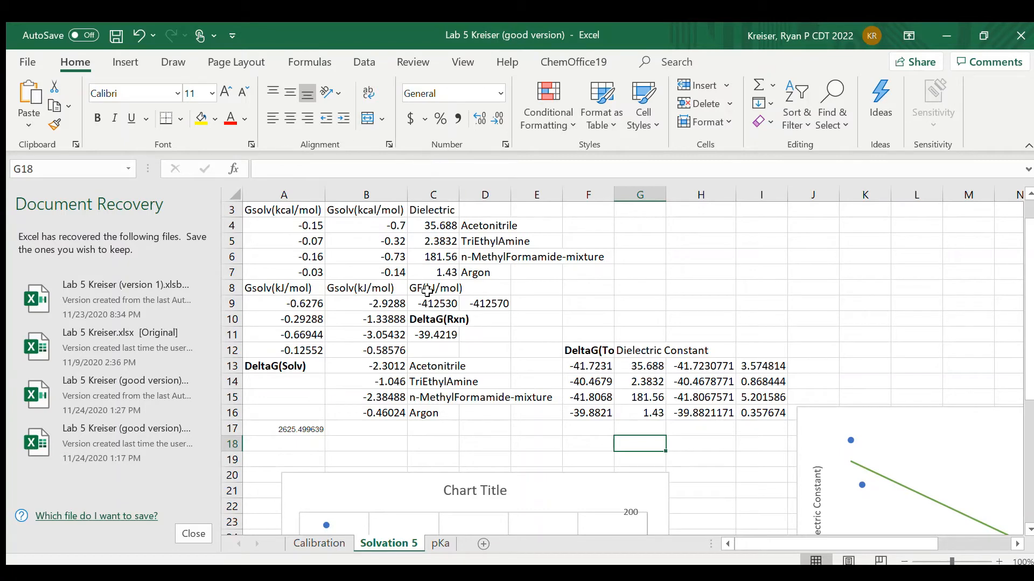
pyautogui.moveTo(468, 267)
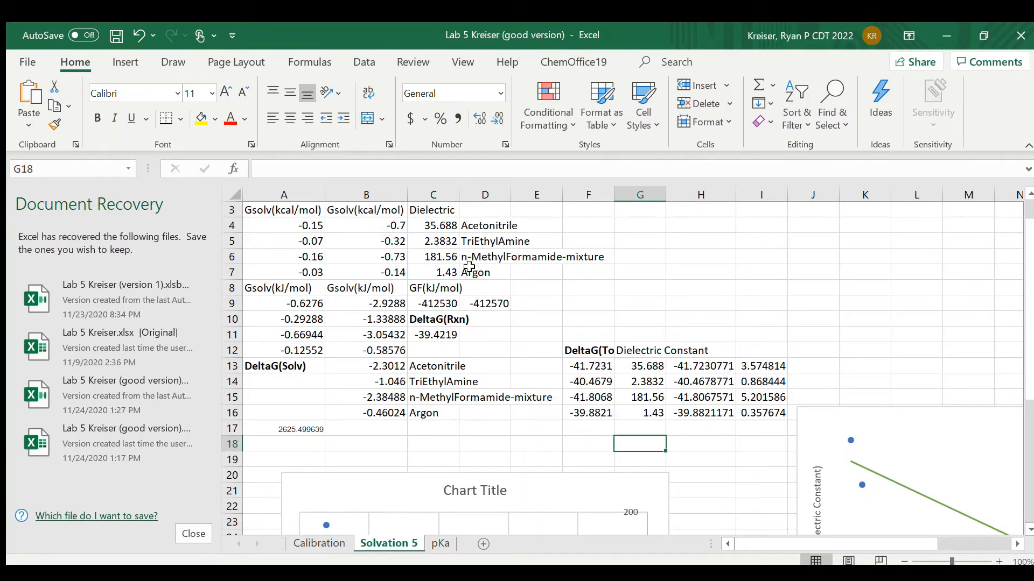
pyautogui.moveTo(477, 272)
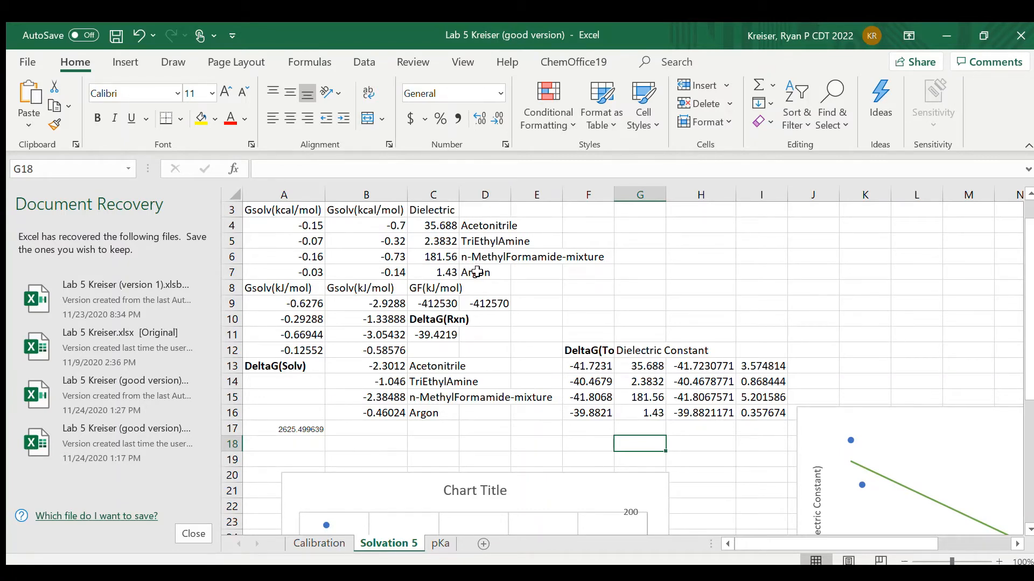
pyautogui.moveTo(454, 238)
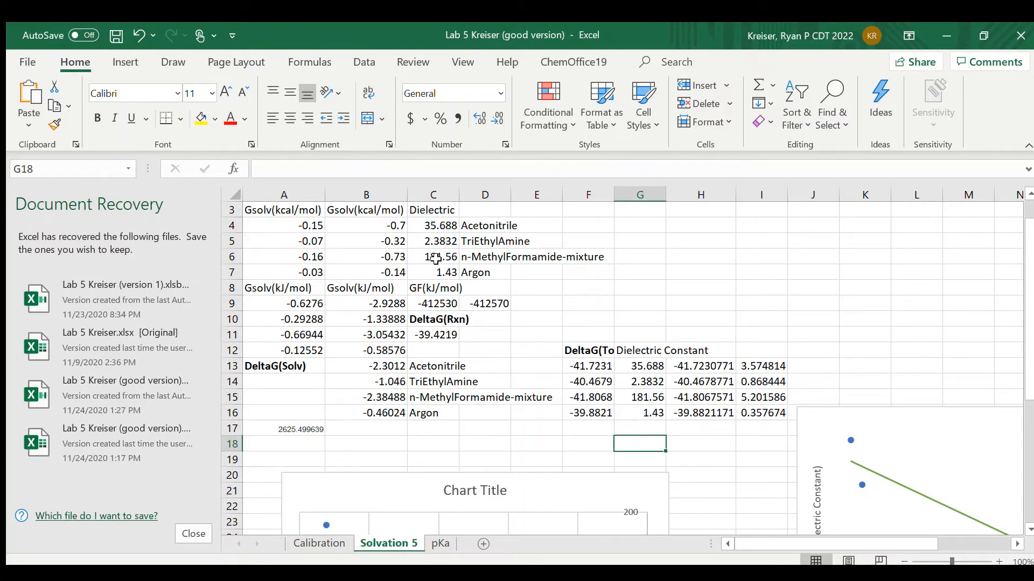
pyautogui.moveTo(373, 234)
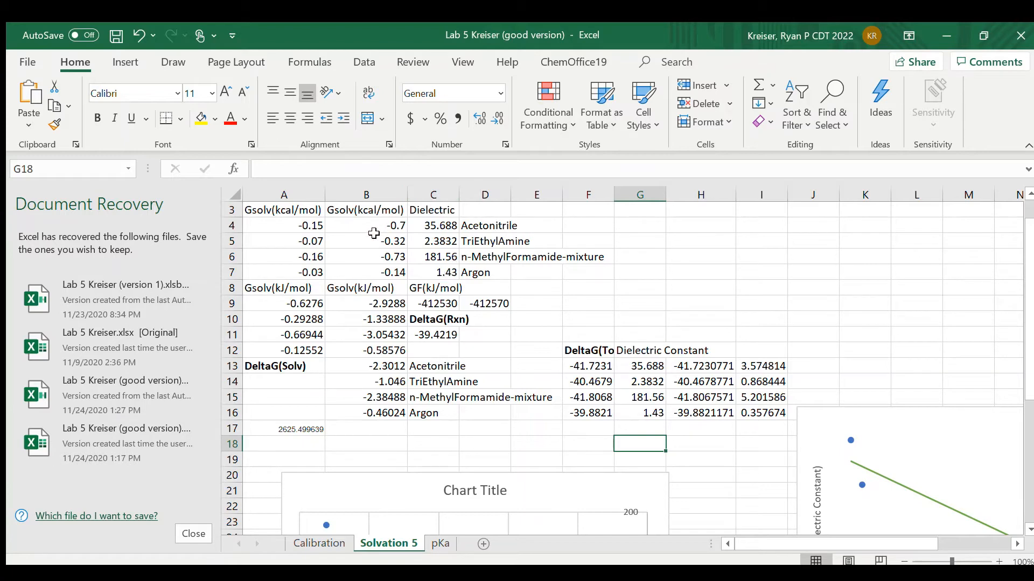
pyautogui.moveTo(285, 267)
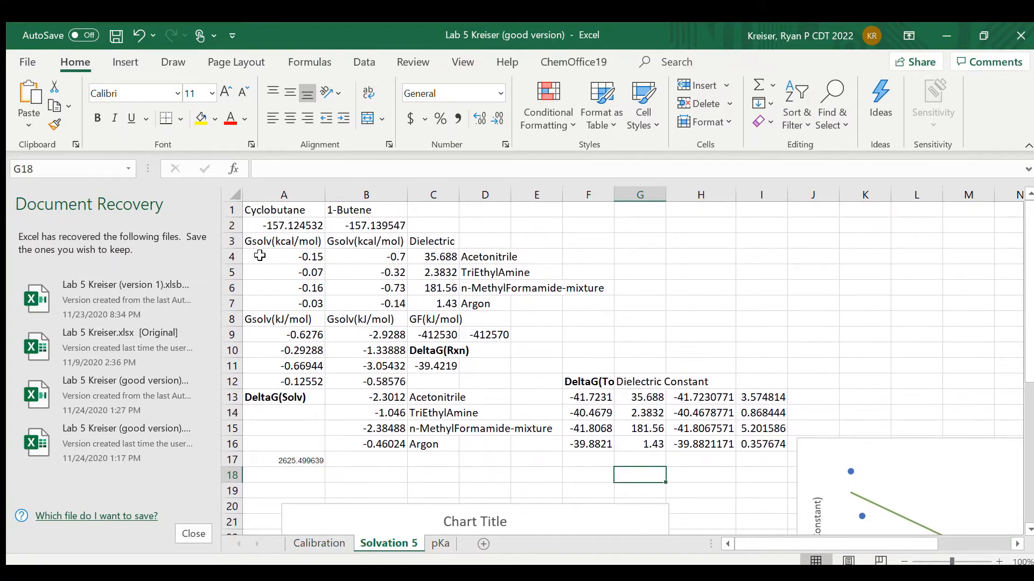
pyautogui.moveTo(274, 255)
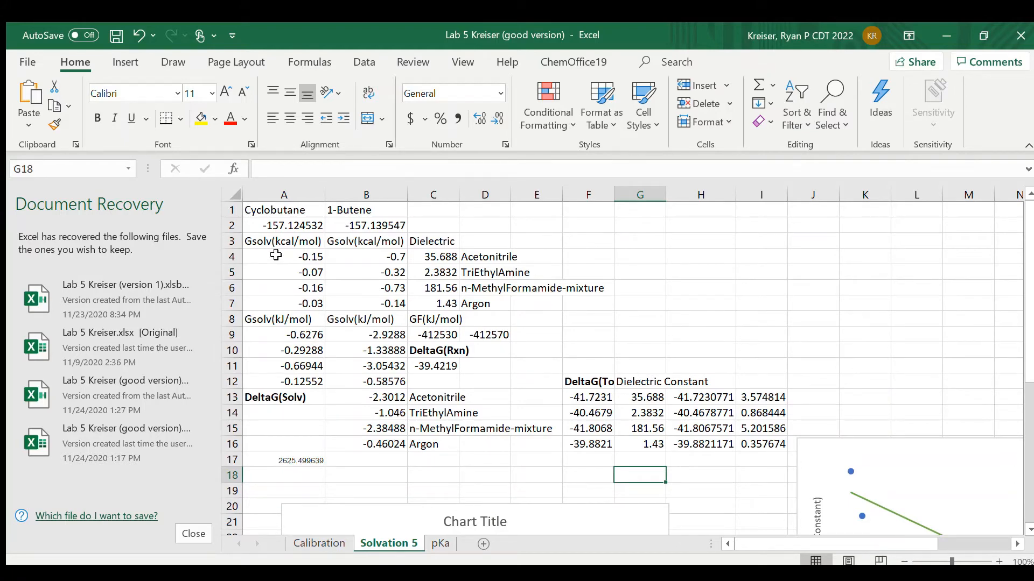
pyautogui.moveTo(382, 230)
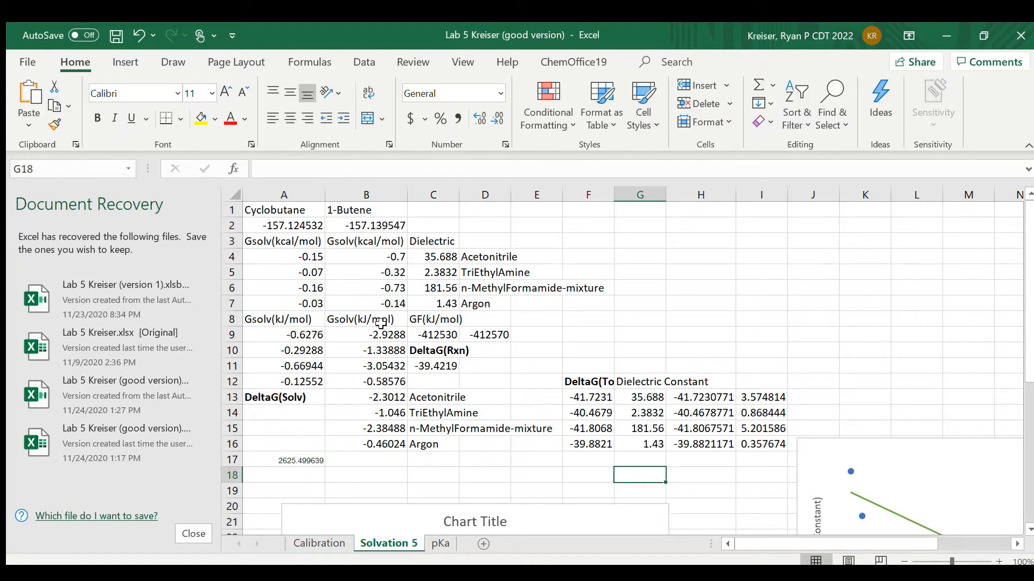
pyautogui.moveTo(362, 307)
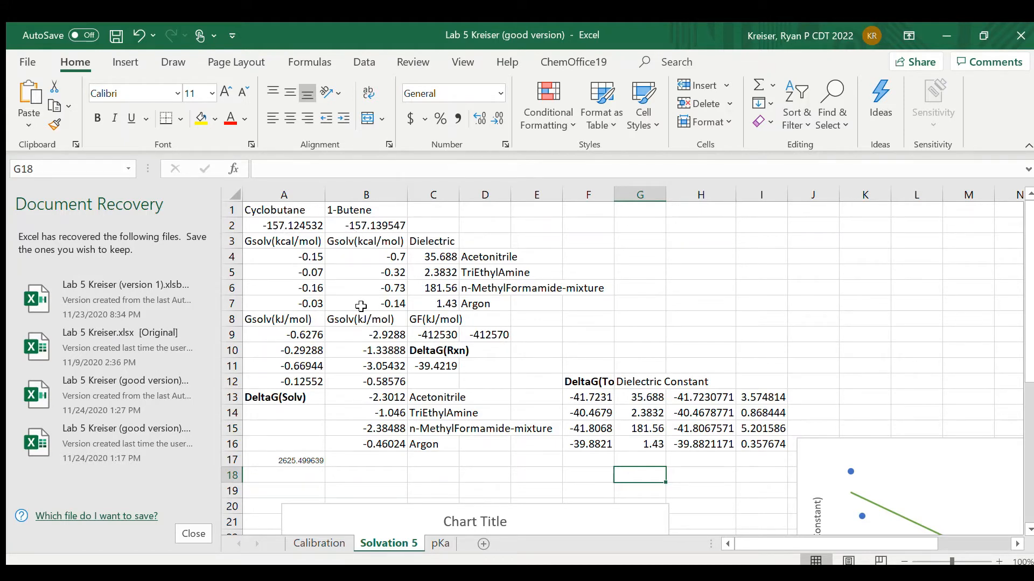
pyautogui.moveTo(300, 401)
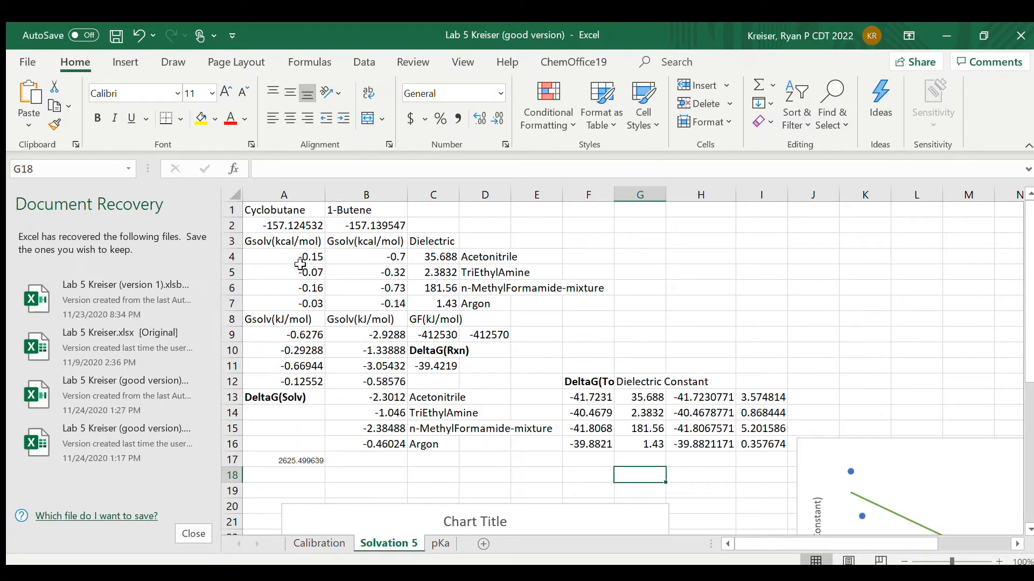
pyautogui.moveTo(448, 363)
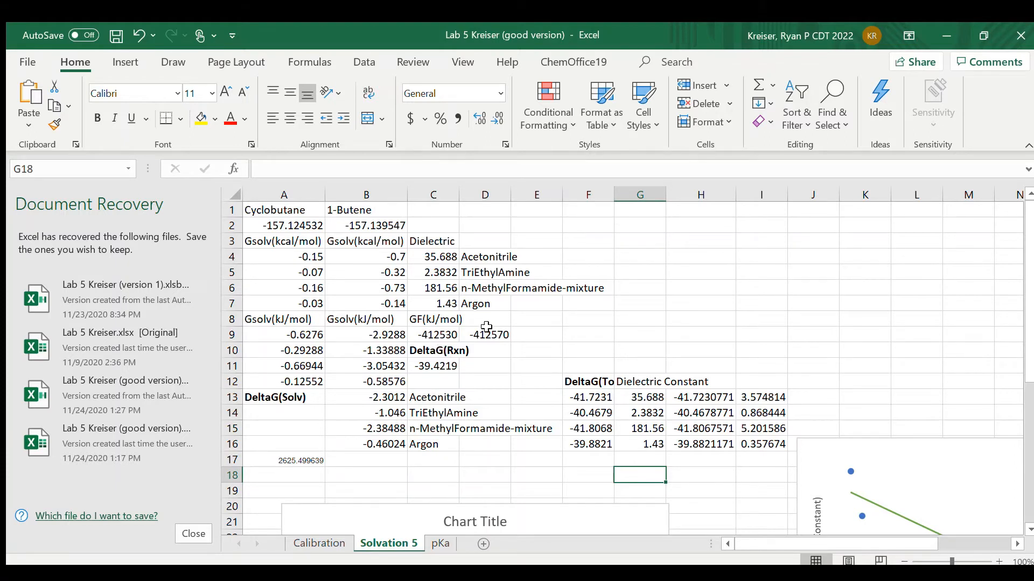
pyautogui.moveTo(447, 338)
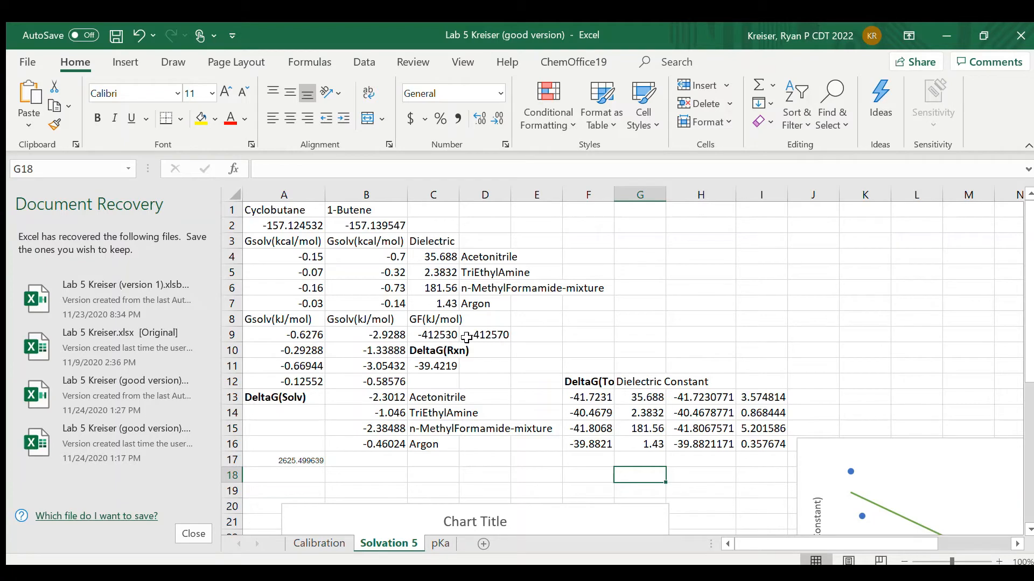
pyautogui.moveTo(430, 372)
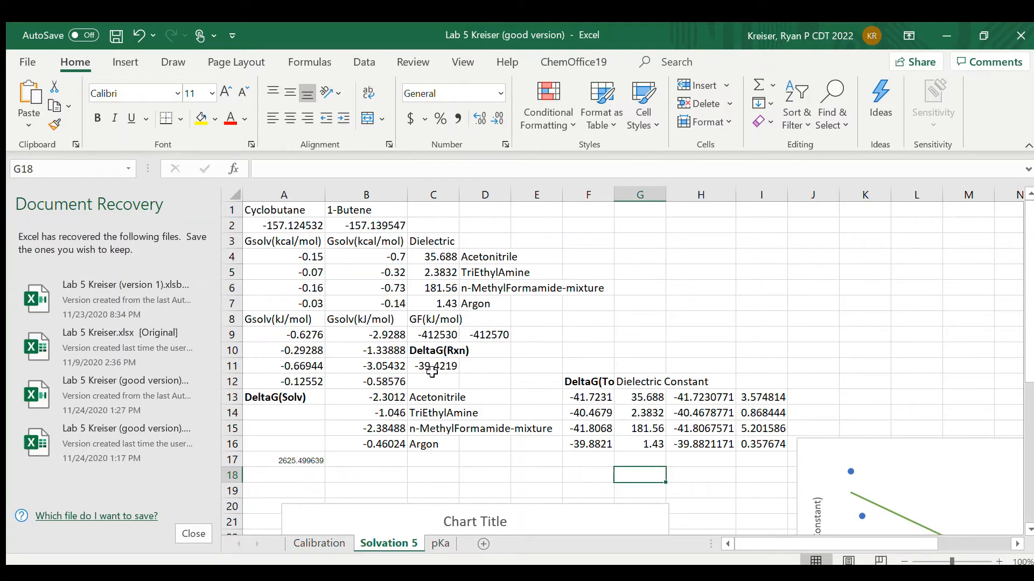
pyautogui.moveTo(465, 367)
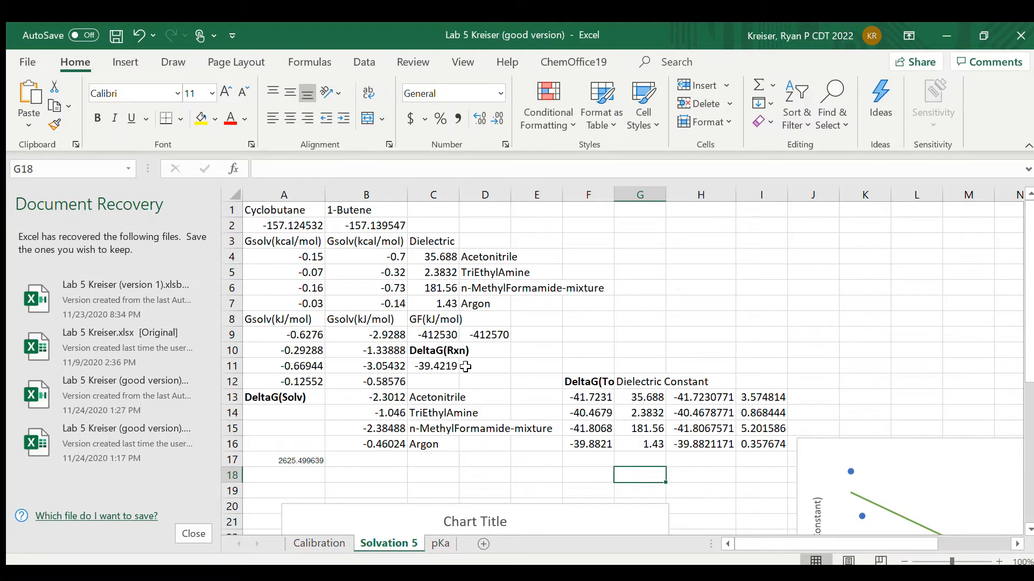
pyautogui.moveTo(430, 371)
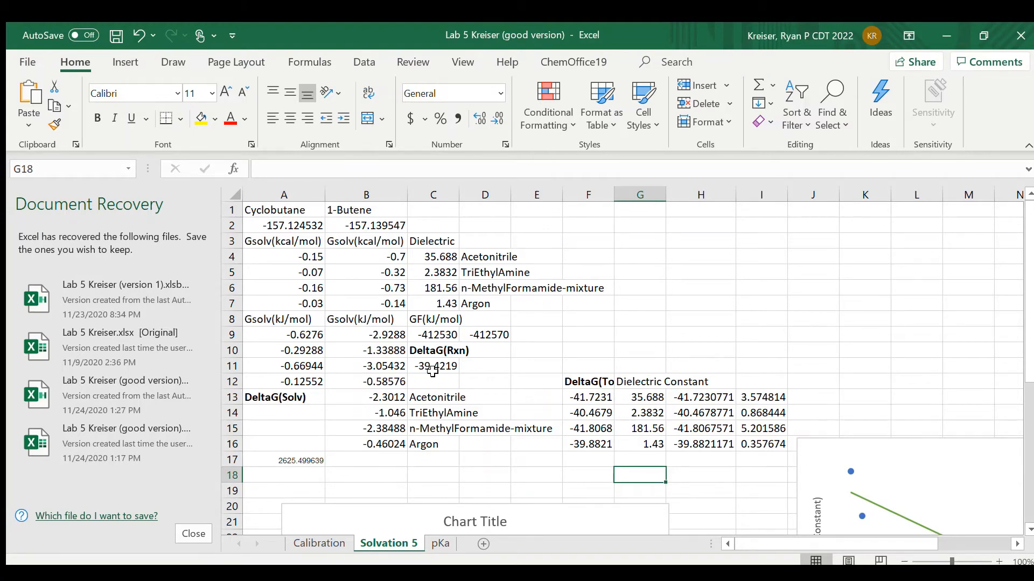
pyautogui.moveTo(466, 383)
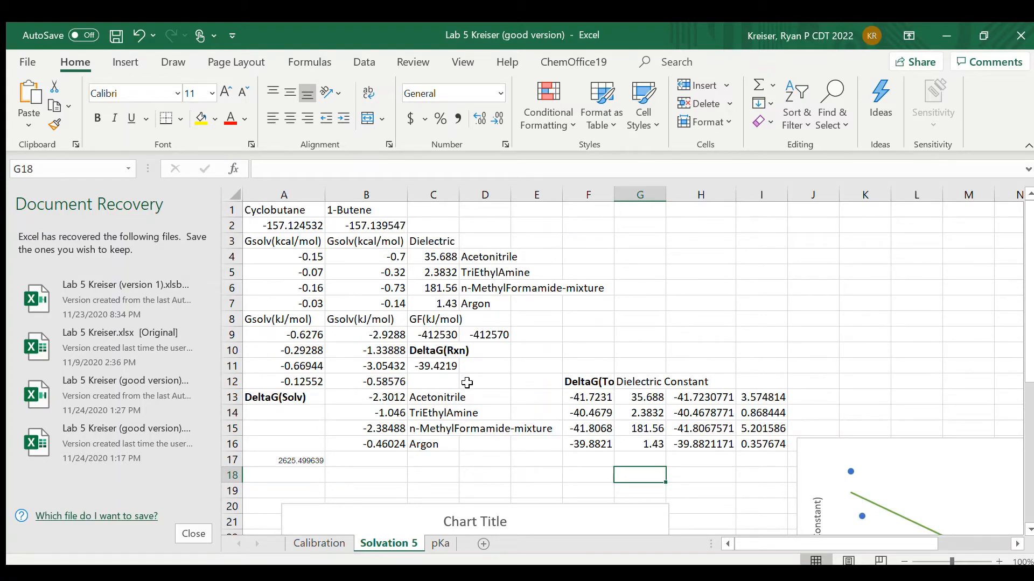
pyautogui.scroll(-3)
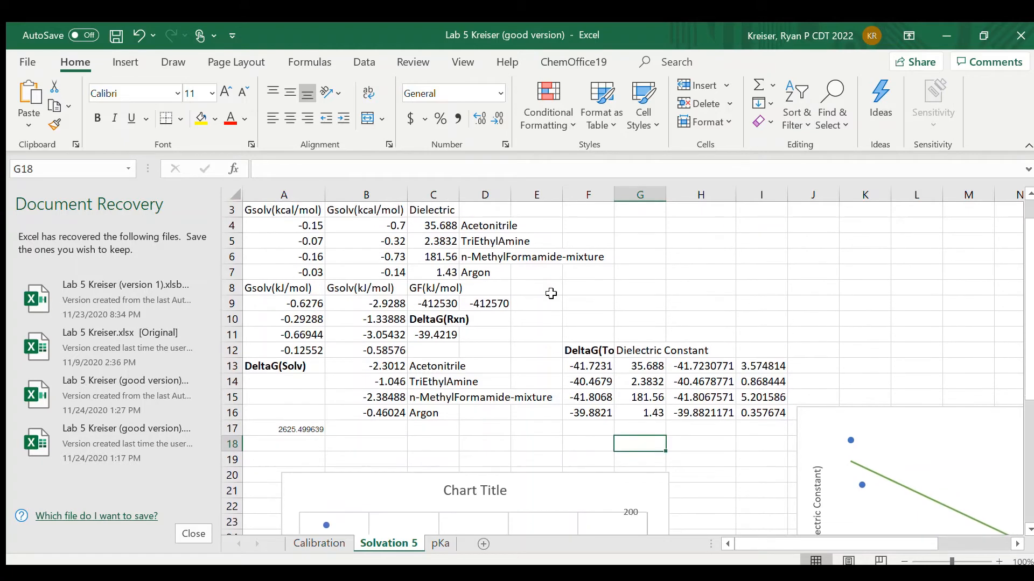
pyautogui.moveTo(670, 293)
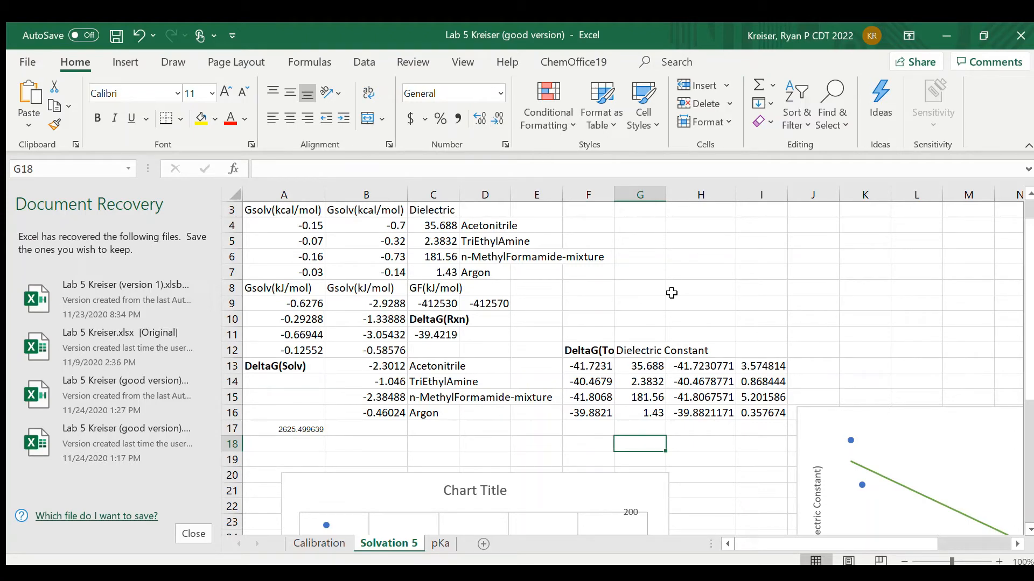
pyautogui.moveTo(567, 310)
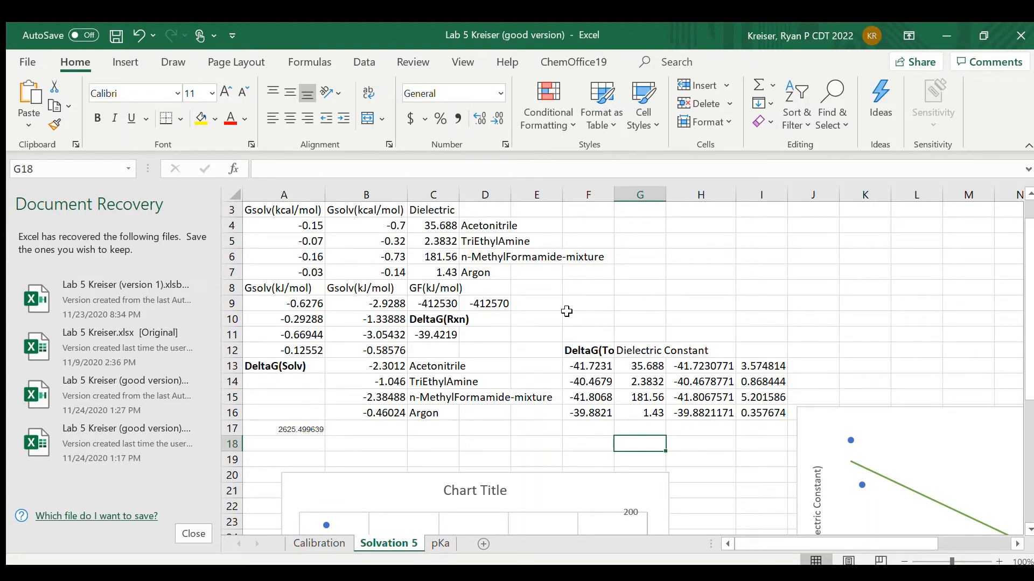
pyautogui.scroll(-3)
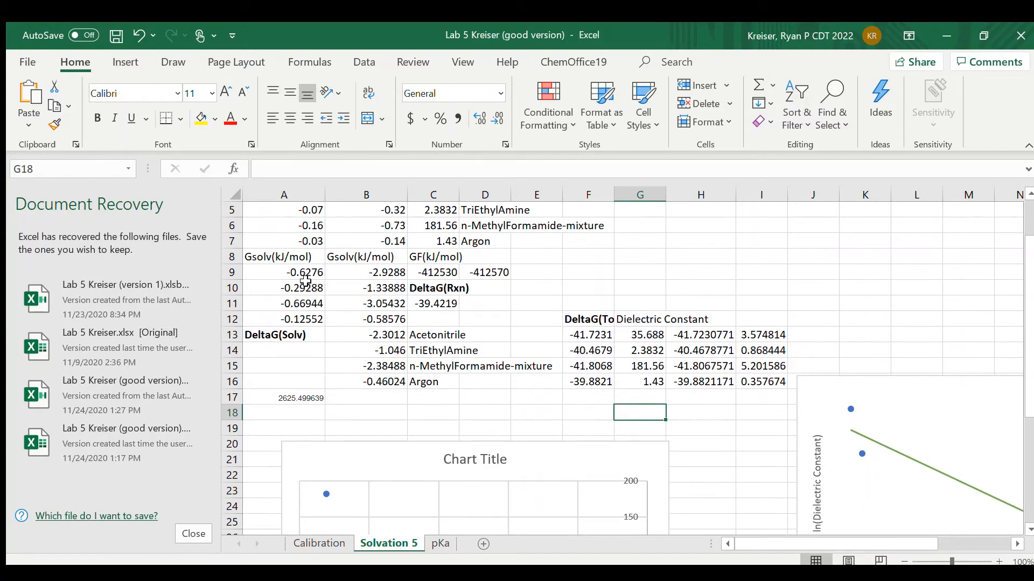
pyautogui.moveTo(657, 327)
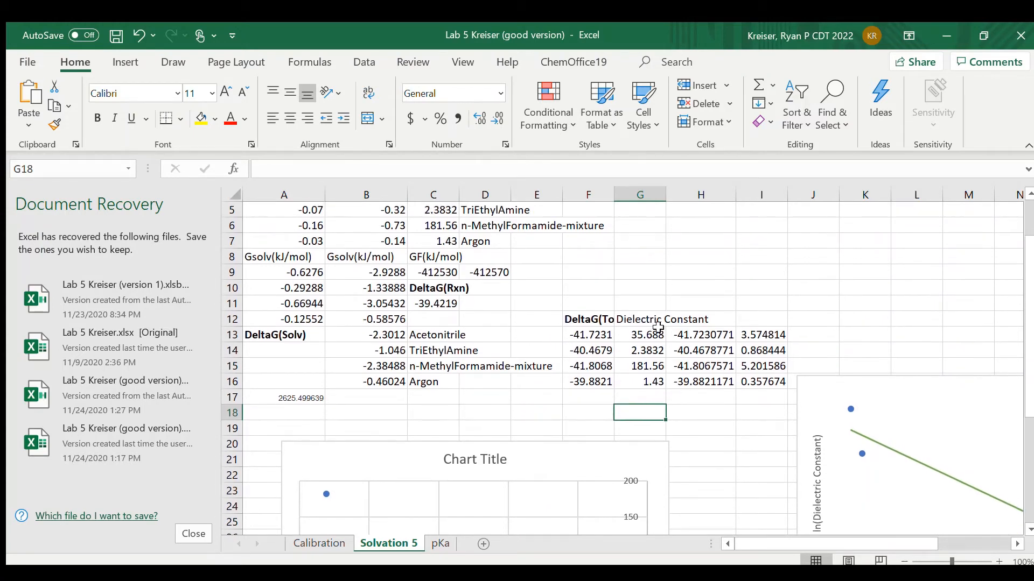
pyautogui.moveTo(600, 357)
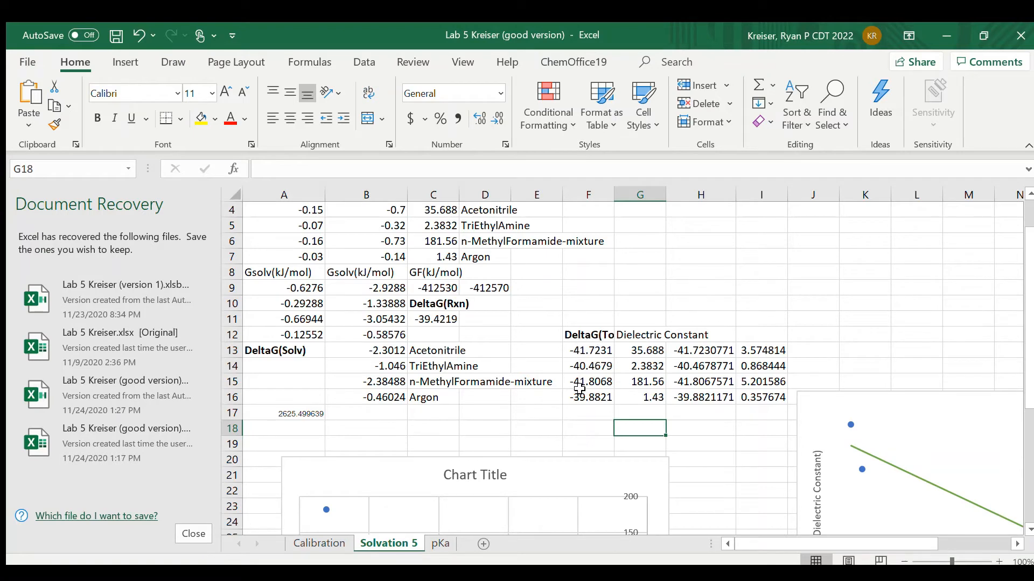
pyautogui.moveTo(584, 401)
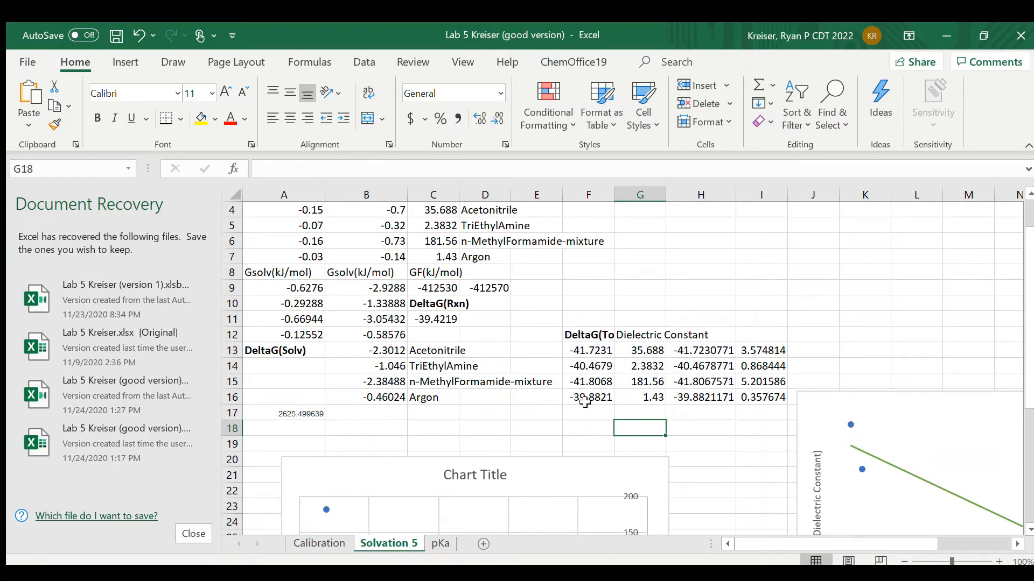
pyautogui.moveTo(503, 362)
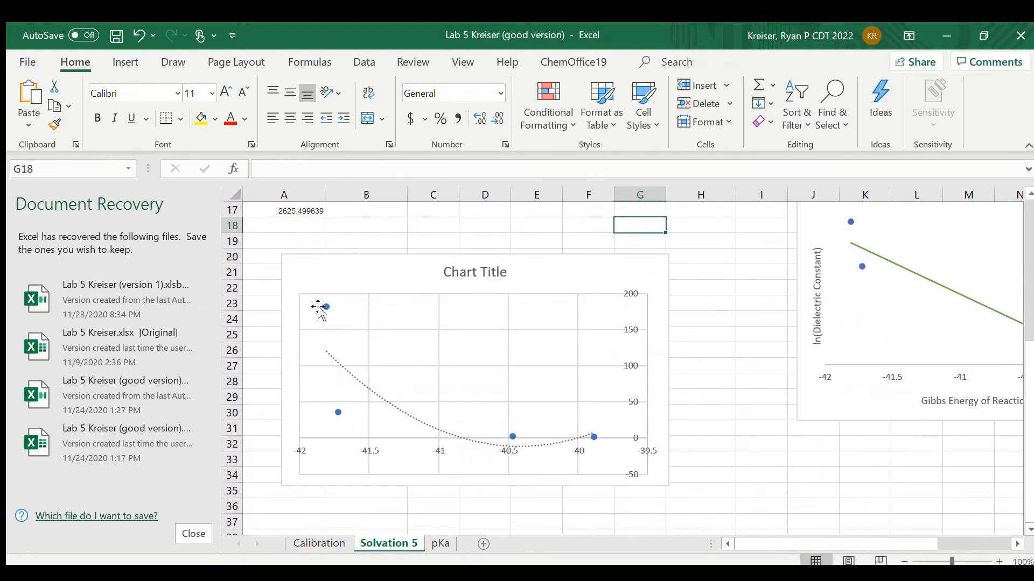
pyautogui.hscroll(3)
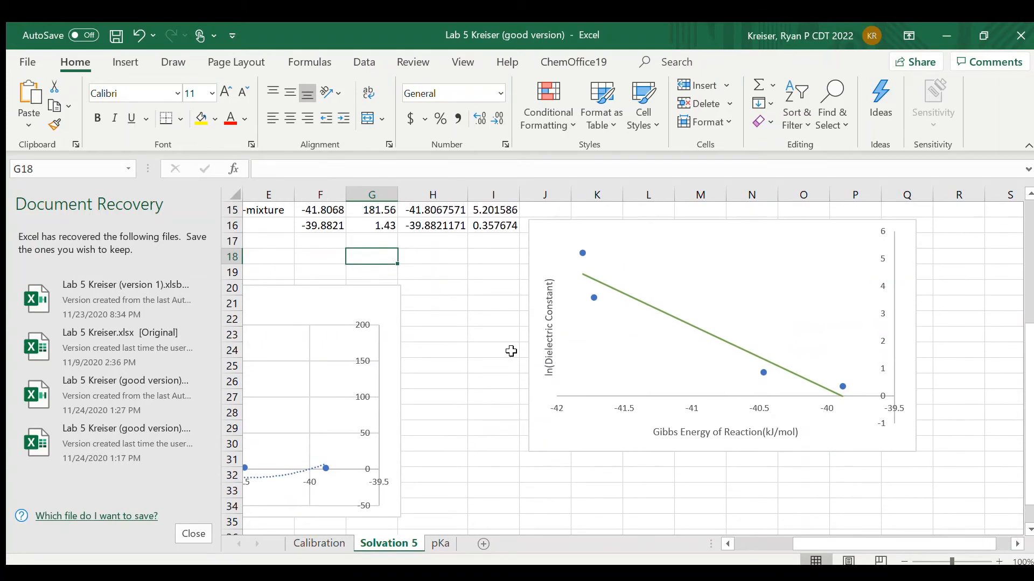
pyautogui.moveTo(932, 152)
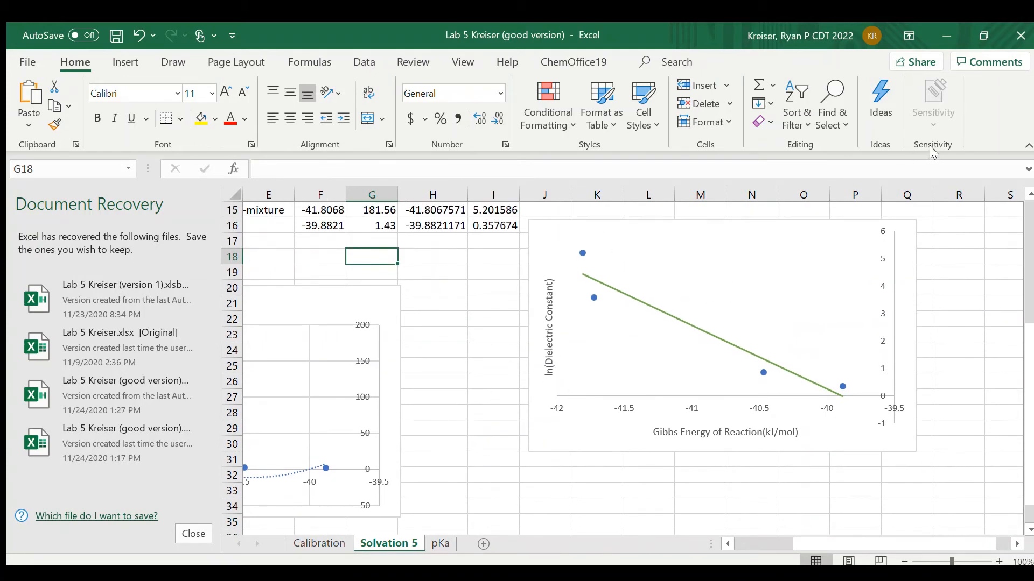
pyautogui.click(440, 542)
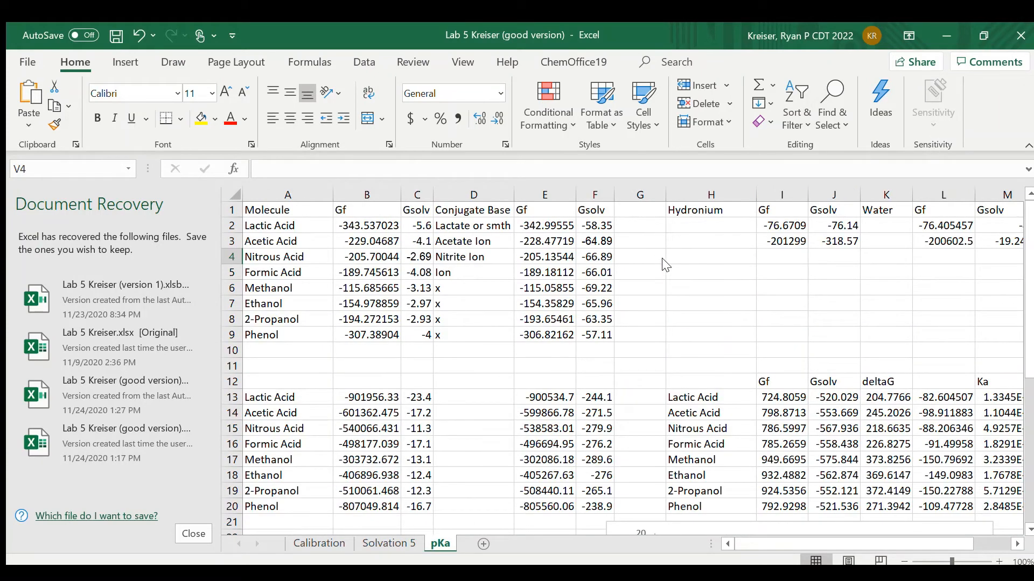
pyautogui.moveTo(331, 374)
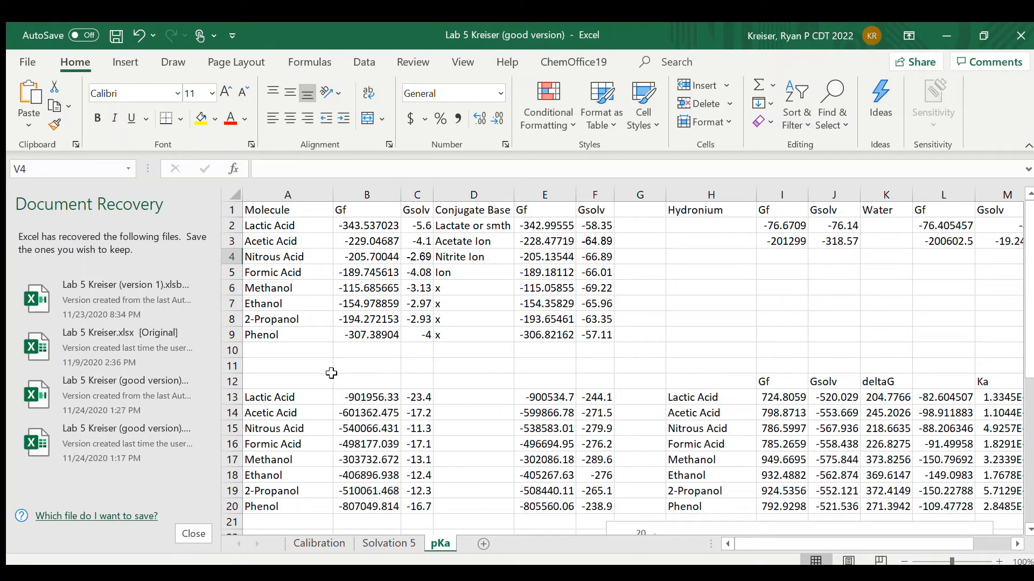
pyautogui.moveTo(349, 245)
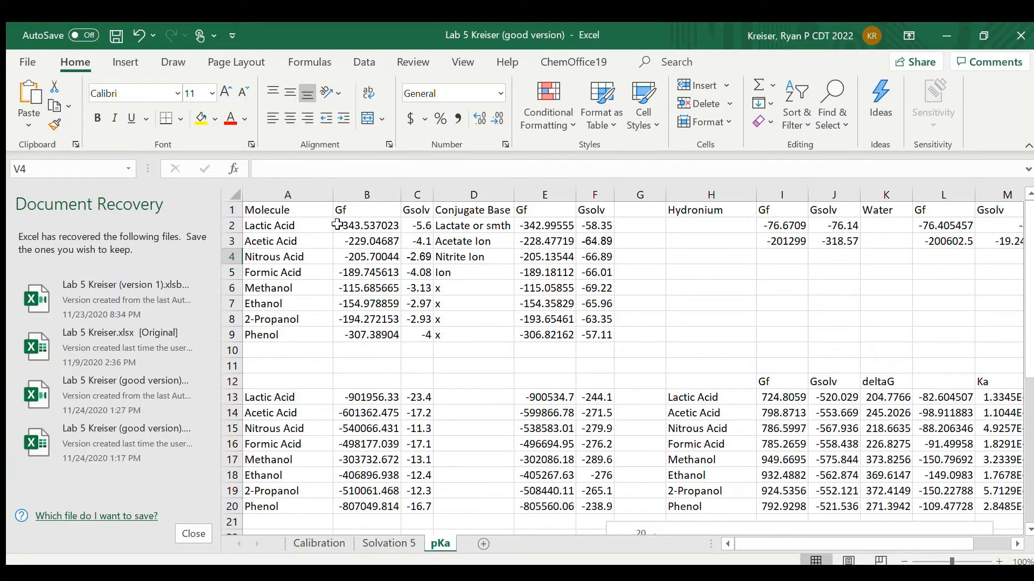
pyautogui.moveTo(309, 225)
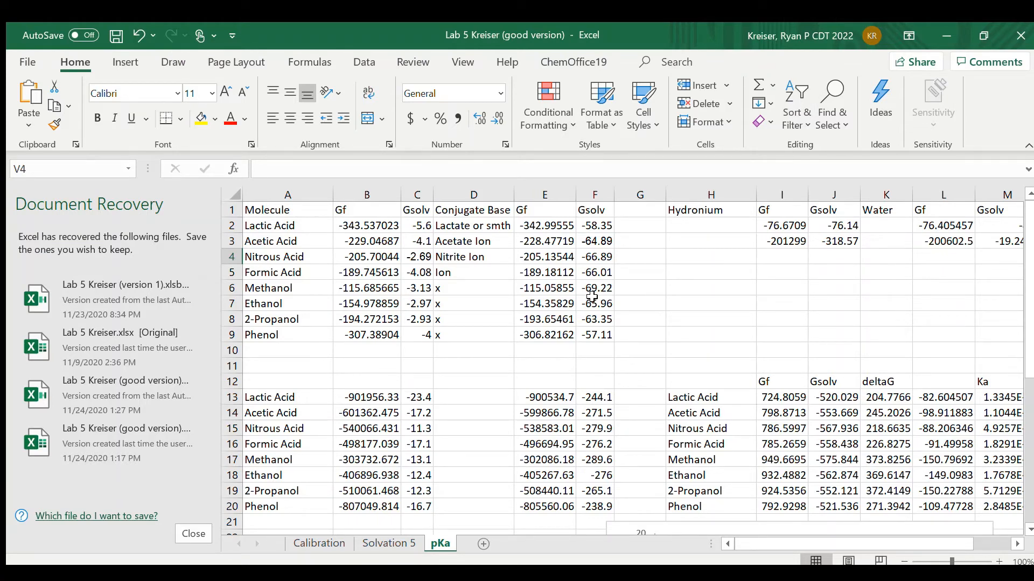
pyautogui.moveTo(389, 237)
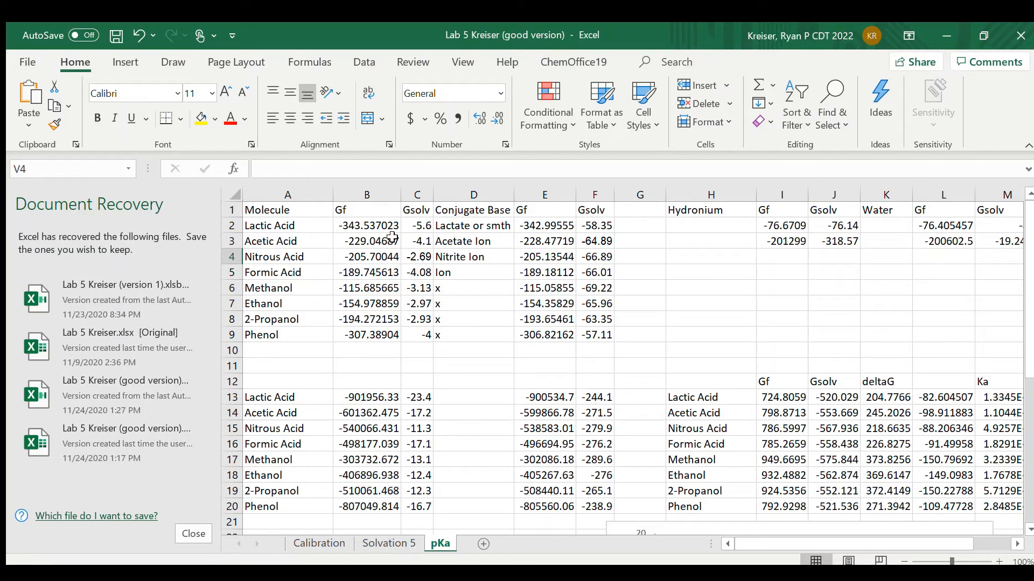
pyautogui.click(287, 210)
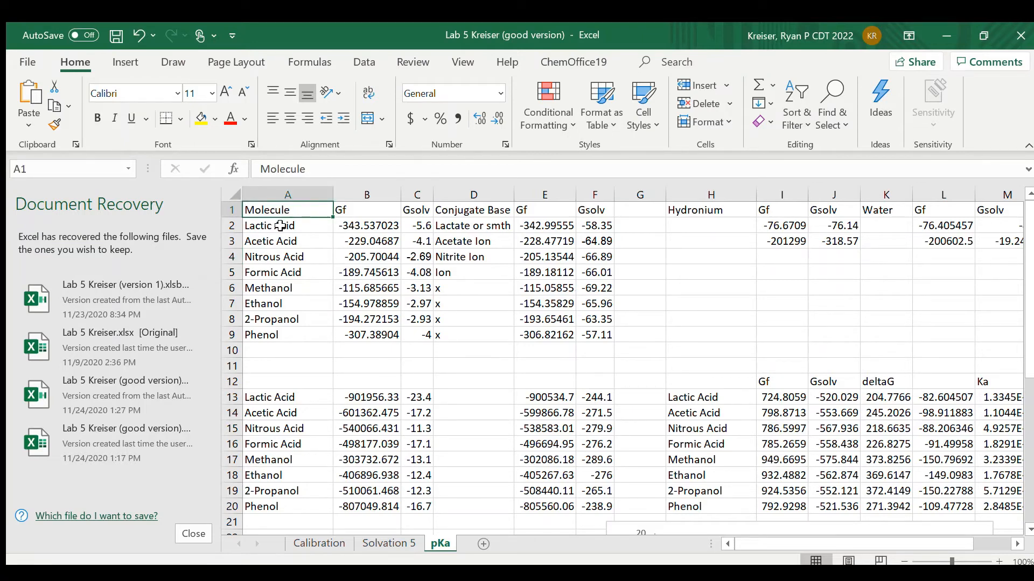
pyautogui.click(366, 209)
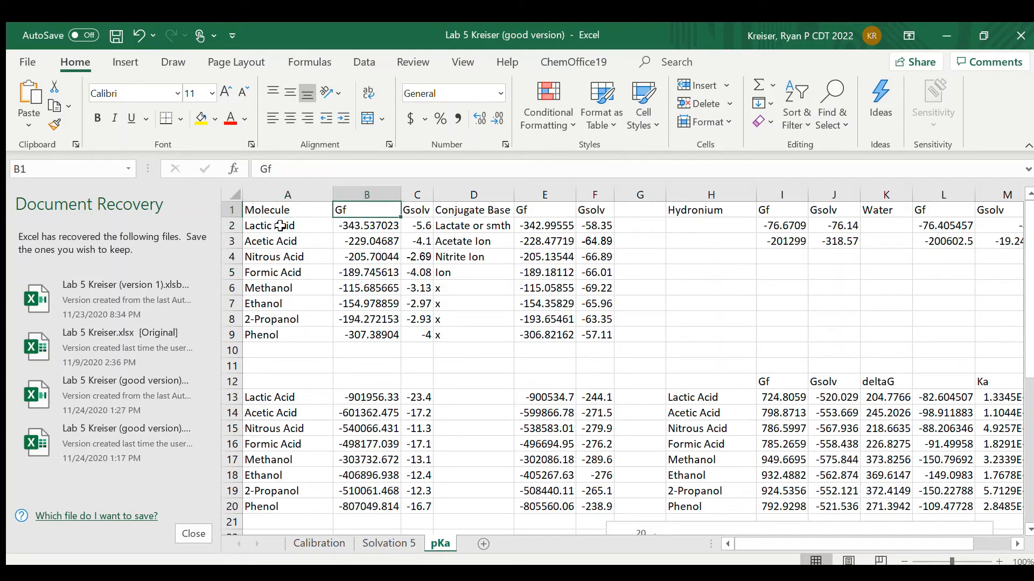
pyautogui.click(366, 240)
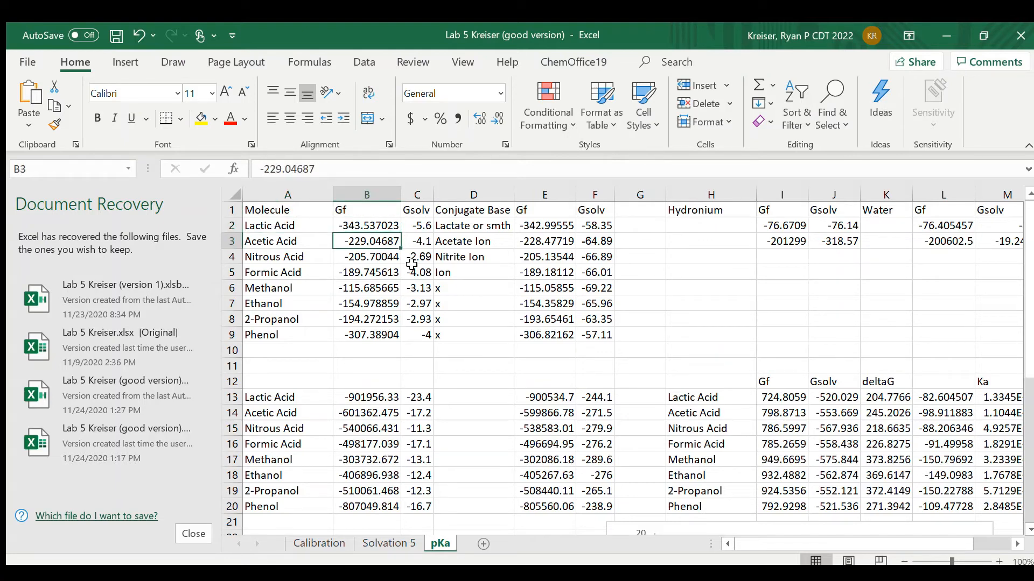
pyautogui.click(367, 272)
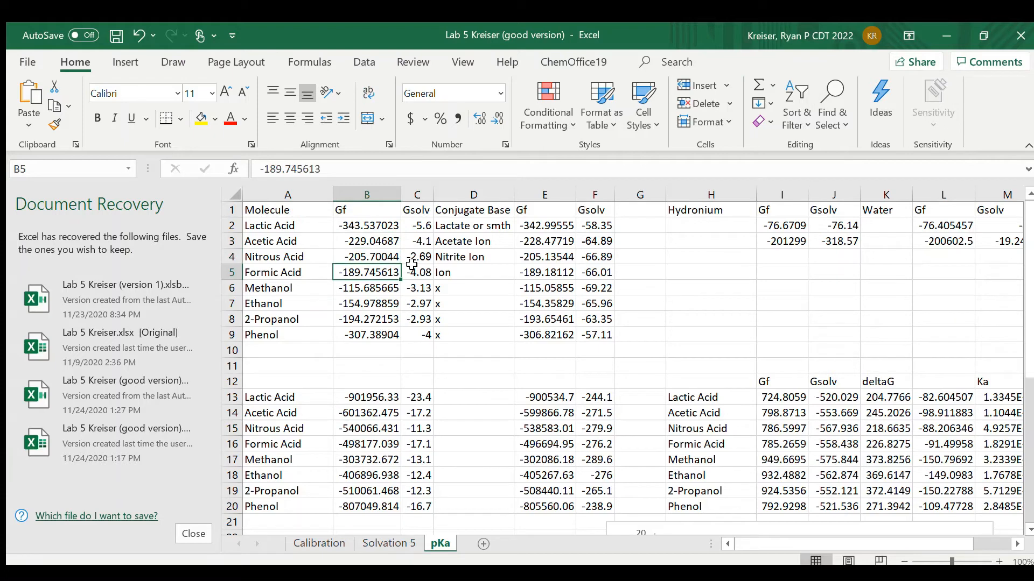
pyautogui.click(366, 319)
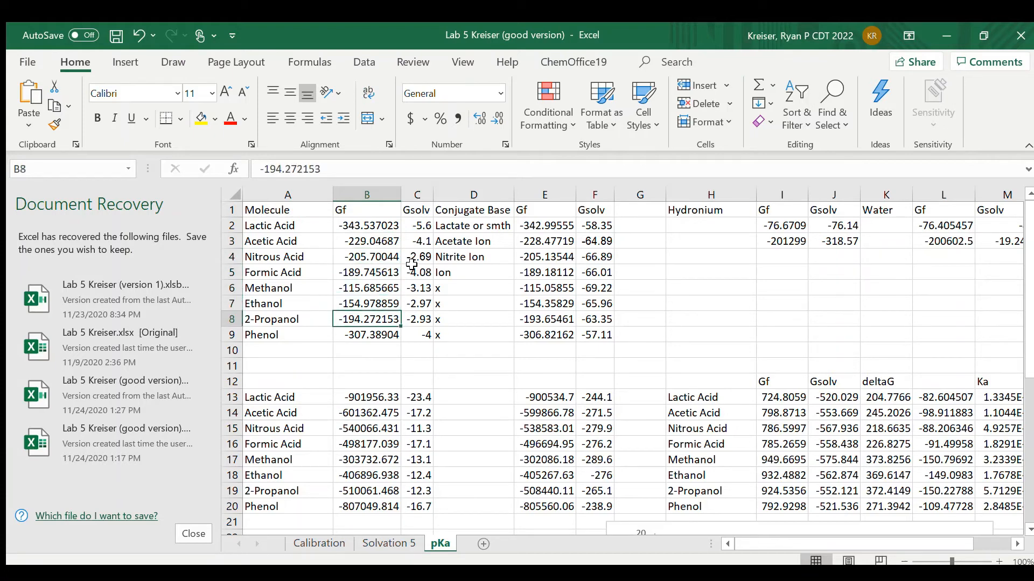
pyautogui.click(417, 335)
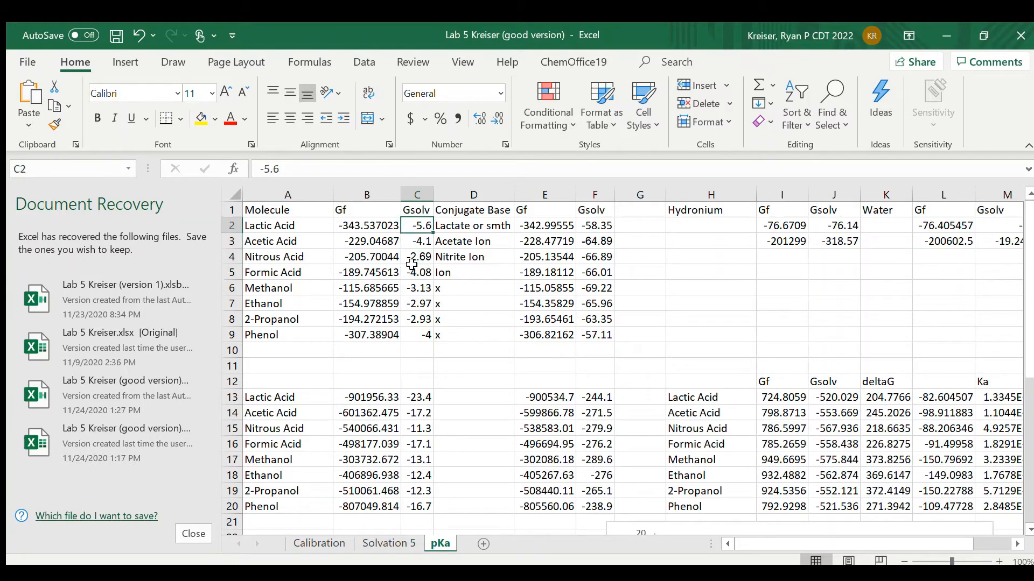
pyautogui.click(472, 209)
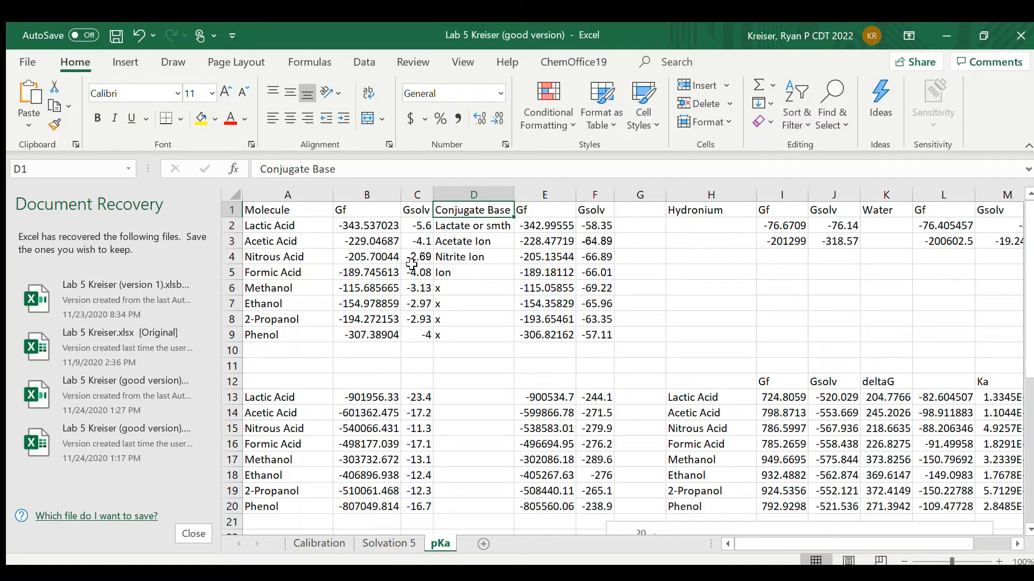
pyautogui.click(545, 225)
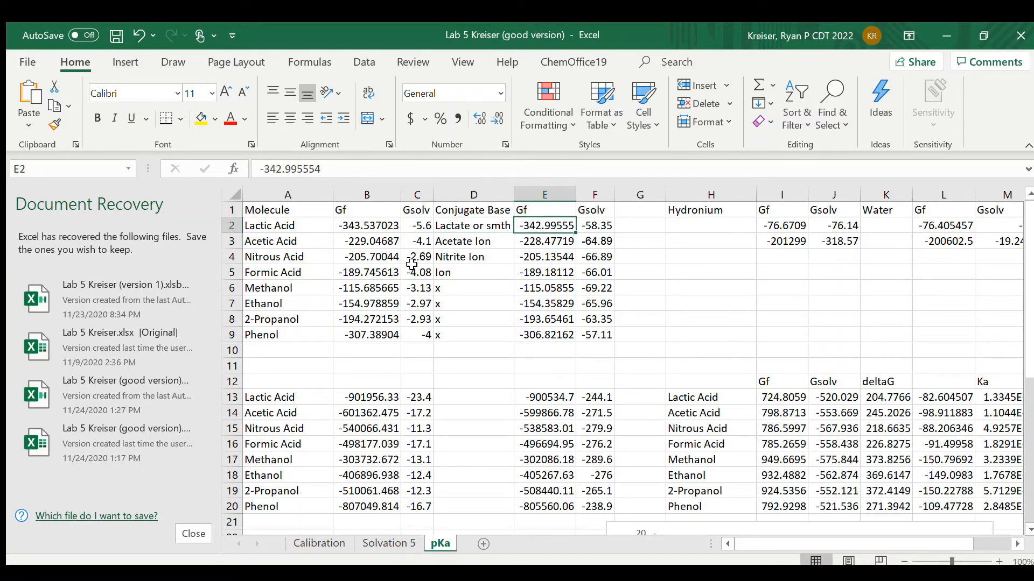
pyautogui.click(595, 225)
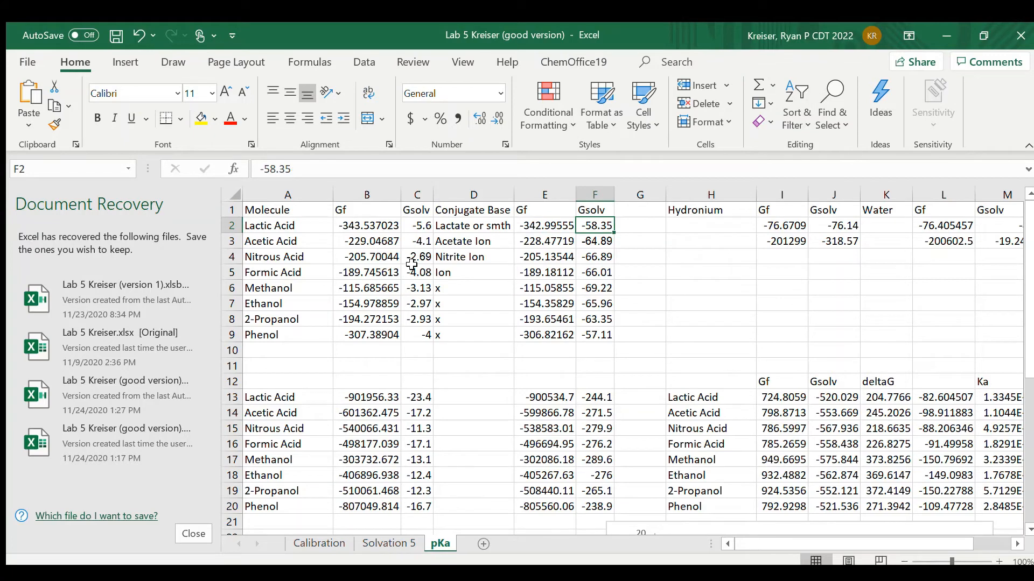
pyautogui.moveTo(790, 370)
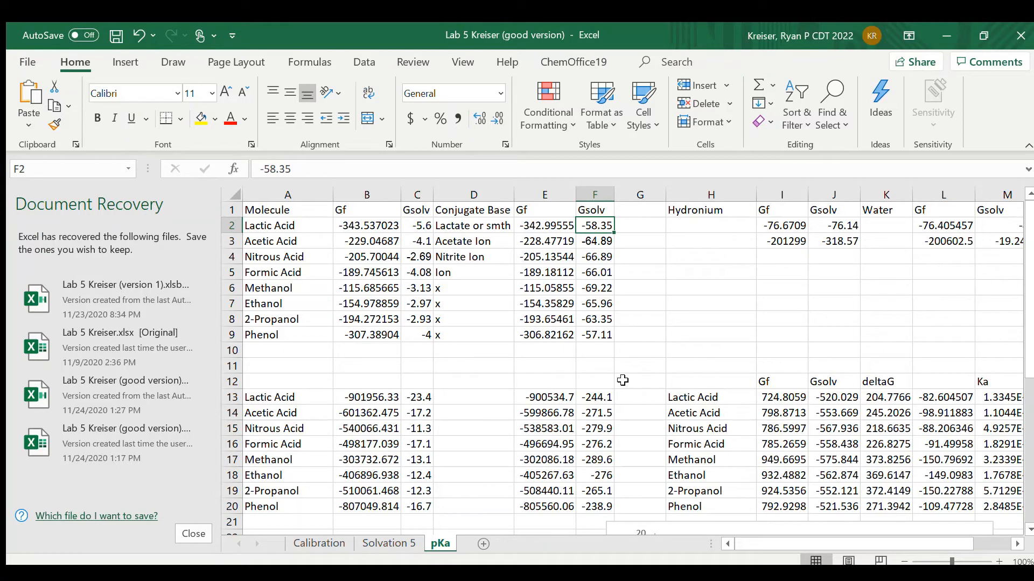
pyautogui.moveTo(336, 233)
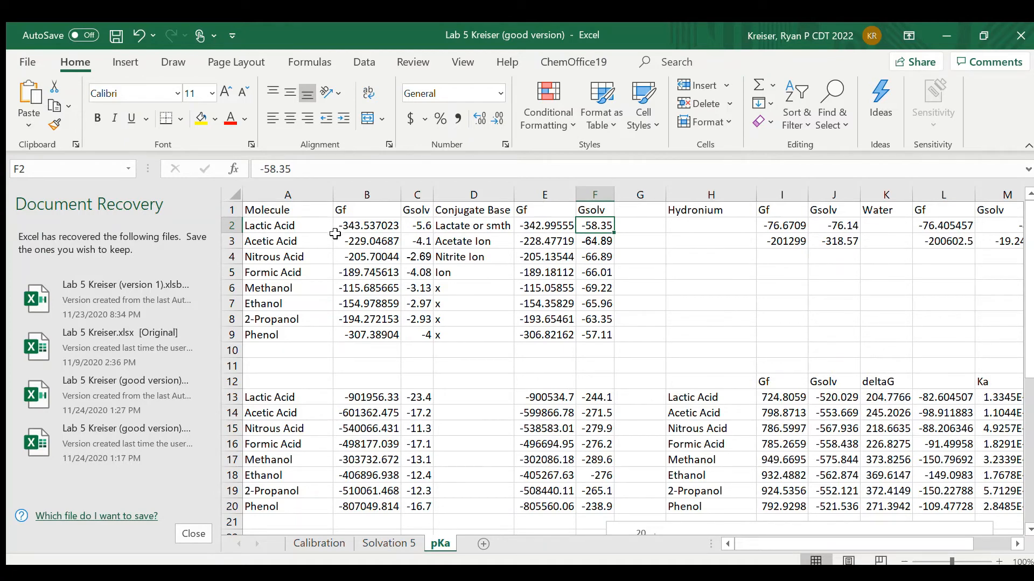
pyautogui.click(366, 225)
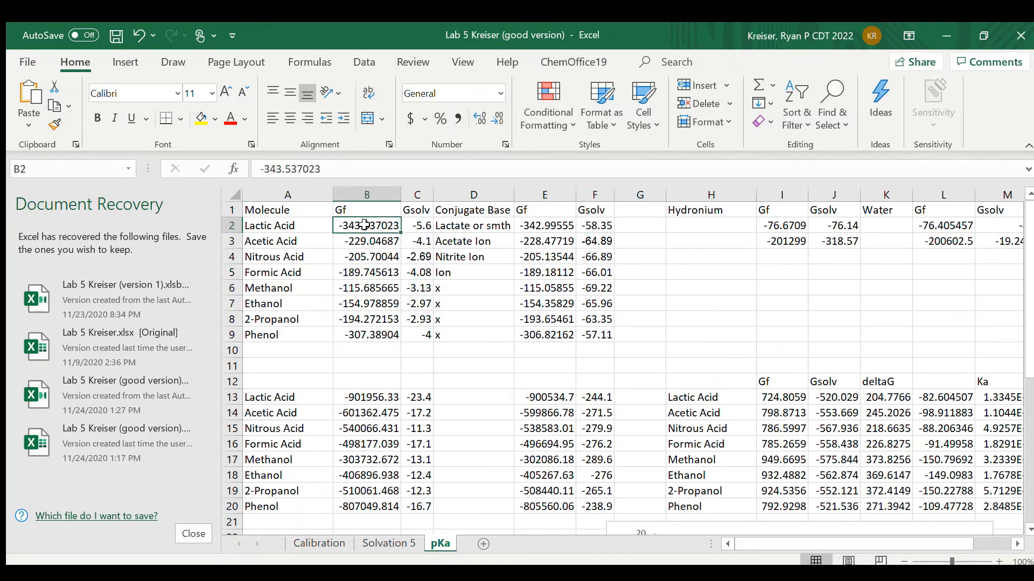
pyautogui.click(543, 225)
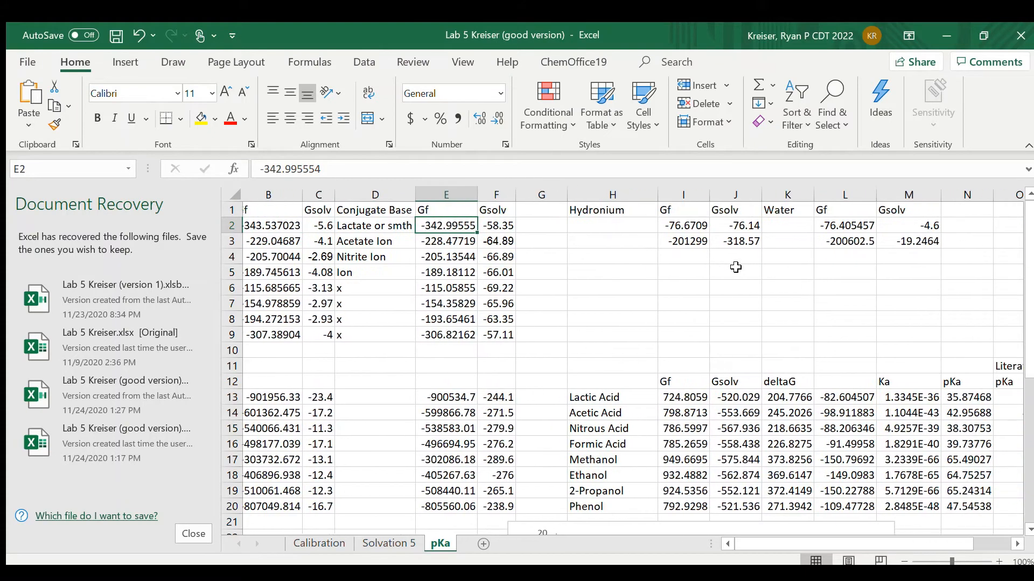
# Step: Scroll to the Literature Values column and switch to the WebMO Job Manager browser tab
pyautogui.hscroll(3)
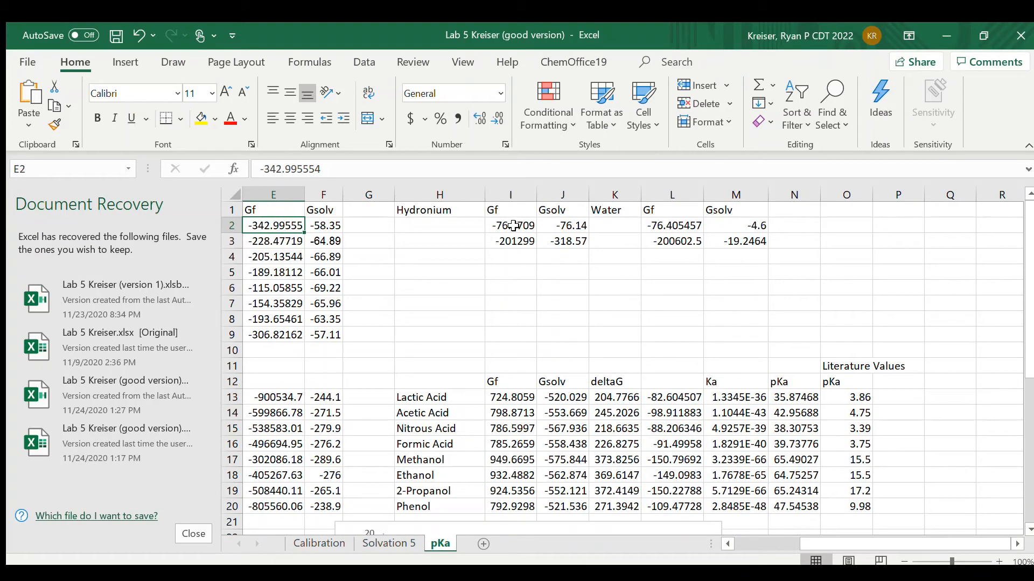
pyautogui.click(613, 225)
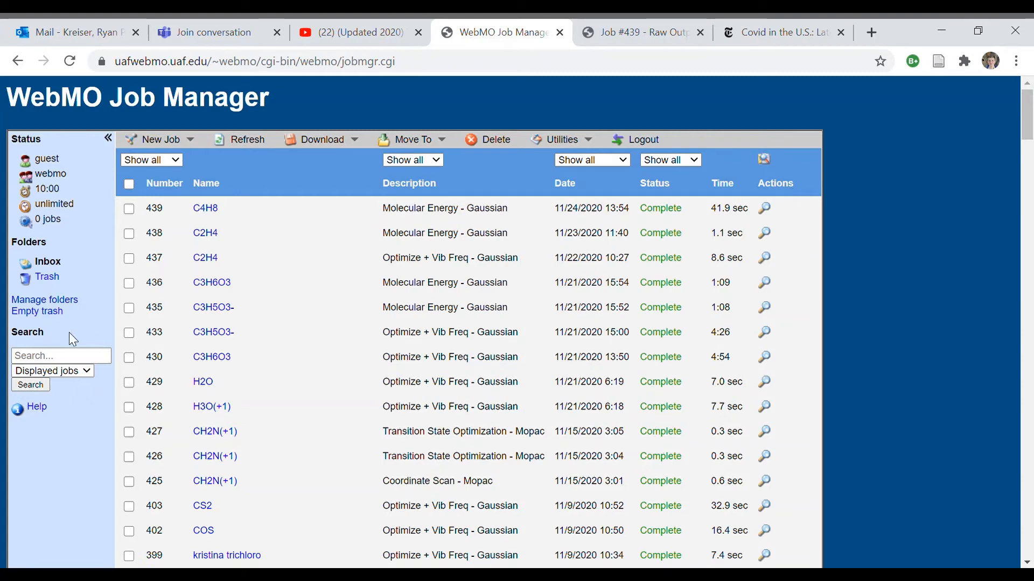
pyautogui.moveTo(913, 383)
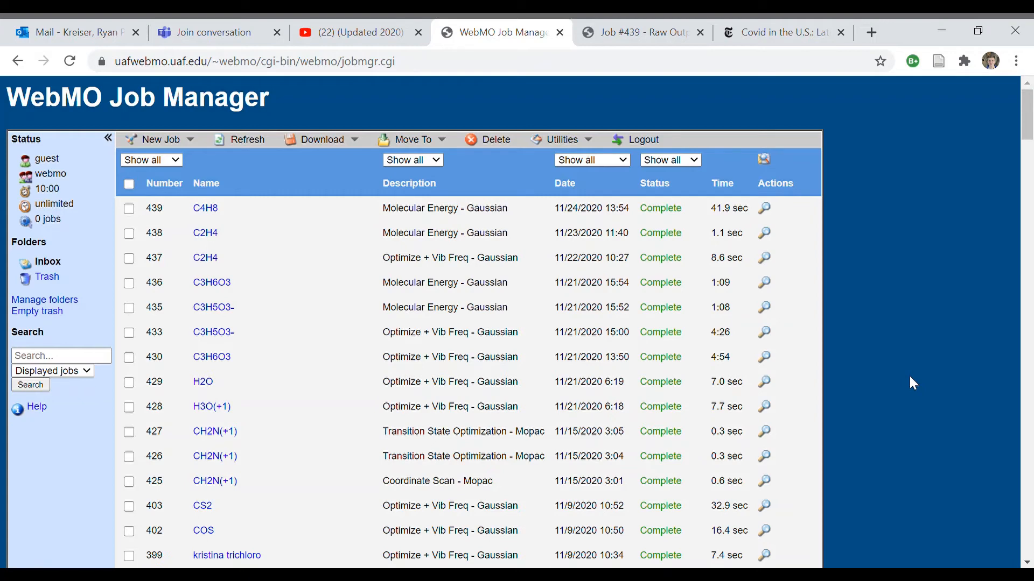
pyautogui.scroll(-3)
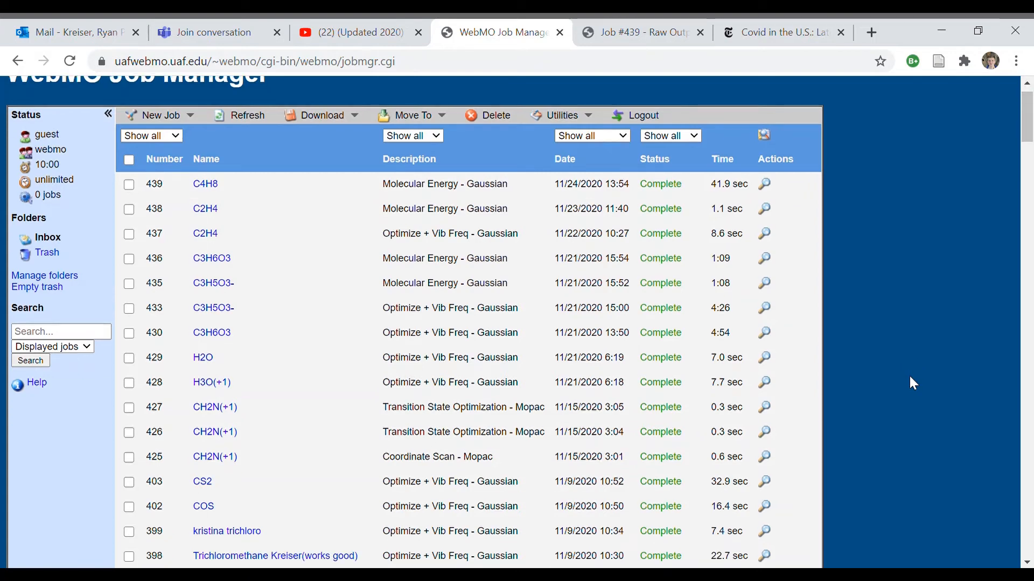
pyautogui.scroll(-3)
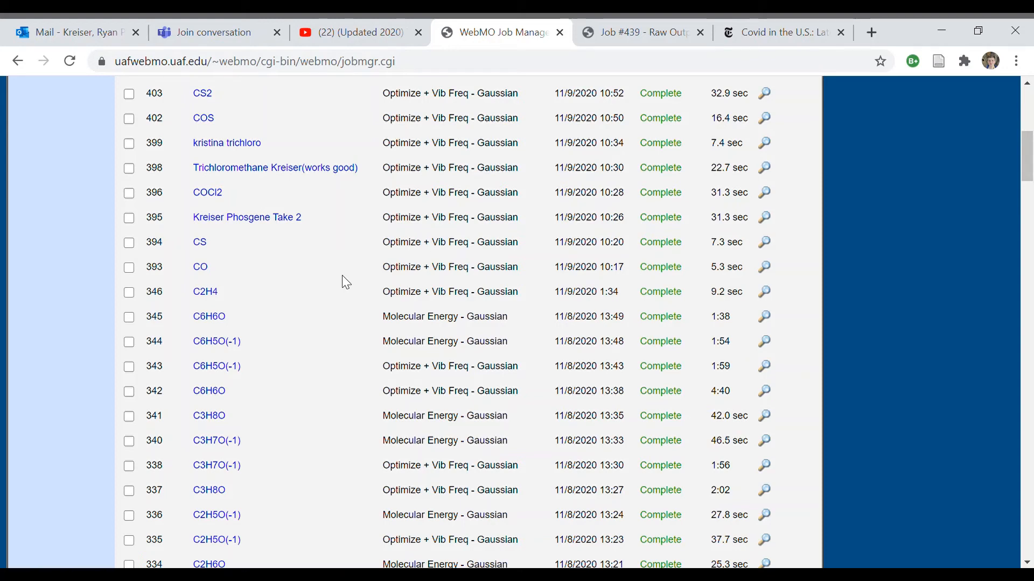
pyautogui.scroll(-3)
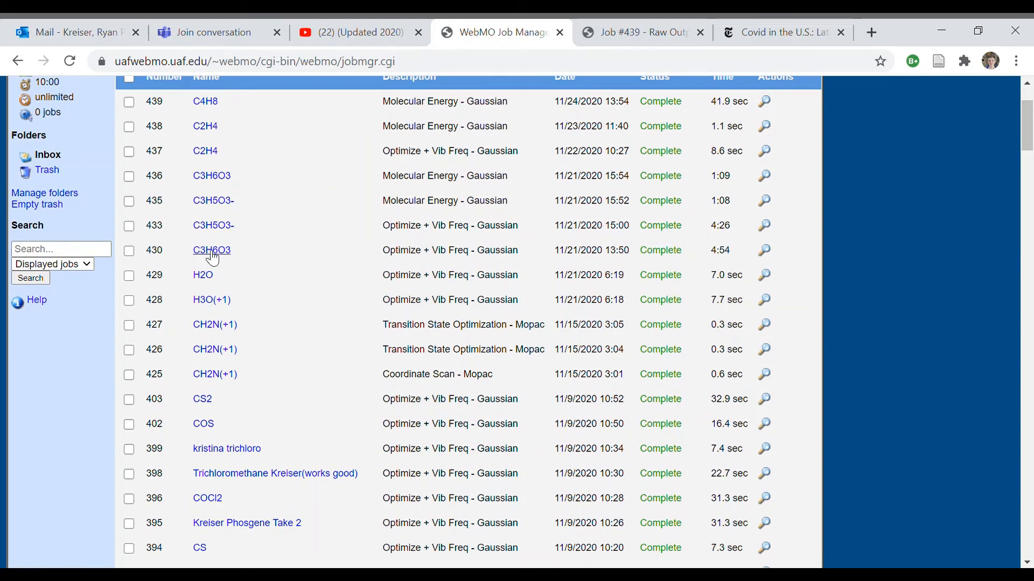
# Step: View the C3H6O3 lactic acid structure of job 430, rotate it once, and return to the job list
pyautogui.click(212, 250)
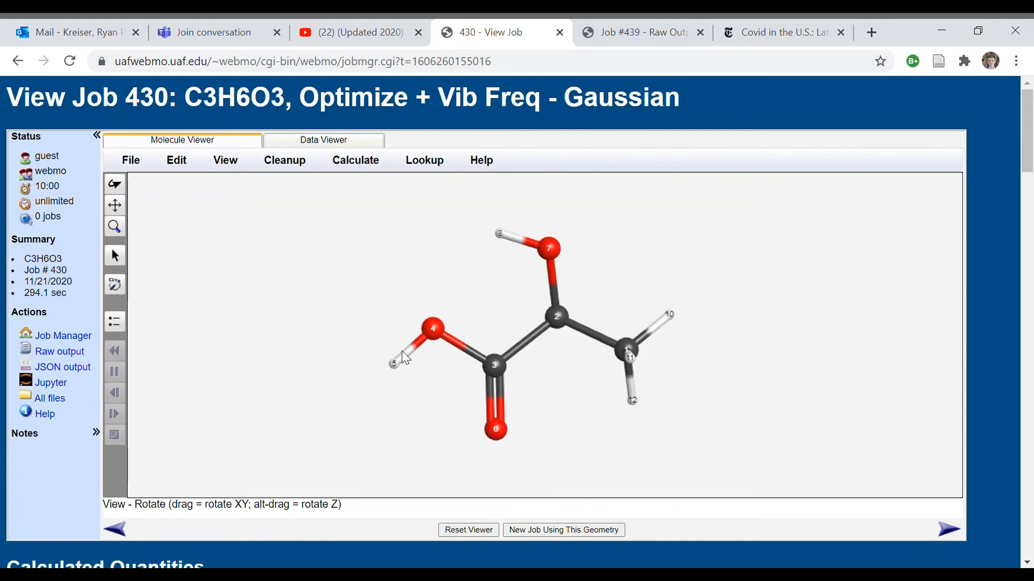
pyautogui.moveTo(402, 356); pyautogui.dragTo(320, 293)
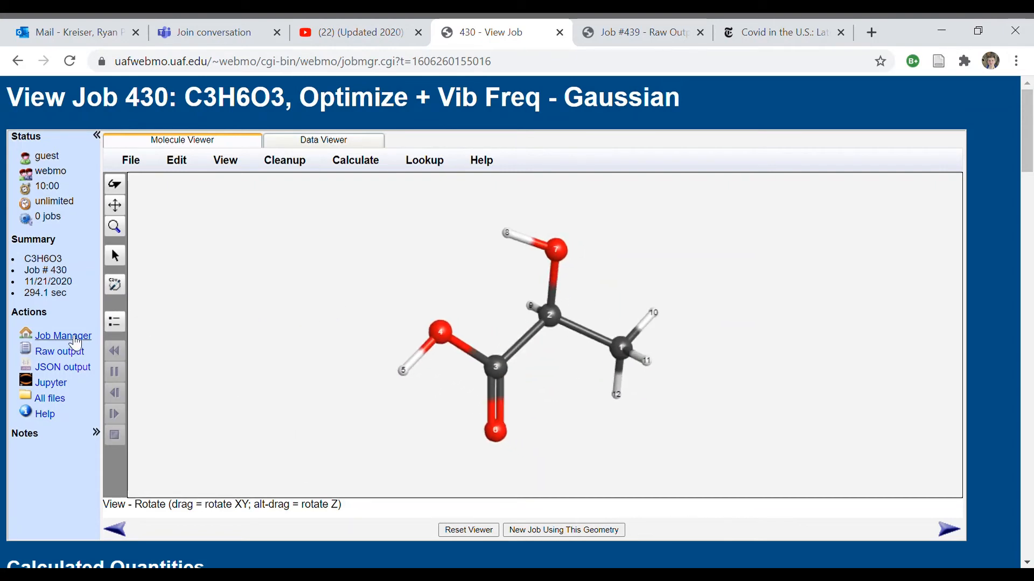
pyautogui.click(64, 335)
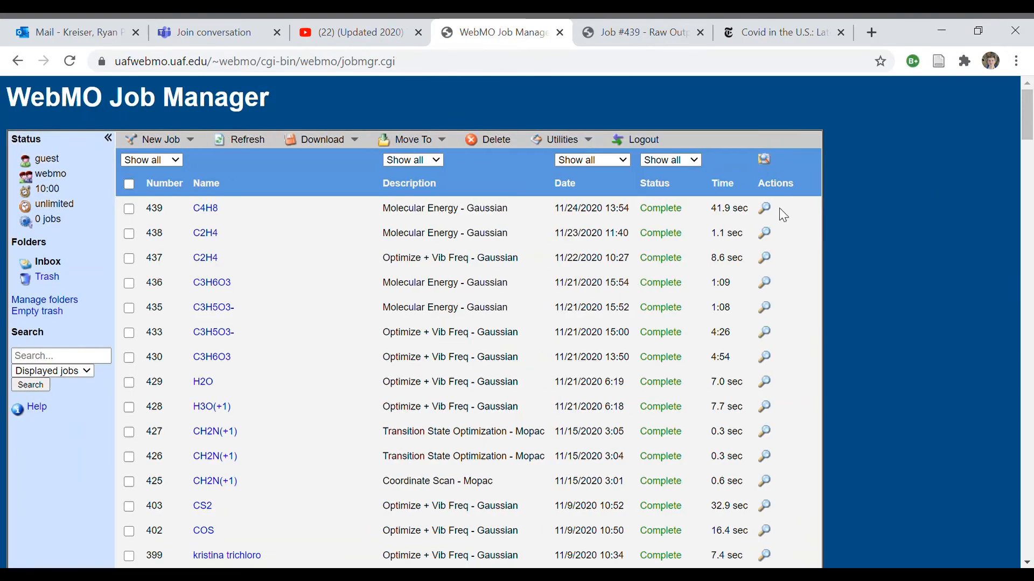
pyautogui.moveTo(870, 310)
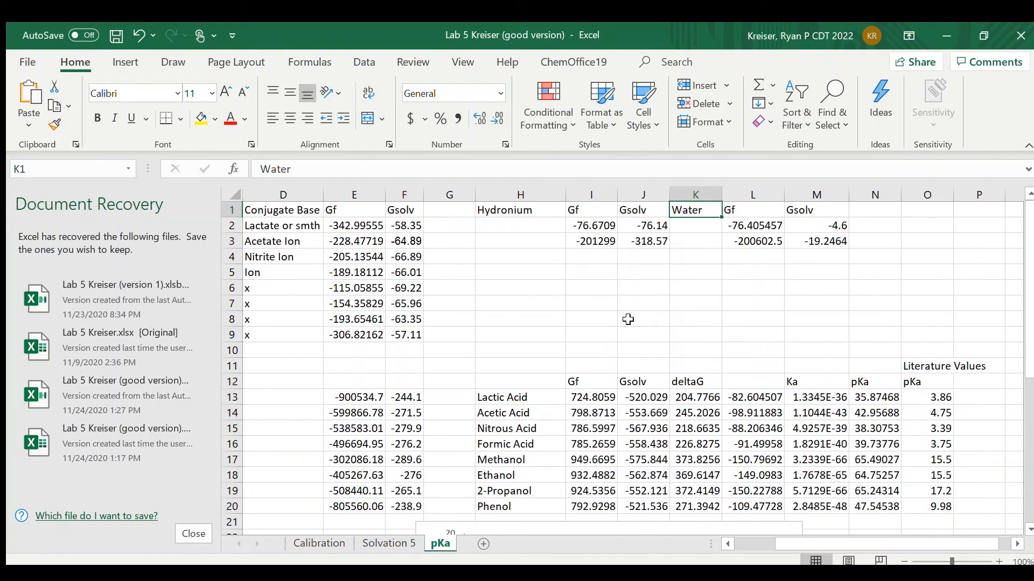
pyautogui.hscroll(3)
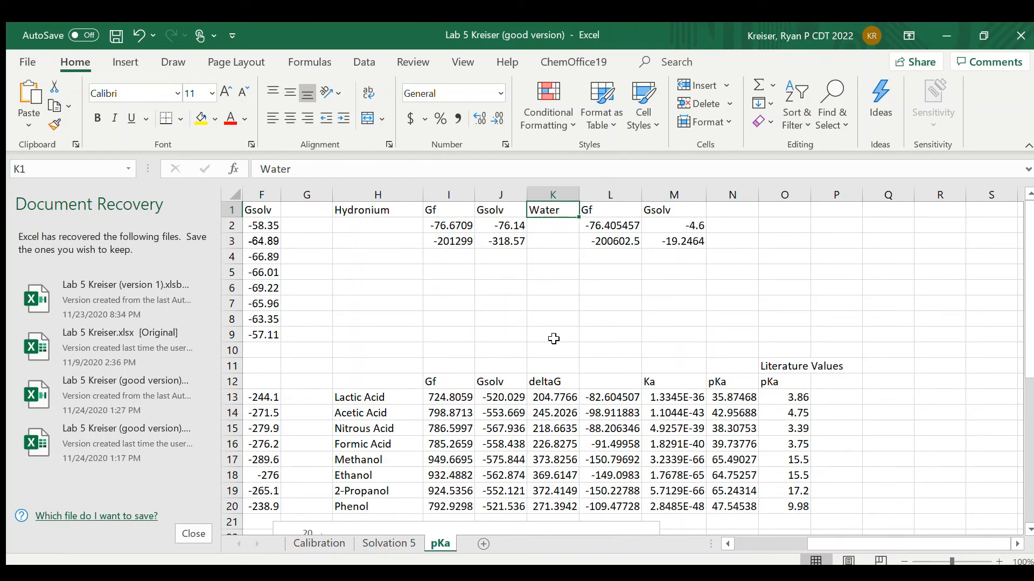
pyautogui.moveTo(537, 310)
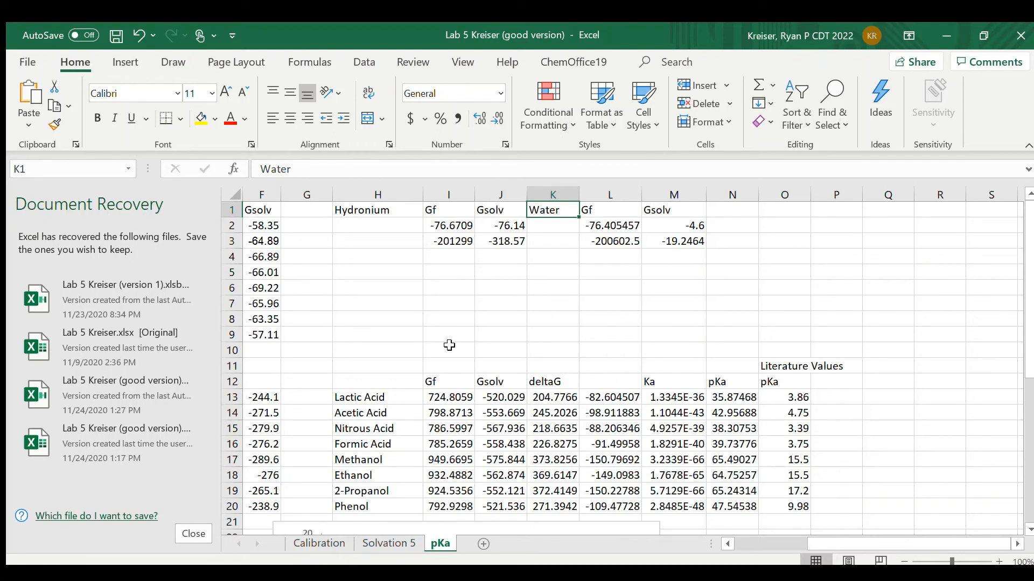
pyautogui.moveTo(638, 367)
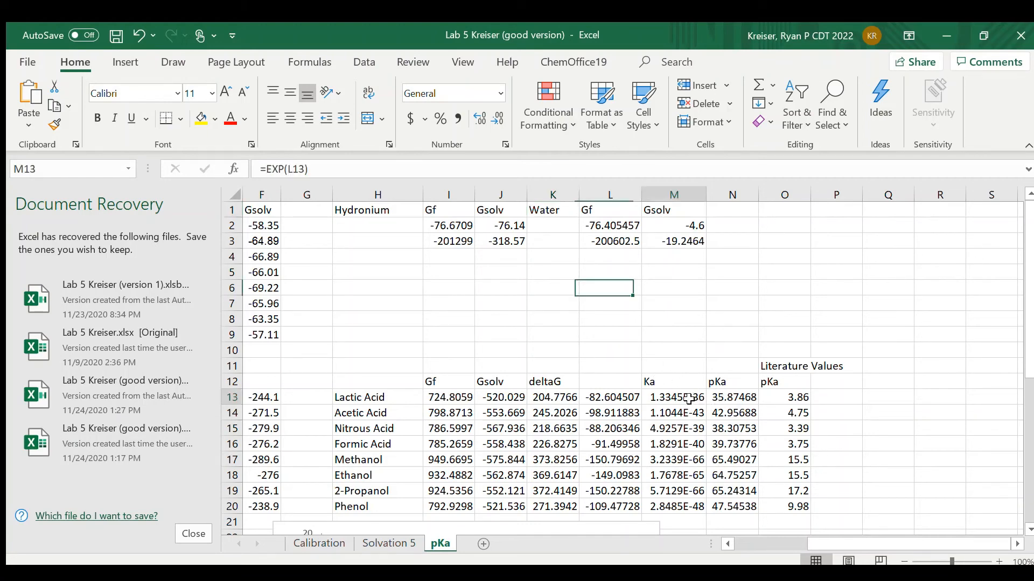
pyautogui.click(673, 474)
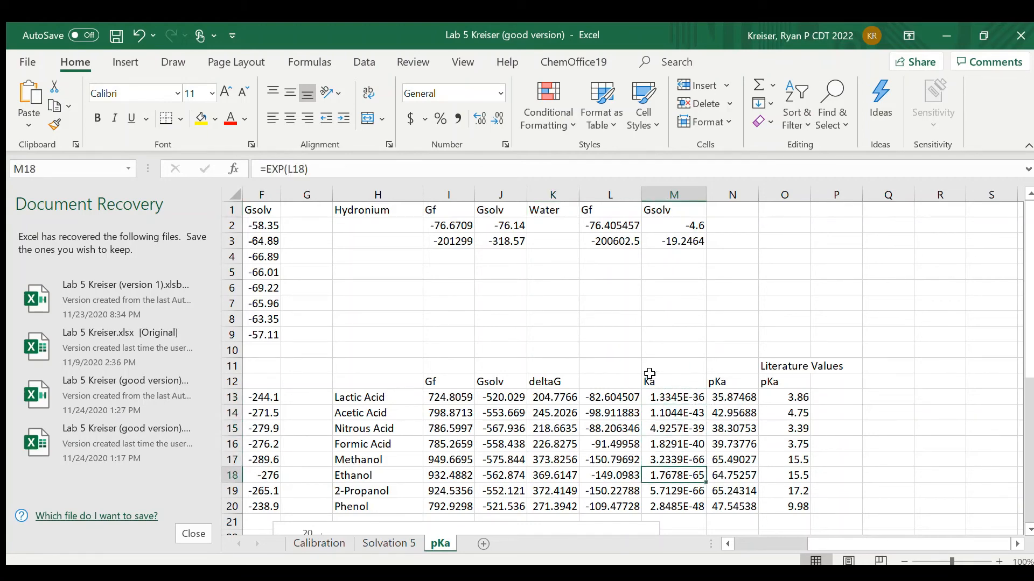
pyautogui.click(673, 412)
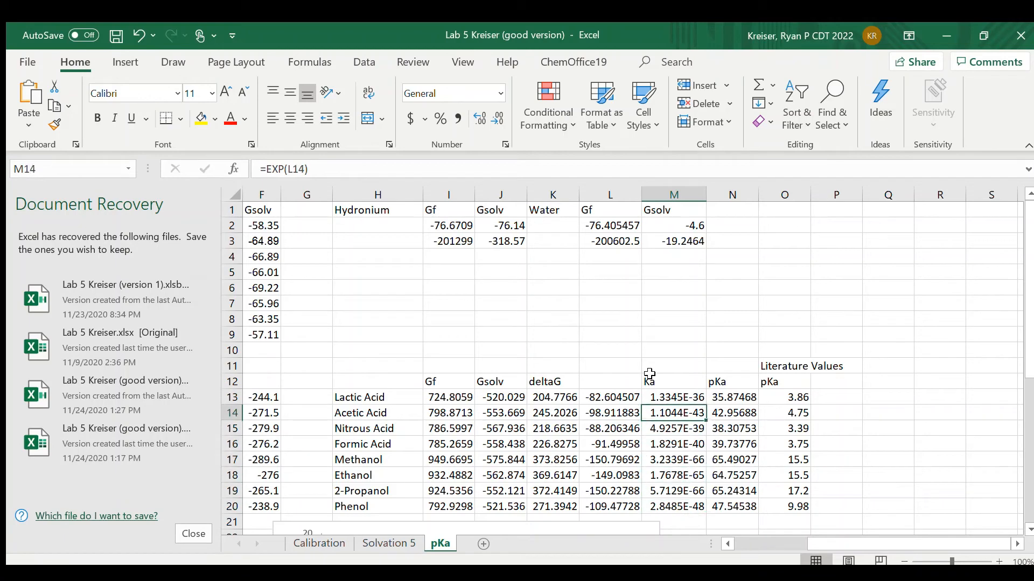
pyautogui.click(731, 412)
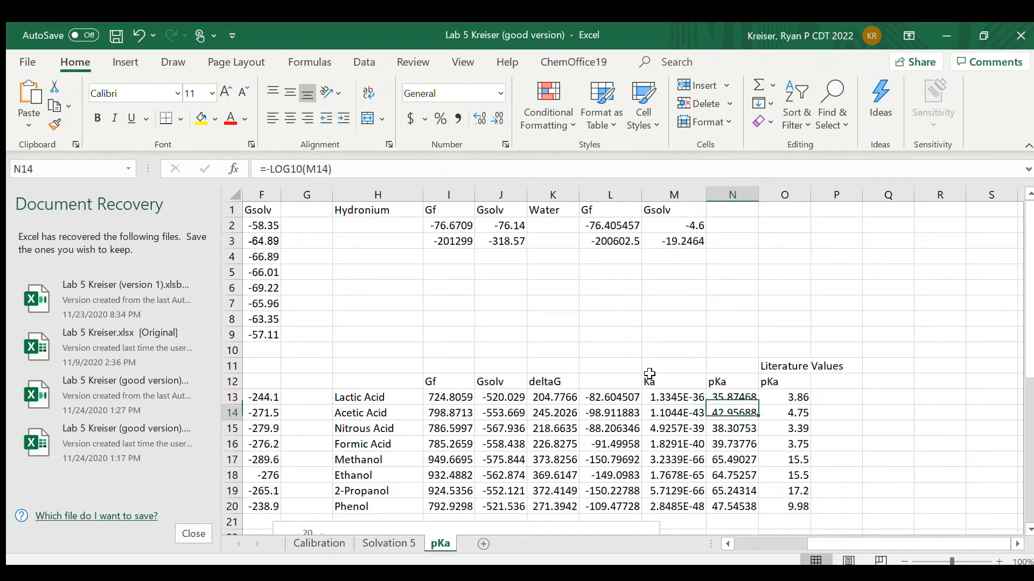
pyautogui.click(731, 506)
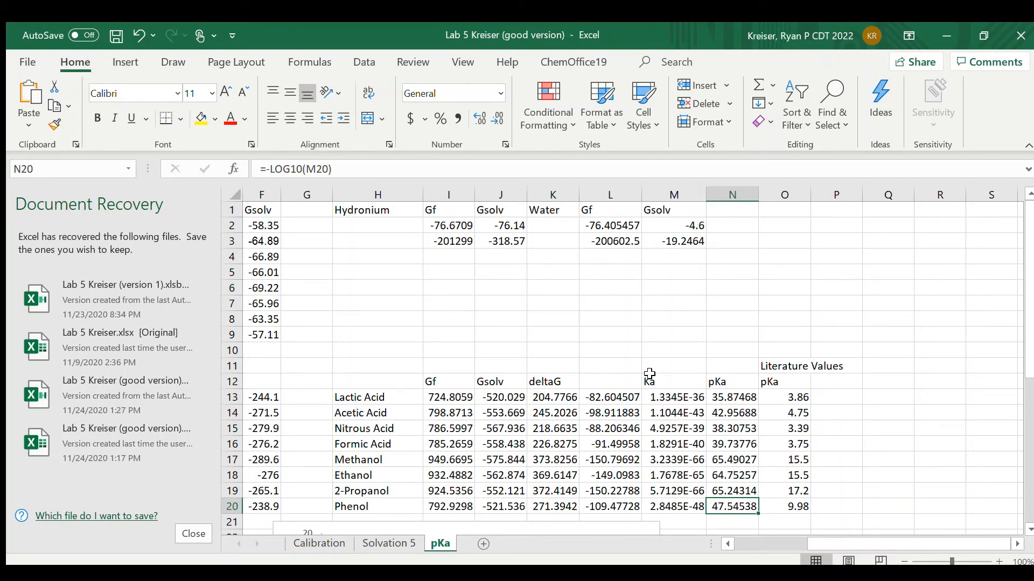
pyautogui.moveTo(368, 397)
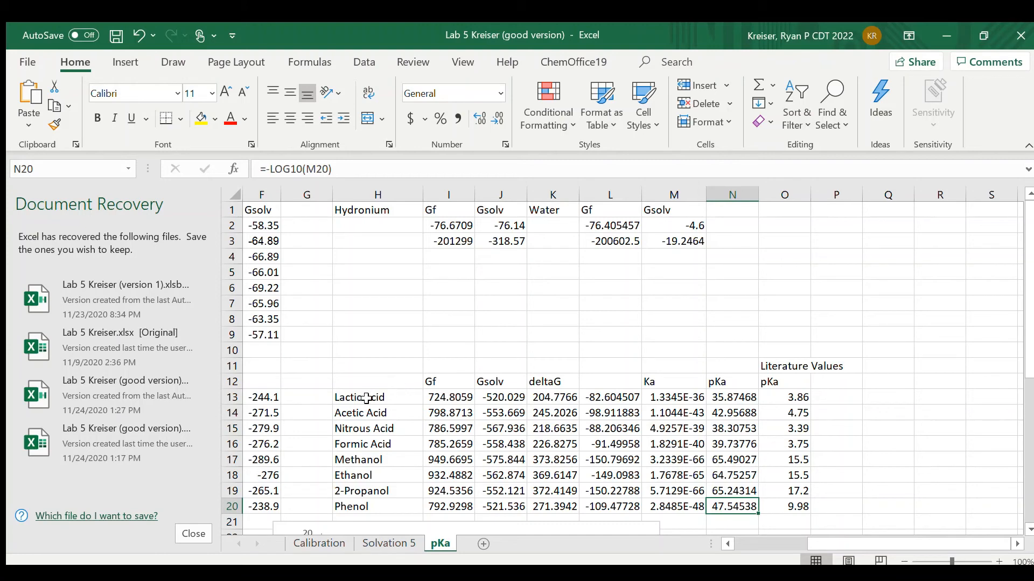
pyautogui.click(784, 397)
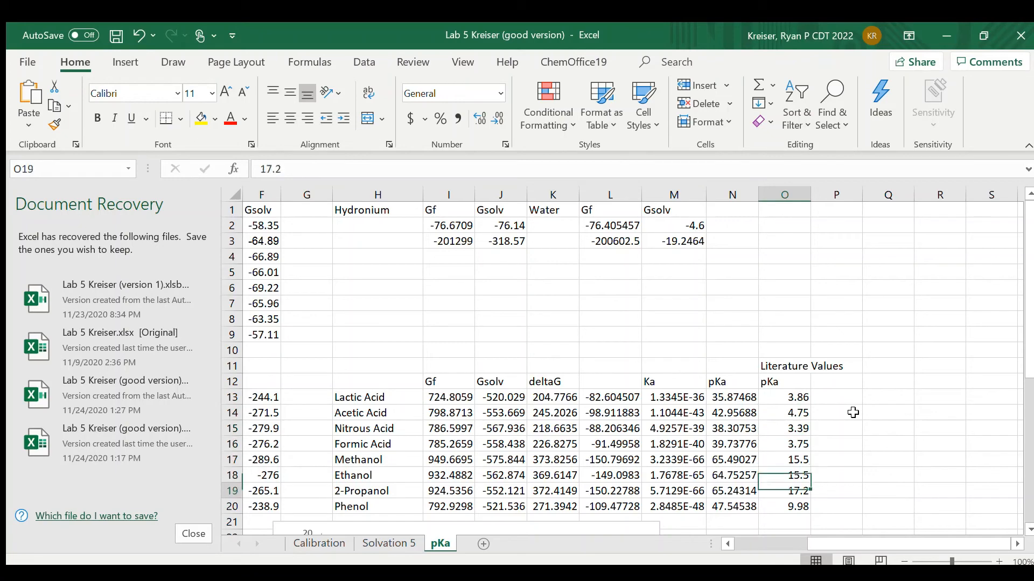
pyautogui.click(784, 506)
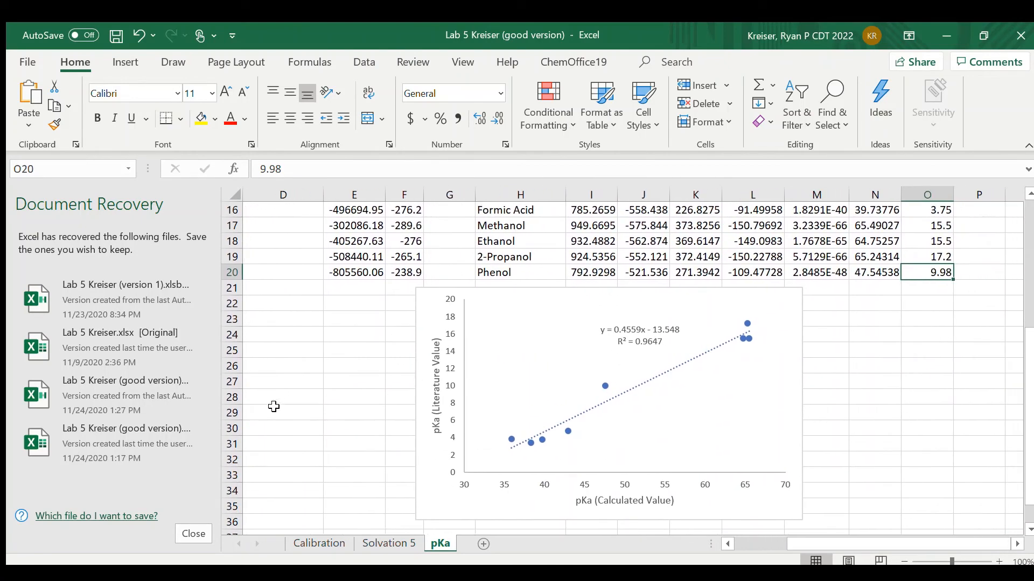
pyautogui.click(606, 395)
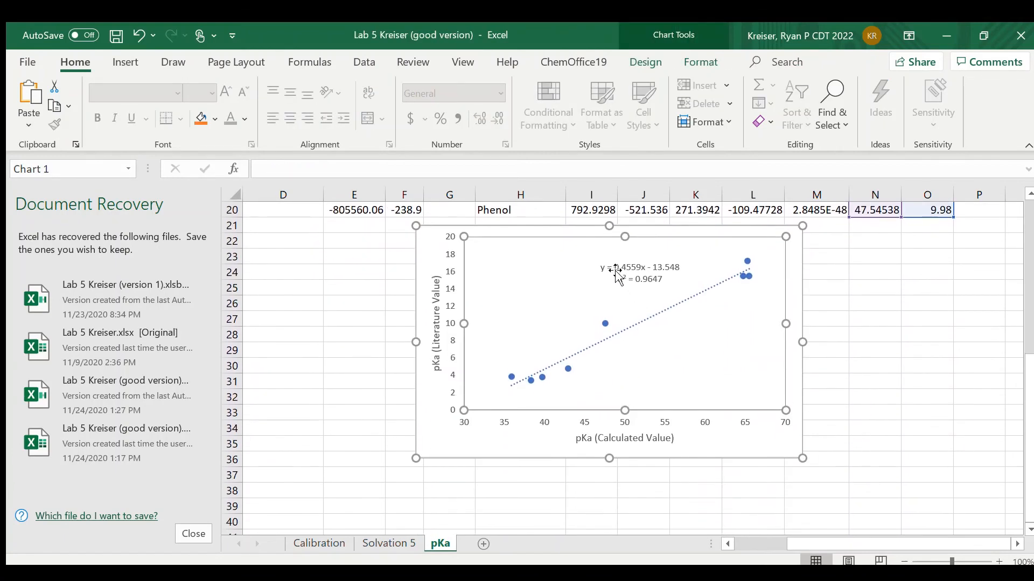
pyautogui.moveTo(598, 333)
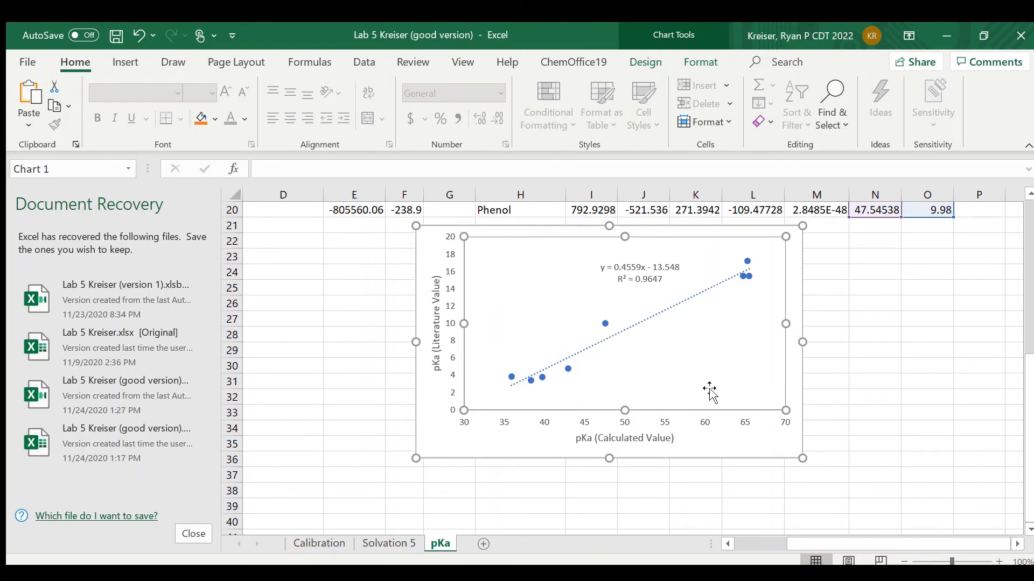
pyautogui.moveTo(923, 301)
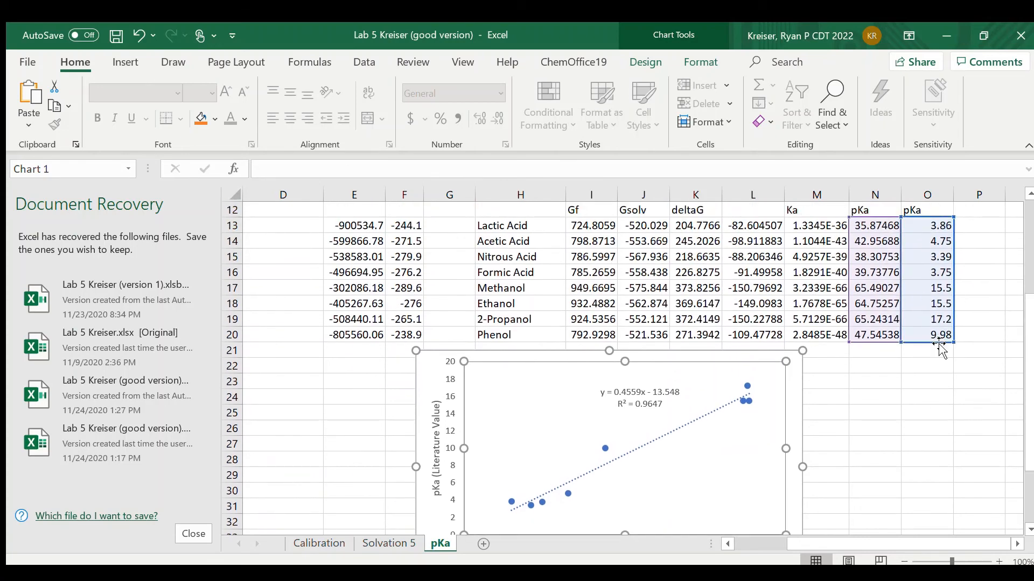
pyautogui.click(874, 350)
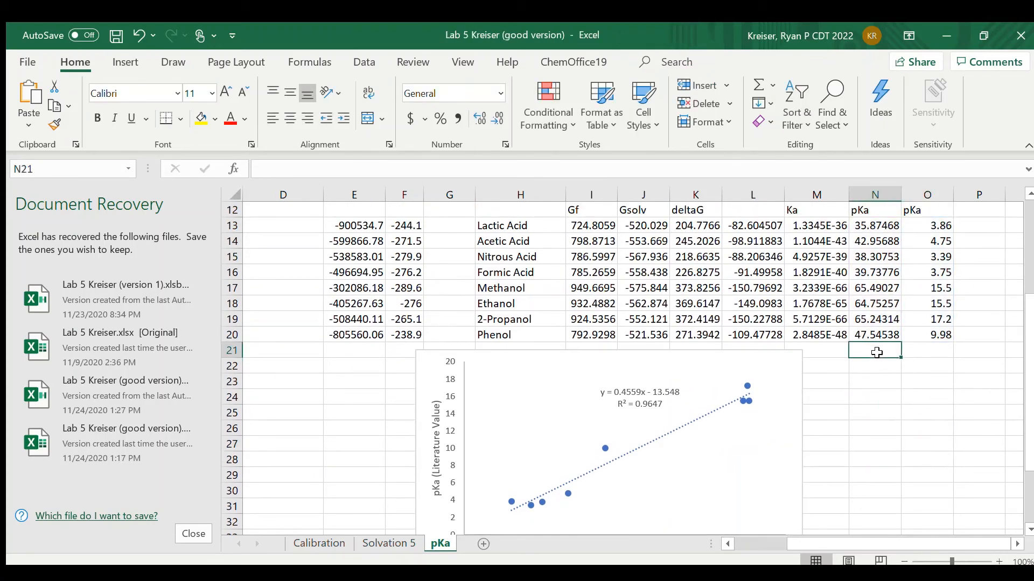